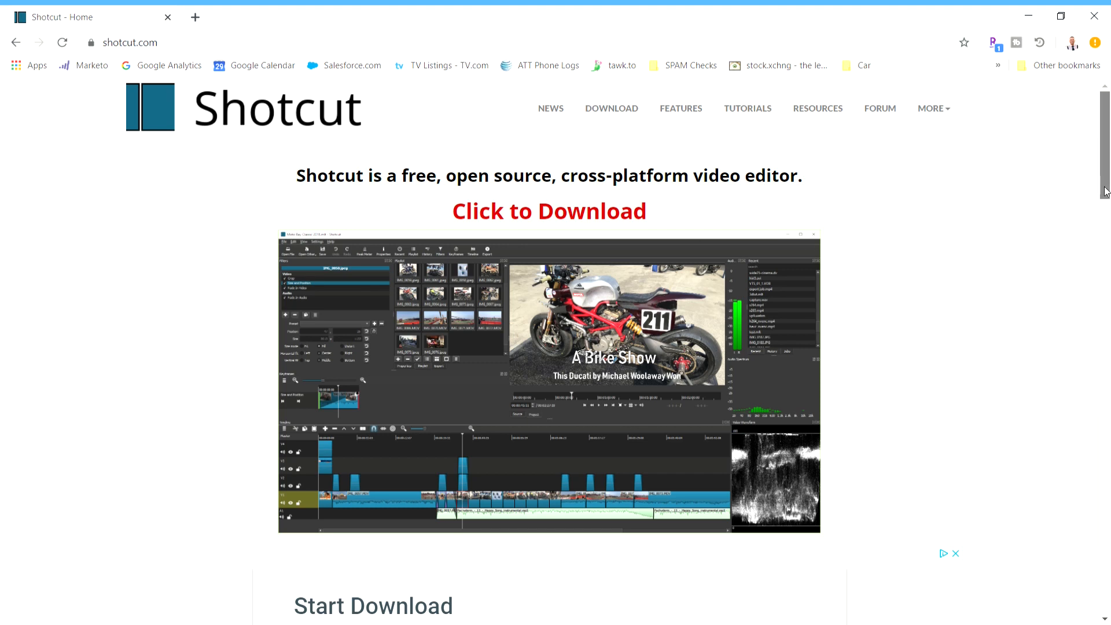
- Scroll down through the Shotcut site's current page before moving on
scroll(down, 3)
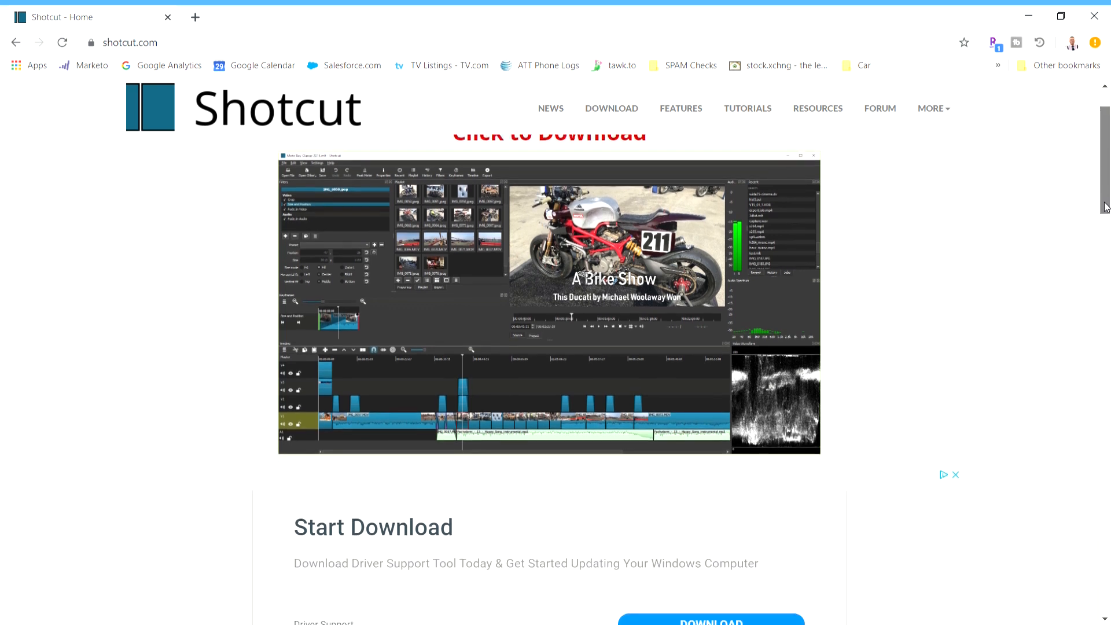
scroll(down, 3)
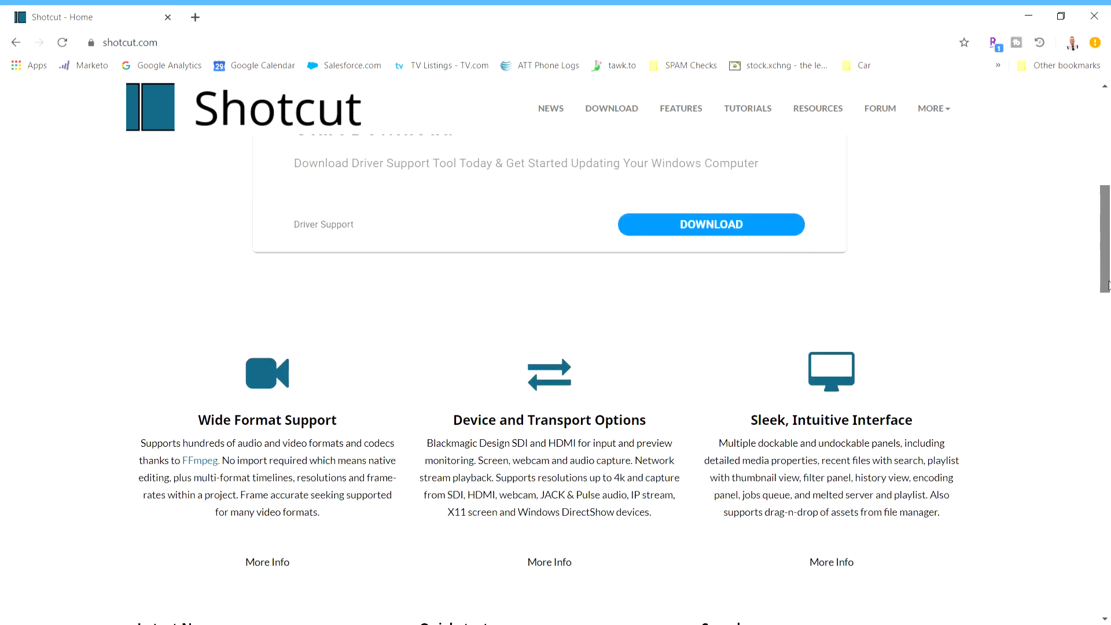
scroll(down, 3)
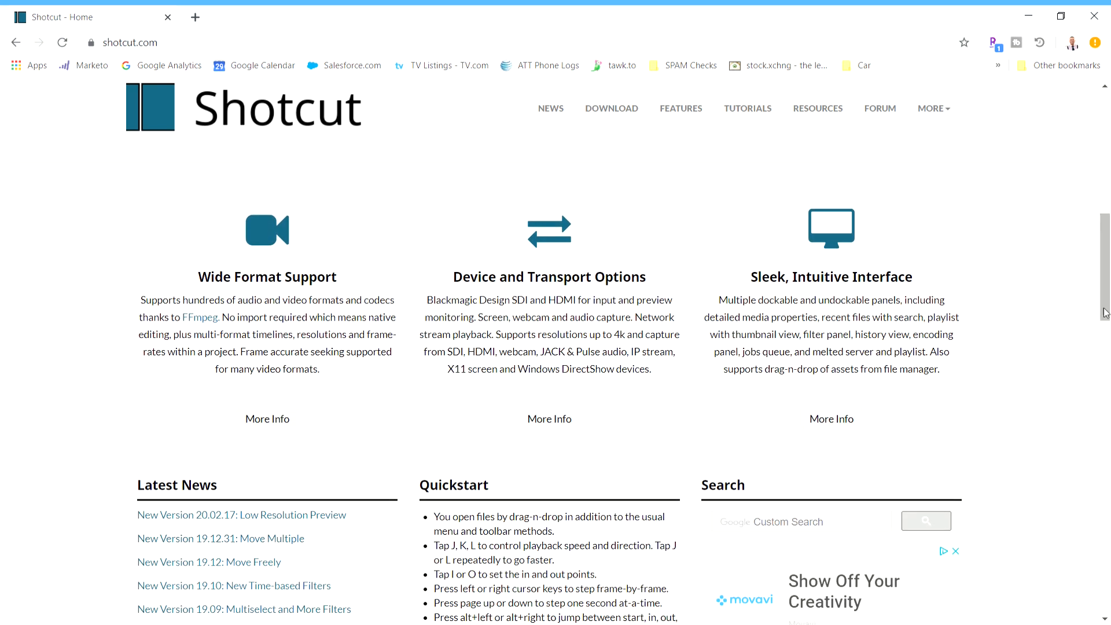
scroll(down, 3)
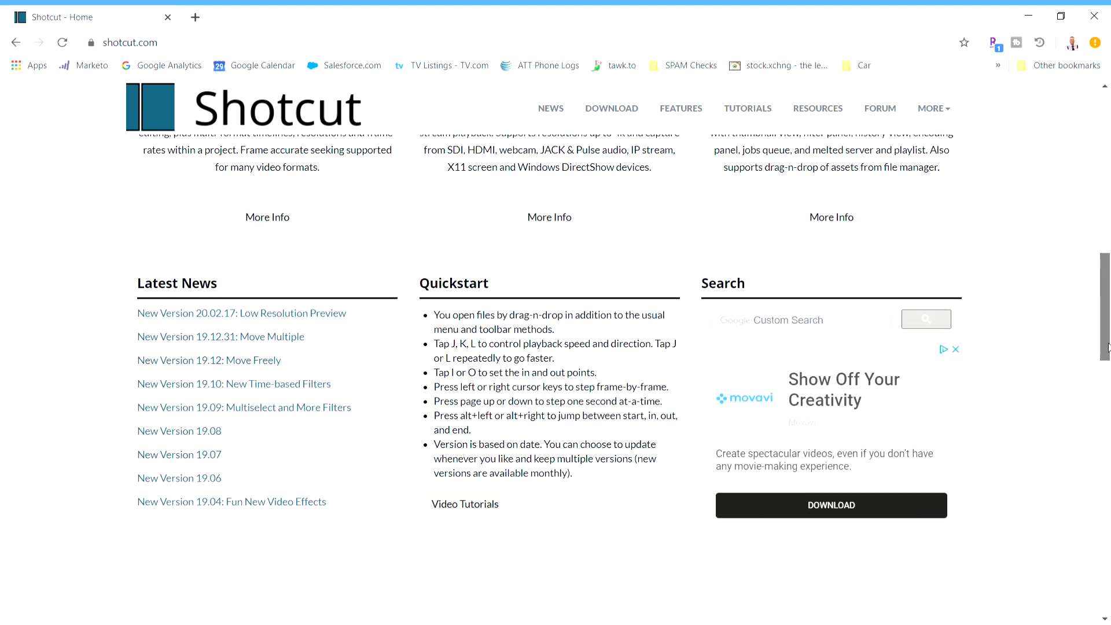
scroll(down, 3)
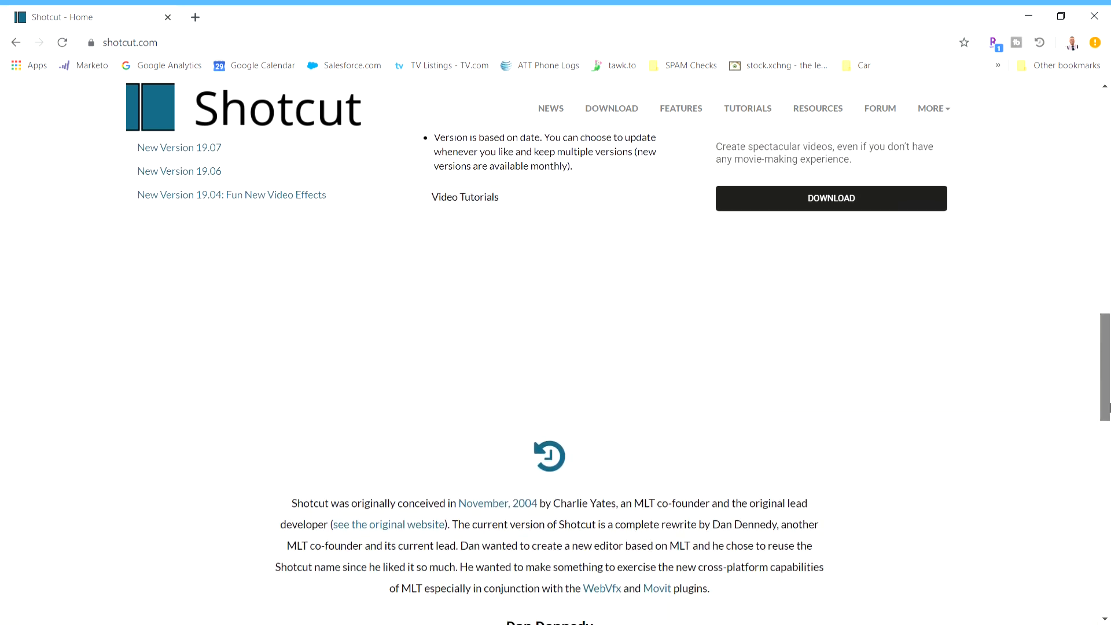
scroll(down, 3)
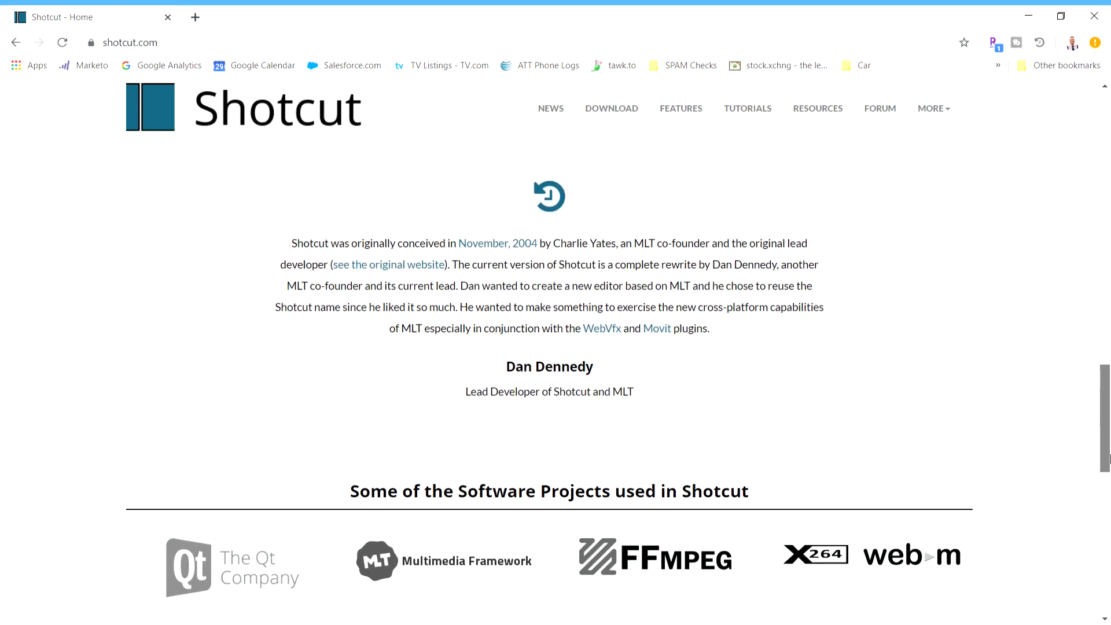
scroll(down, 3)
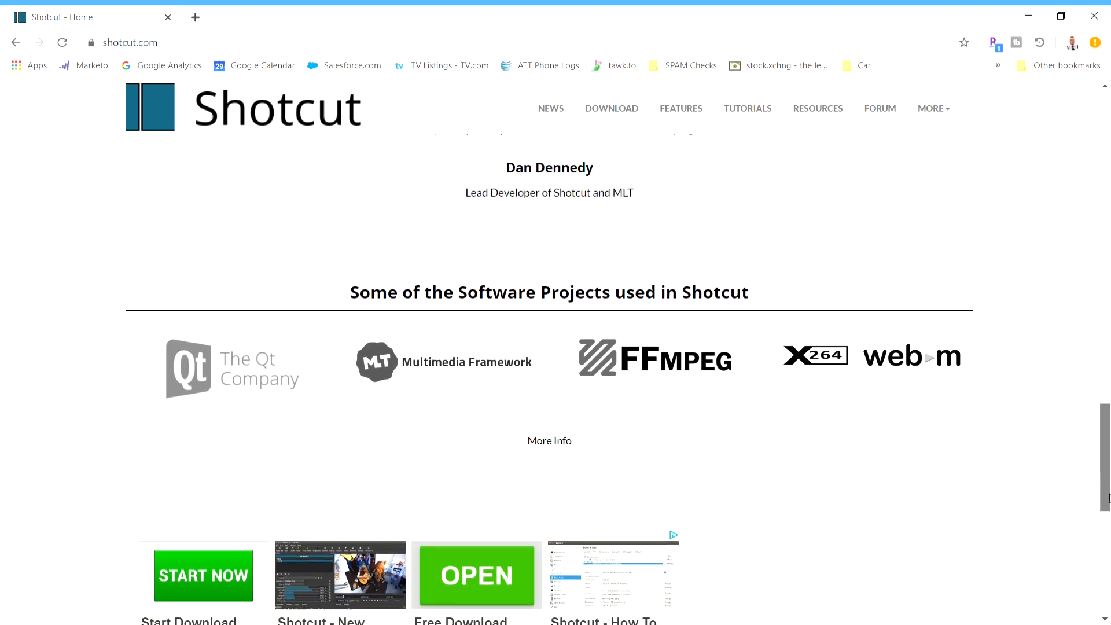
scroll(down, 3)
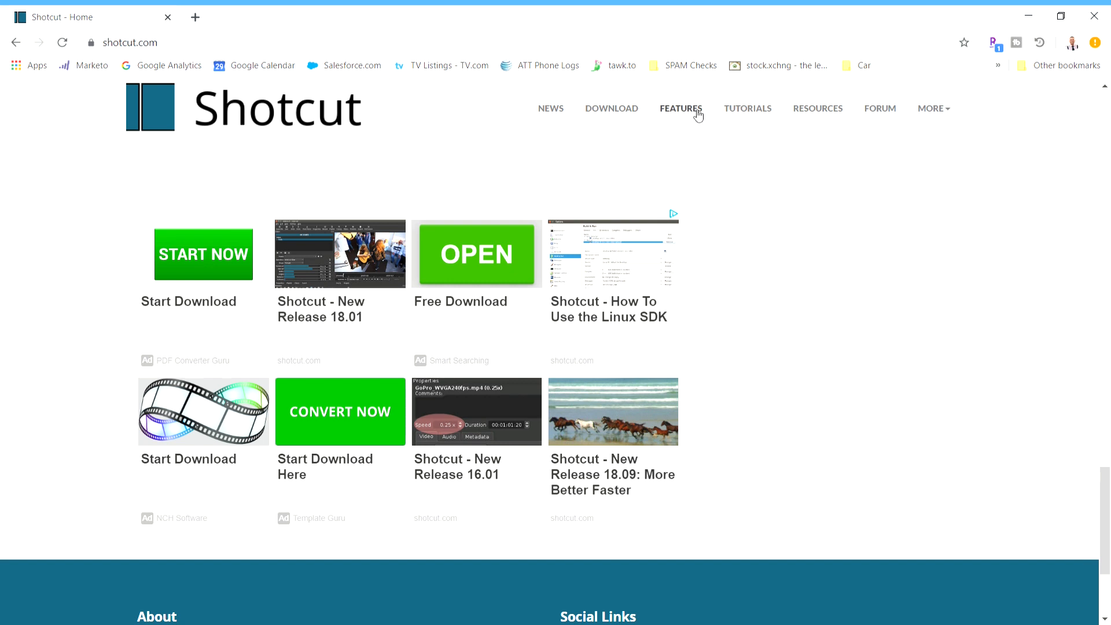
- Go to the FEATURES page and read down the Full List of Features
click(681, 109)
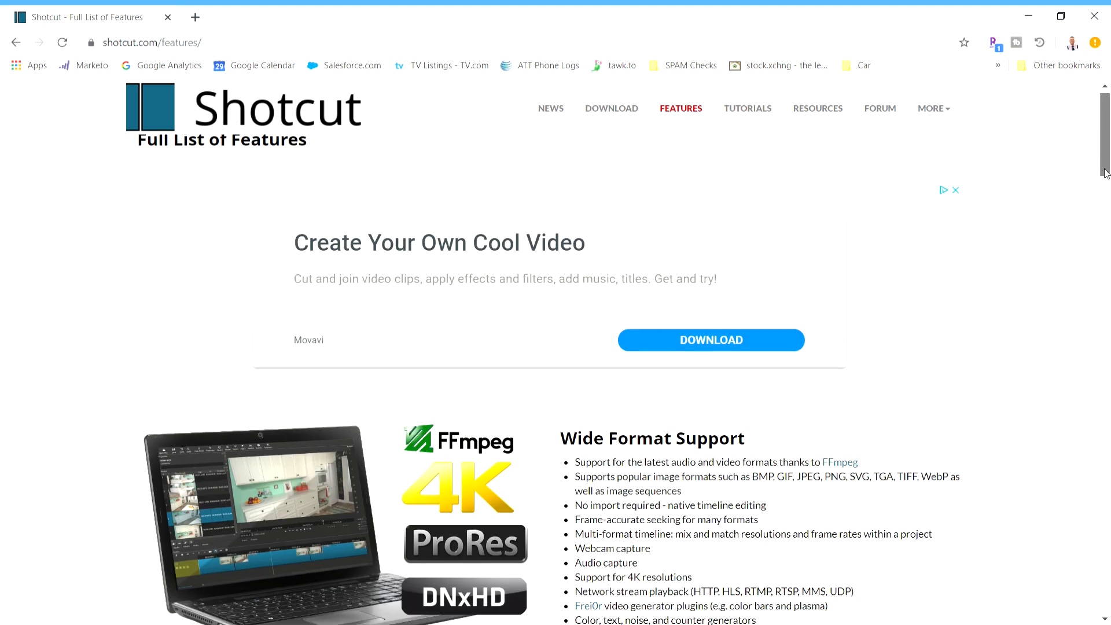
scroll(down, 3)
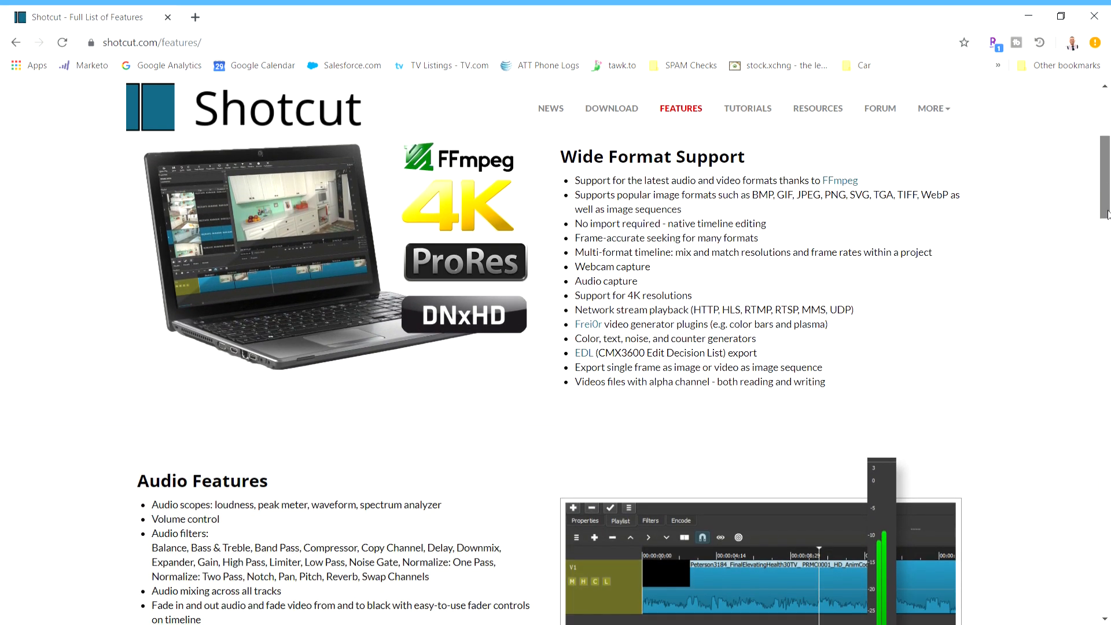
scroll(down, 3)
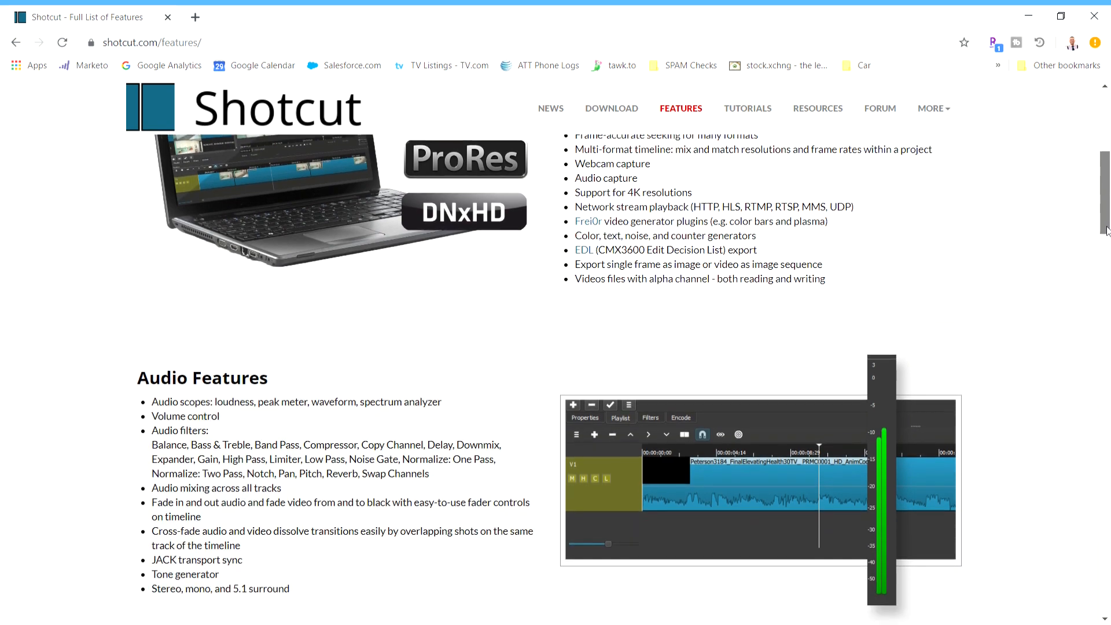
scroll(down, 3)
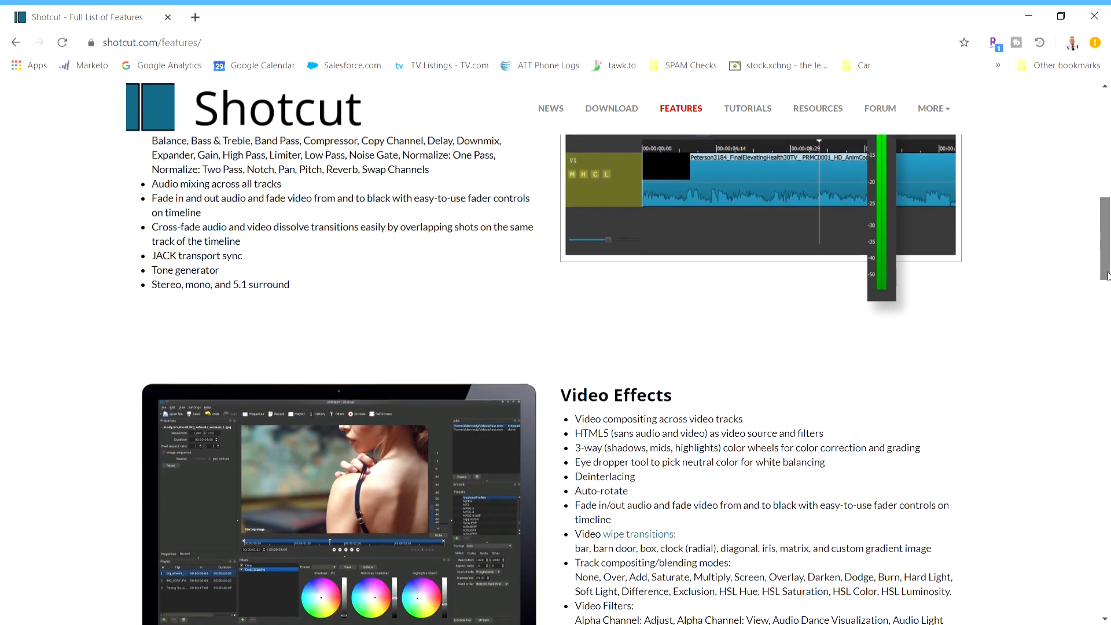
scroll(down, 3)
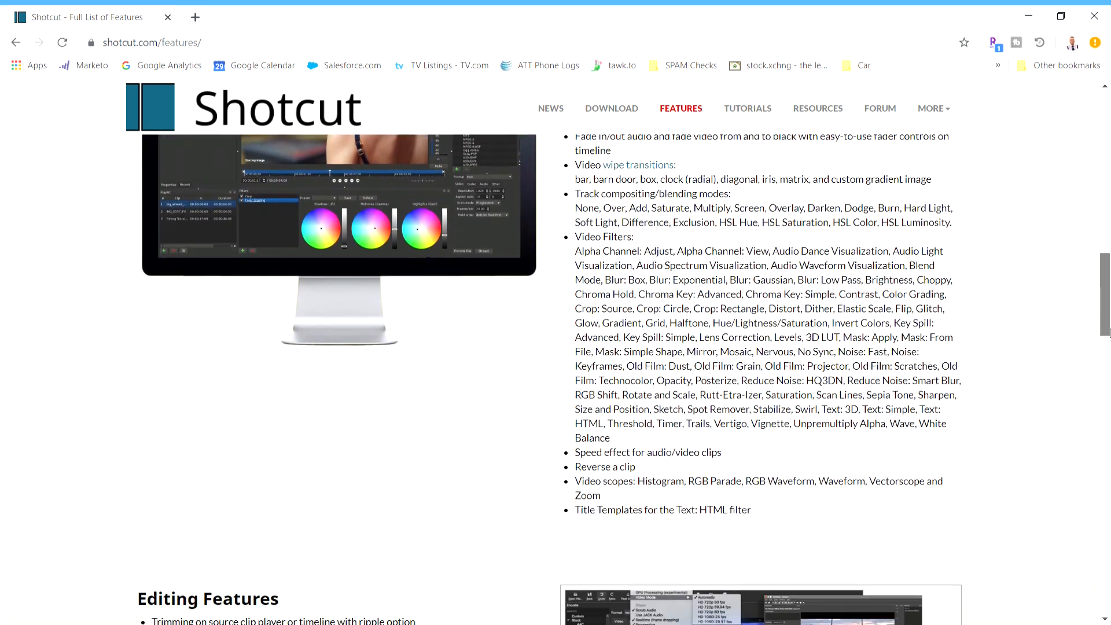
scroll(down, 3)
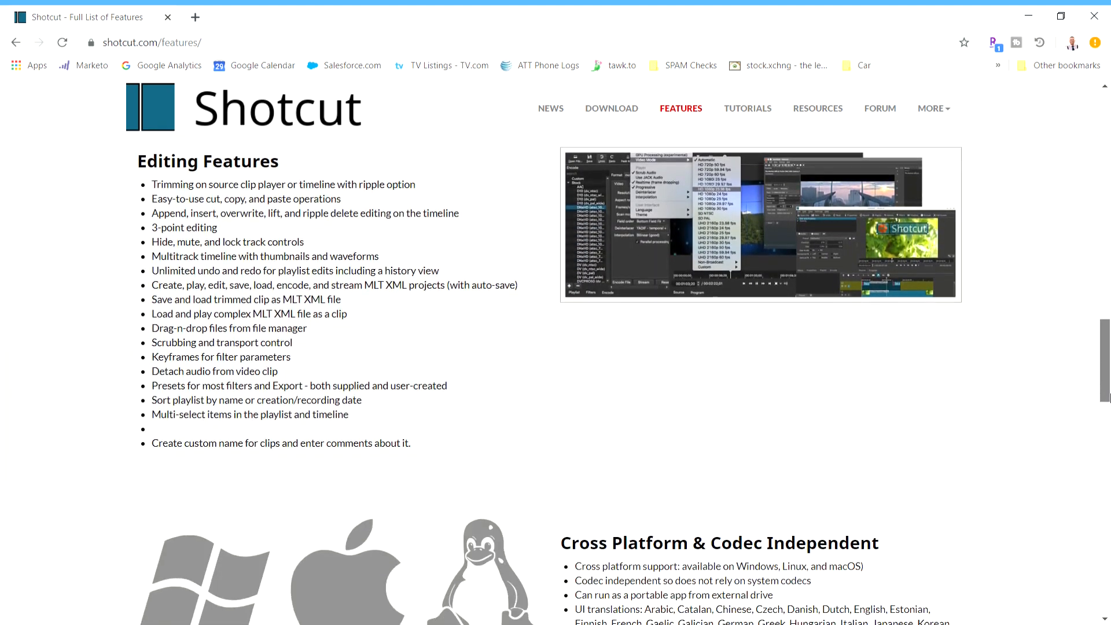
scroll(down, 3)
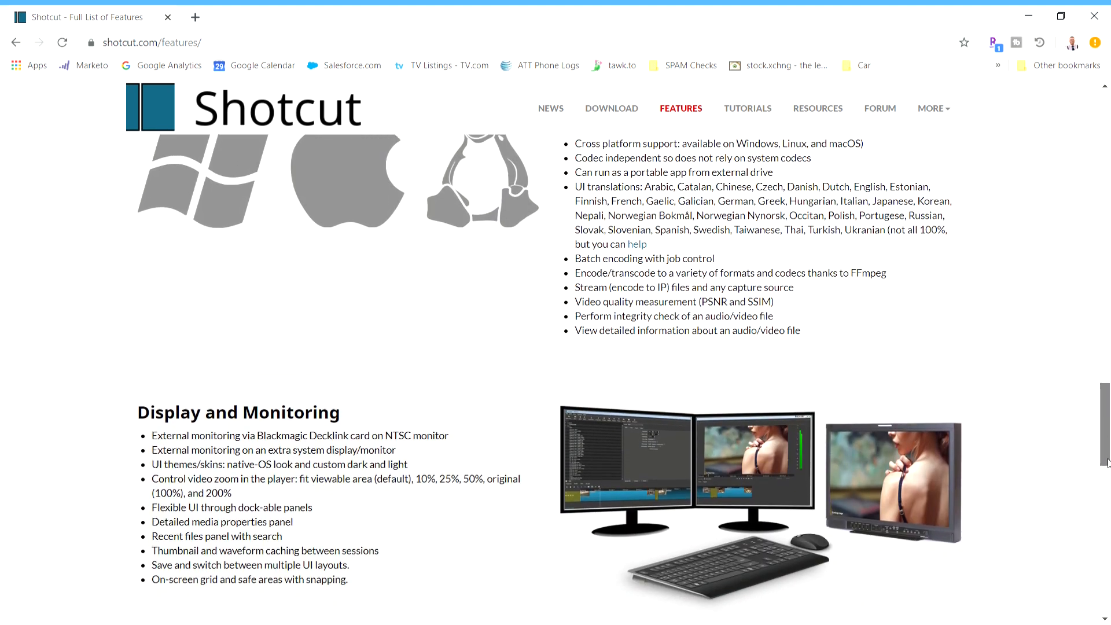
scroll(down, 3)
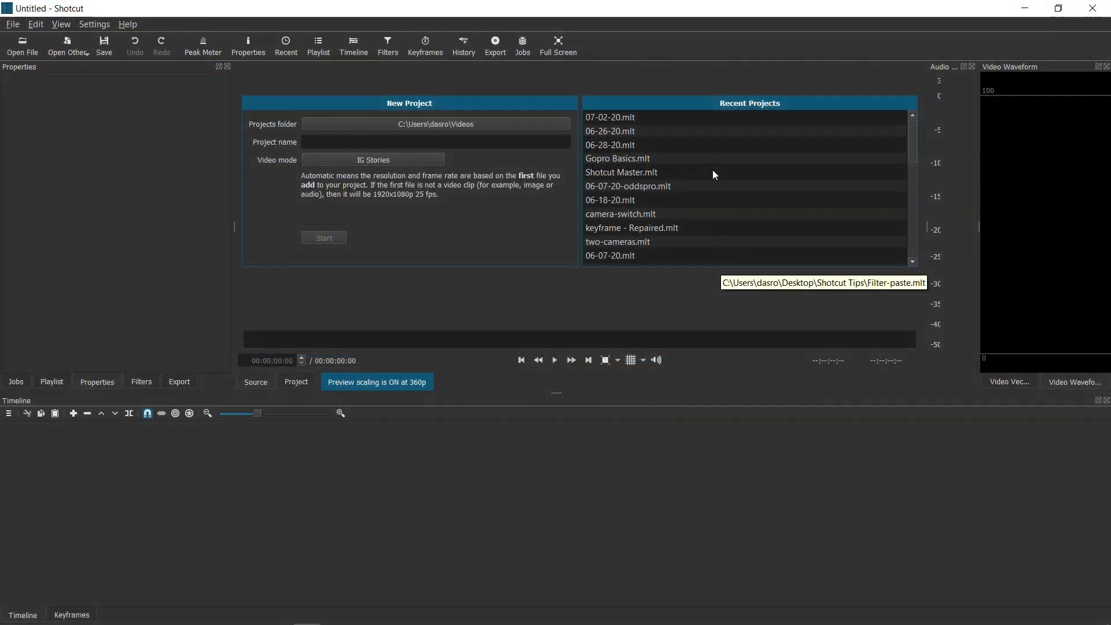
mouse_move(480, 102)
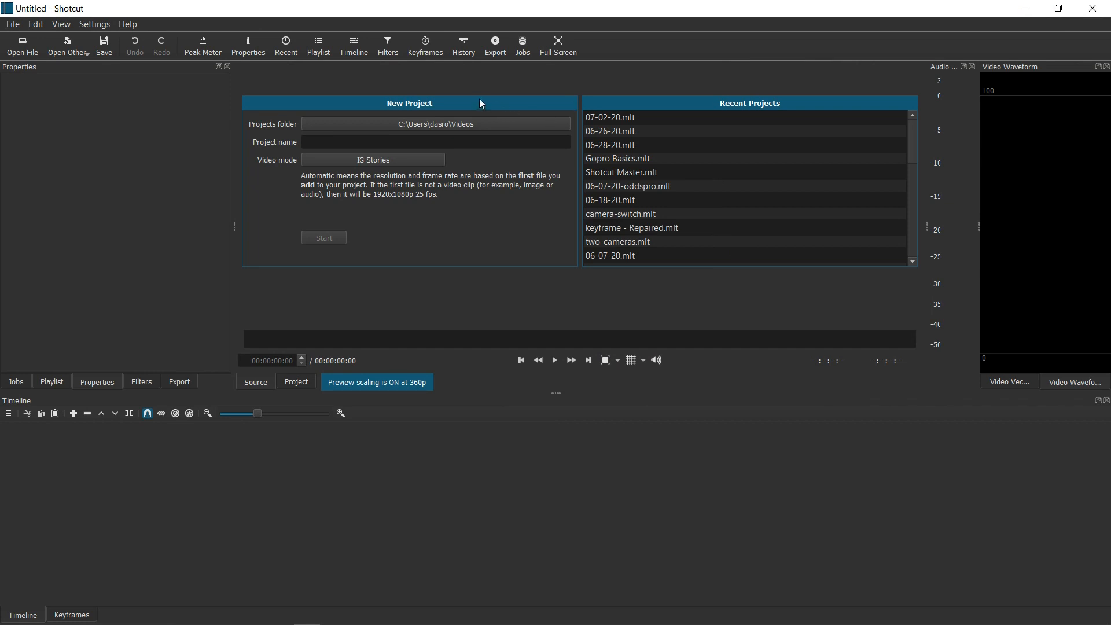
mouse_move(369, 84)
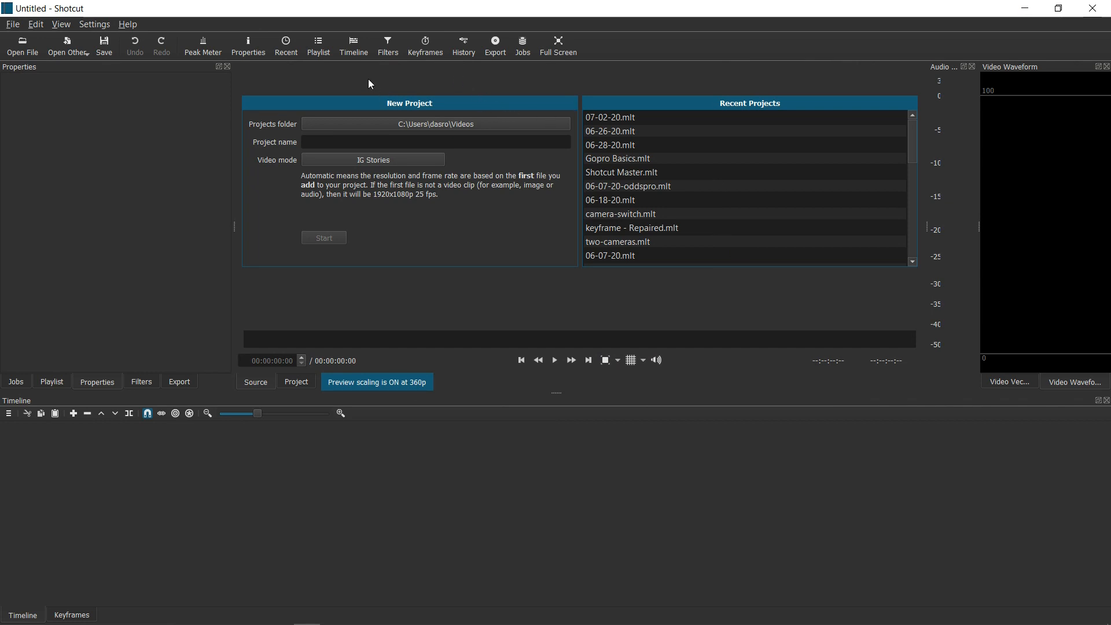
mouse_move(170, 118)
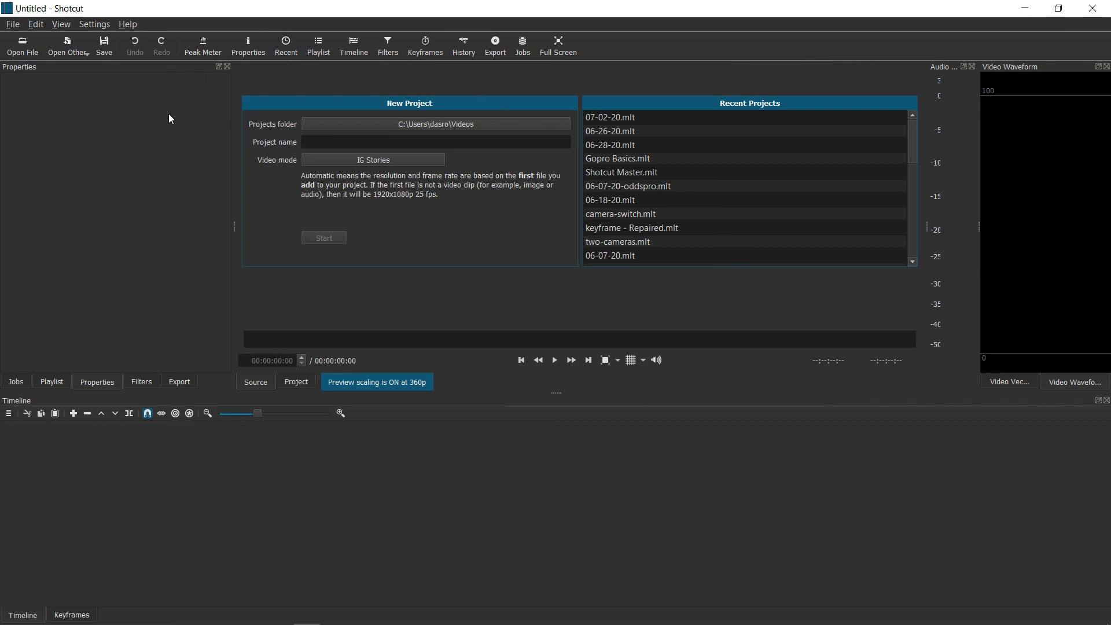
mouse_move(133, 93)
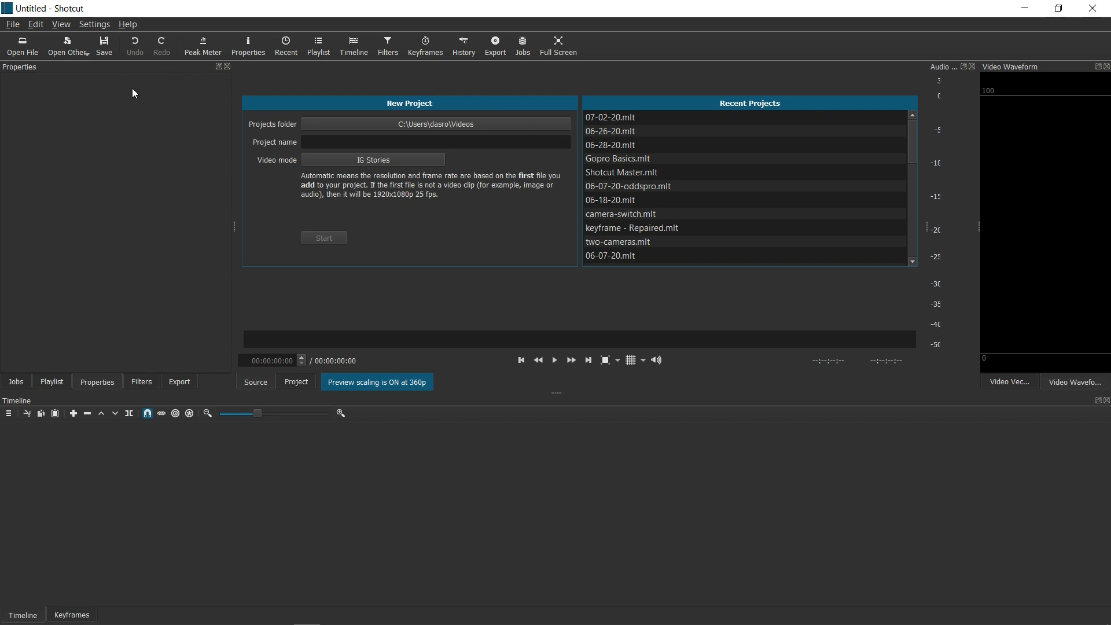
mouse_move(102, 26)
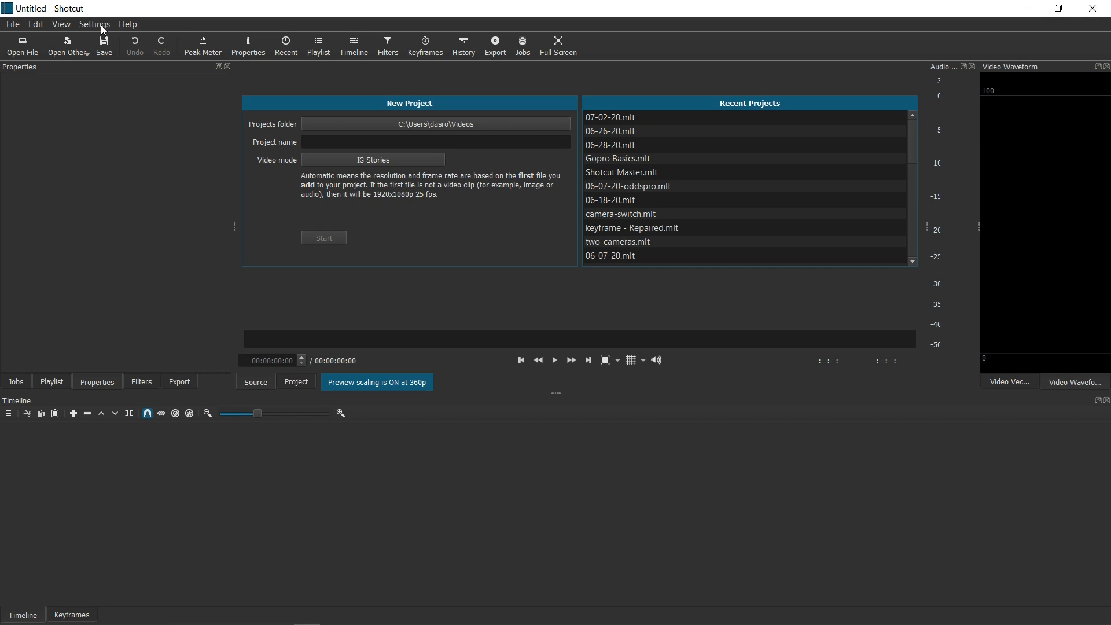
click(95, 23)
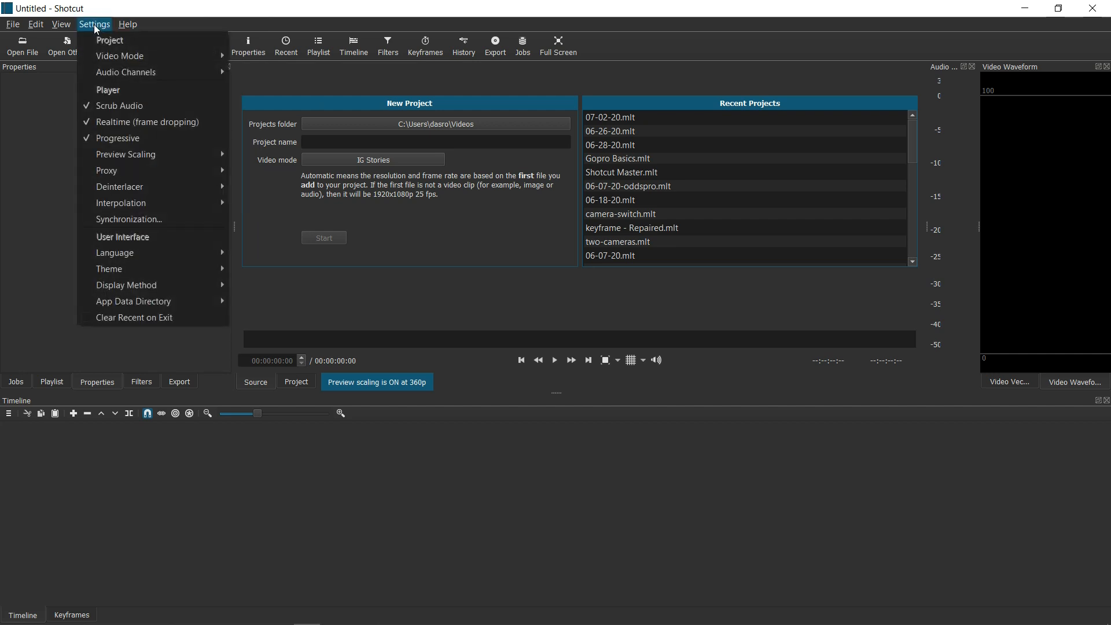
click(127, 24)
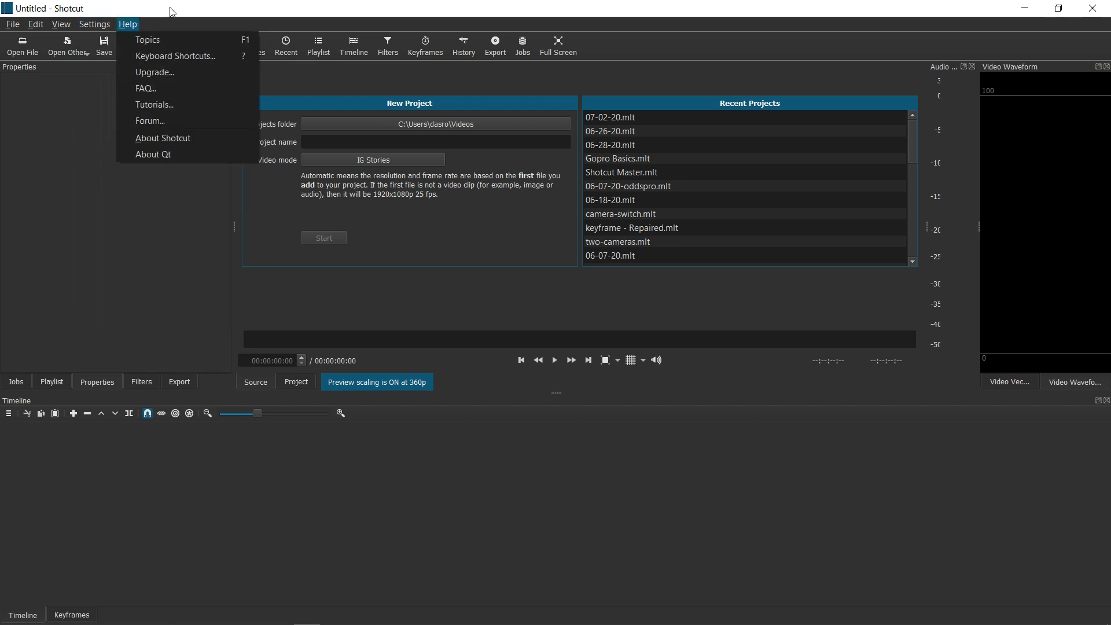
click(128, 23)
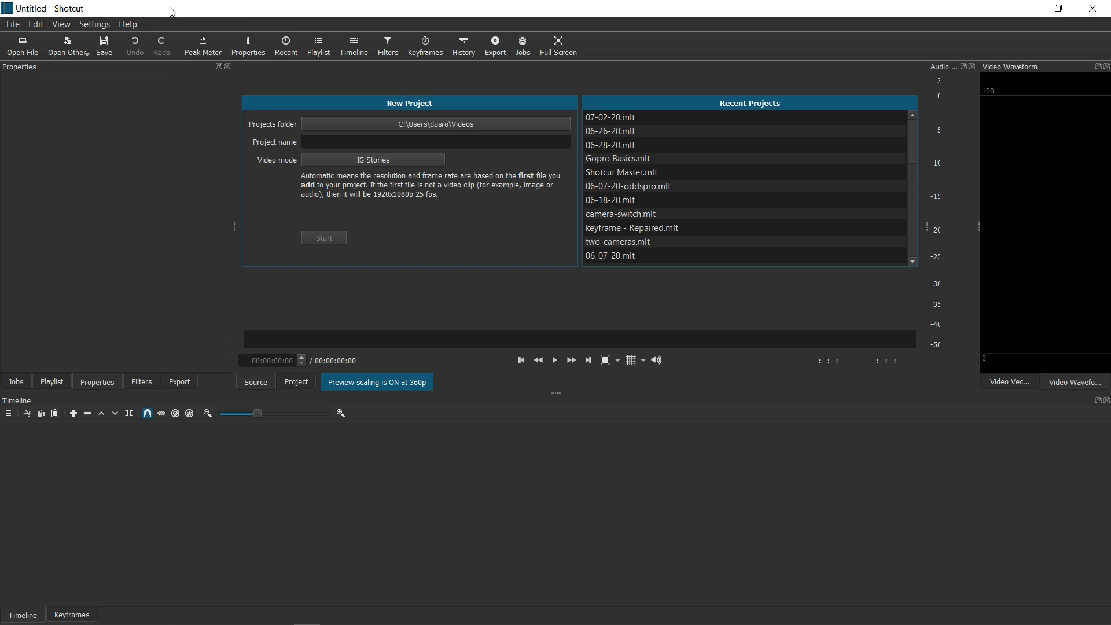
click(95, 25)
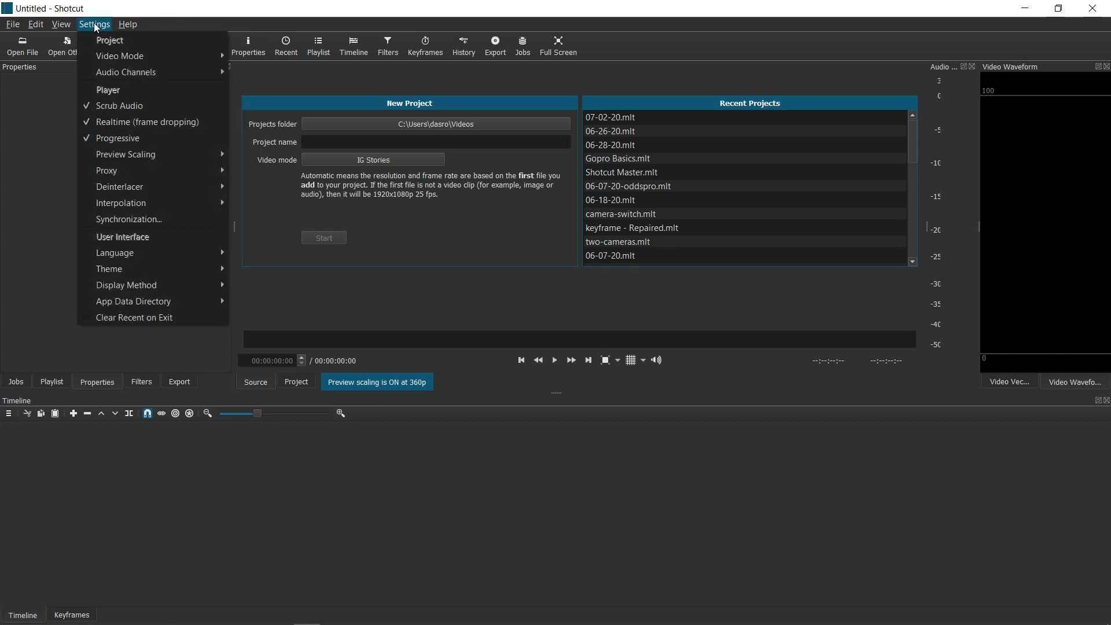
mouse_move(134, 79)
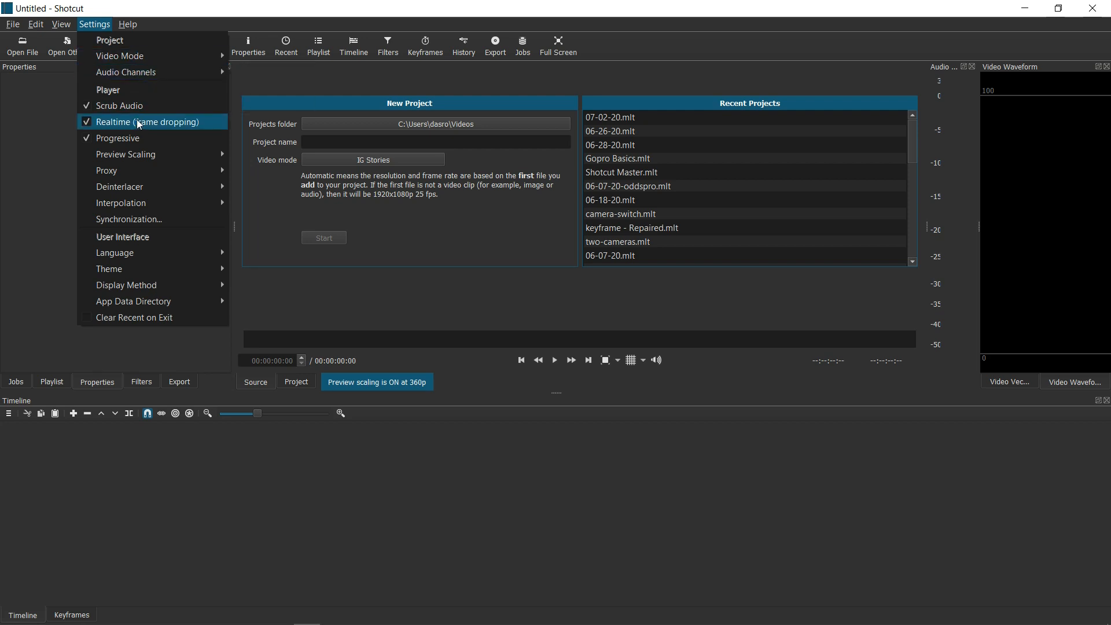
mouse_move(132, 139)
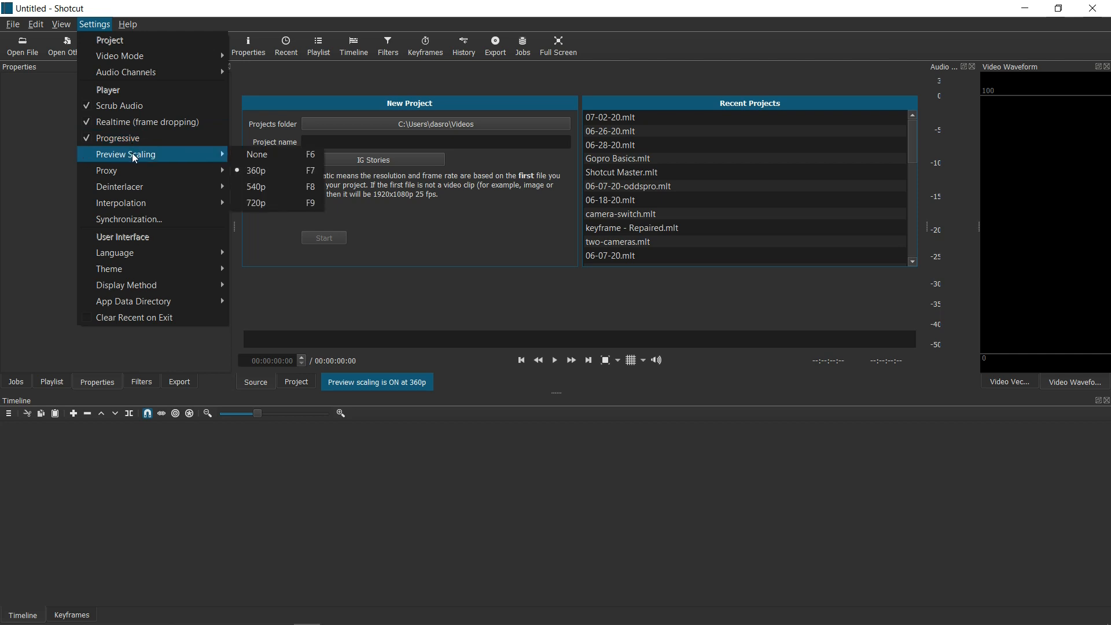
mouse_move(162, 155)
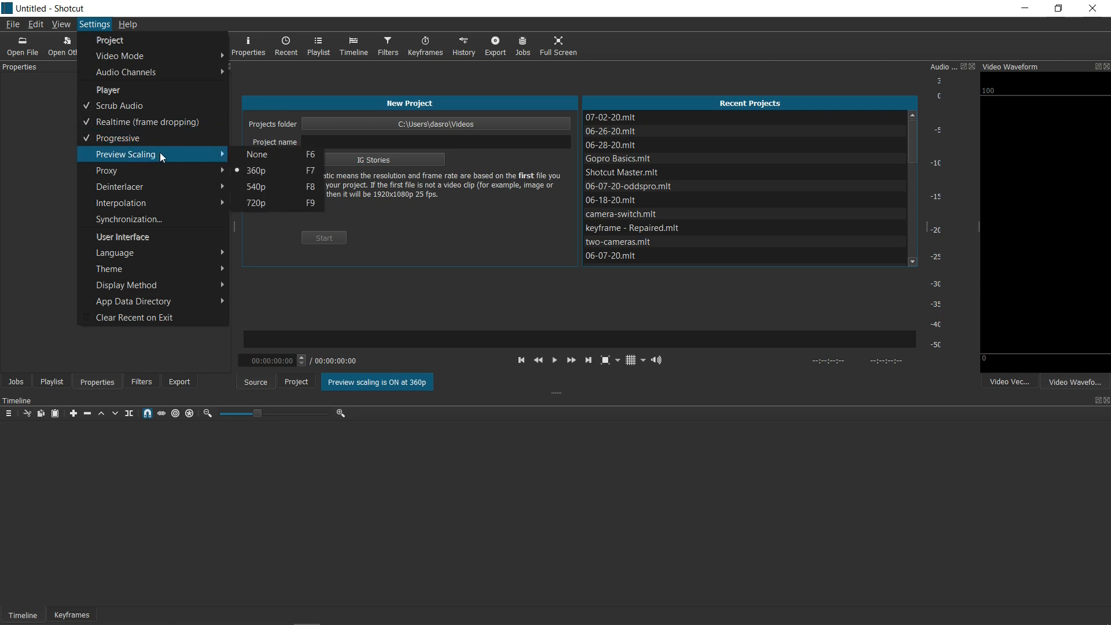
mouse_move(262, 174)
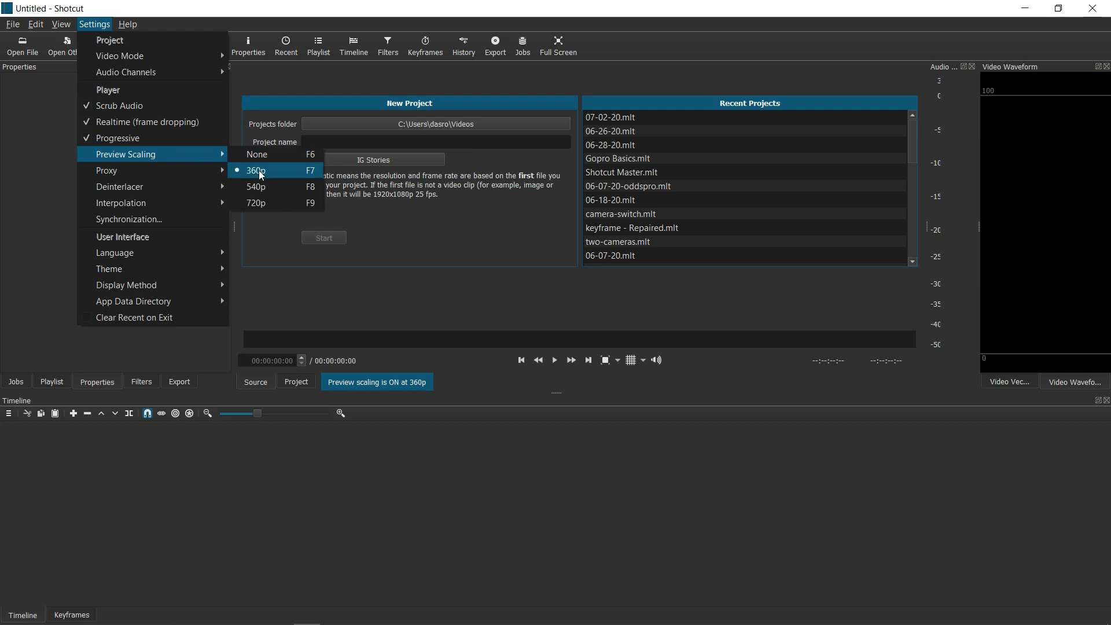
mouse_move(120, 186)
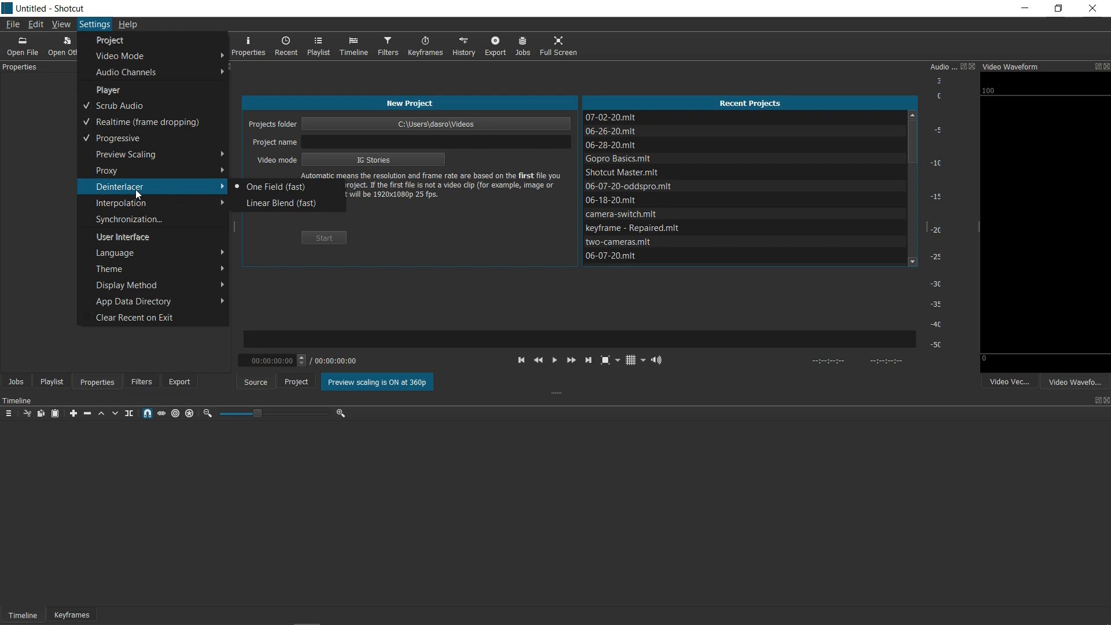
mouse_move(259, 187)
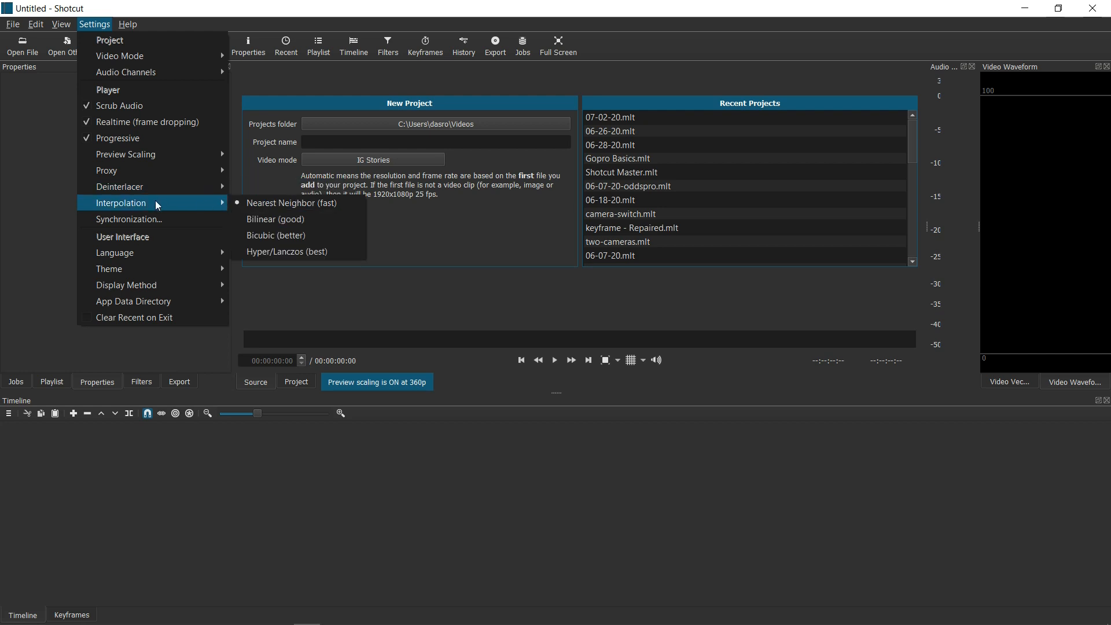
mouse_move(159, 218)
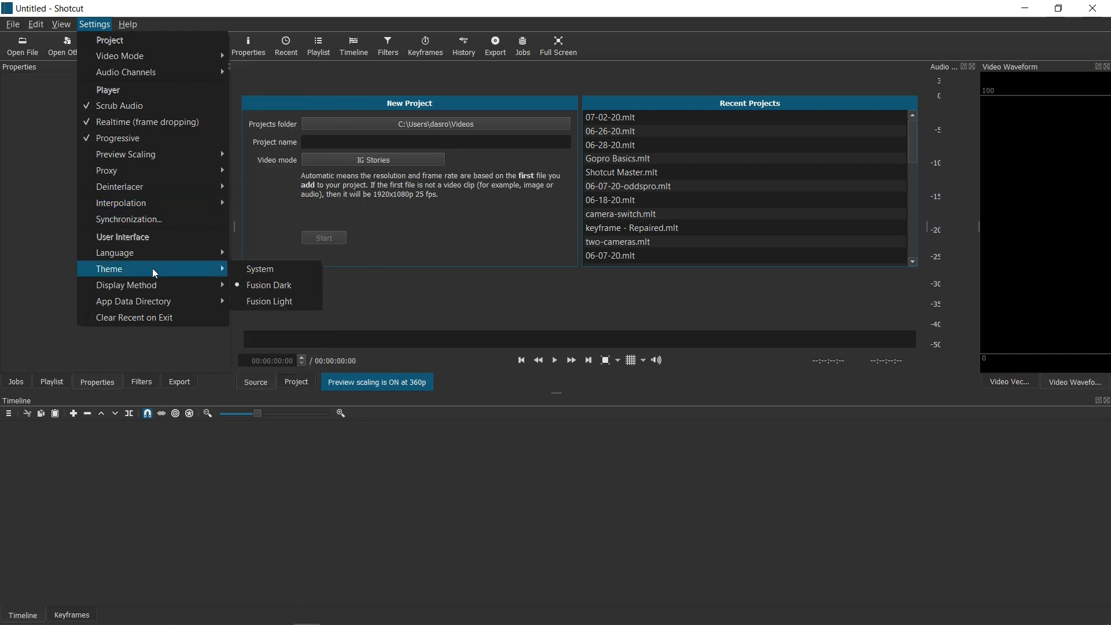
mouse_move(139, 289)
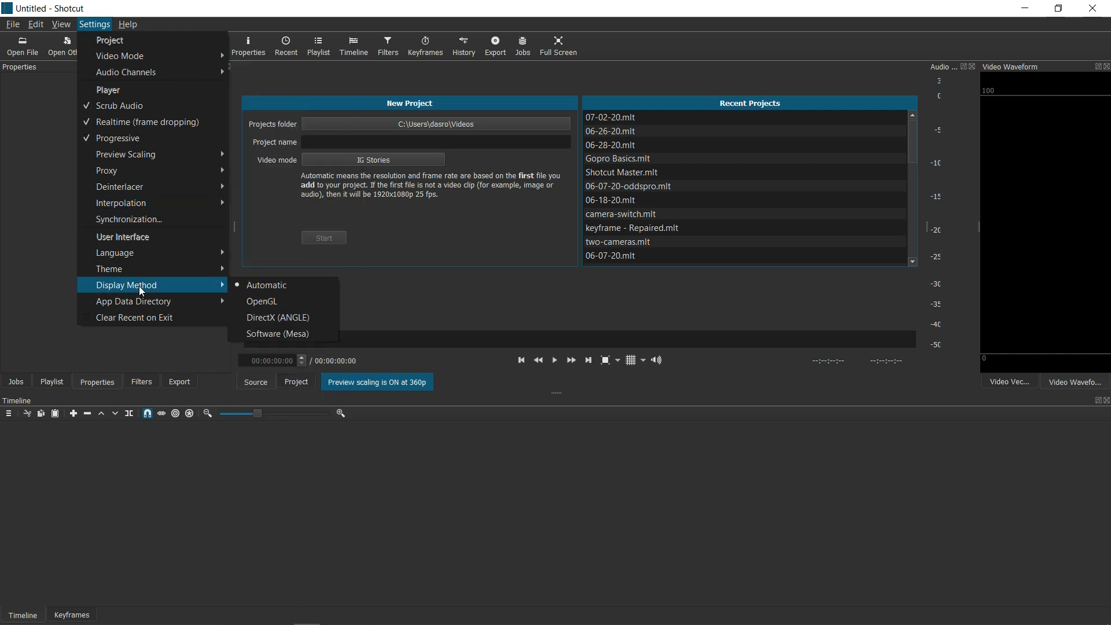
mouse_move(187, 290)
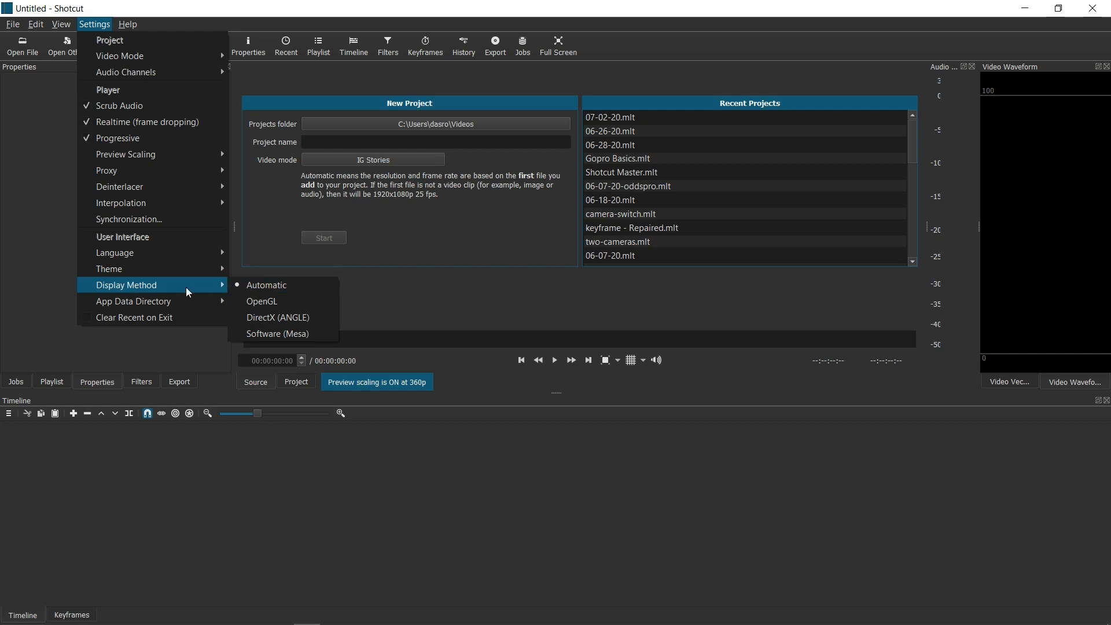
mouse_move(118, 56)
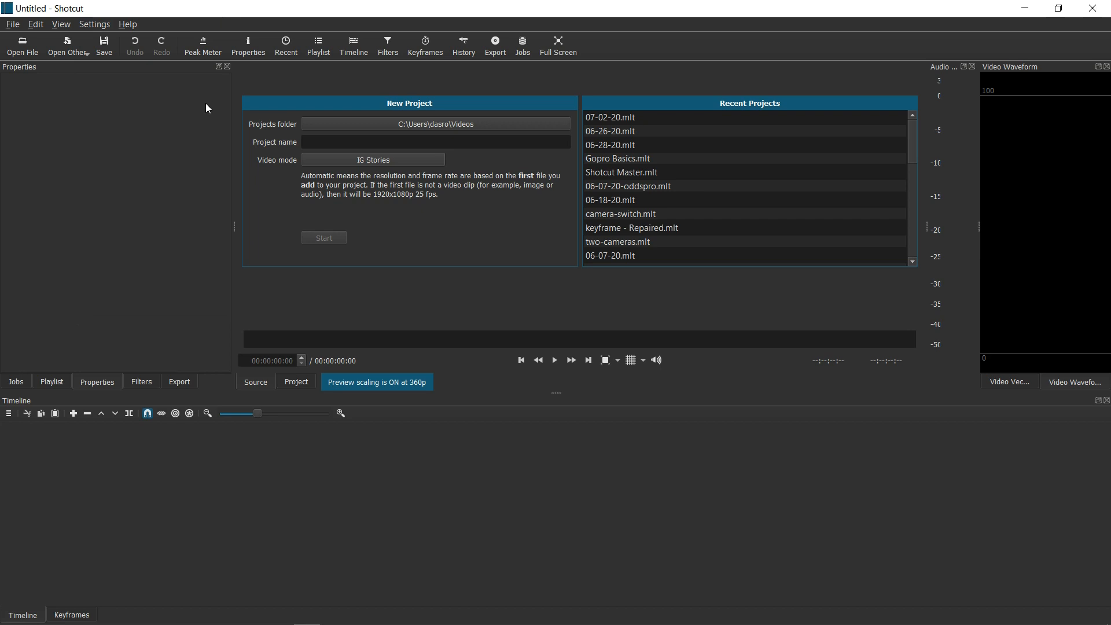
mouse_move(184, 144)
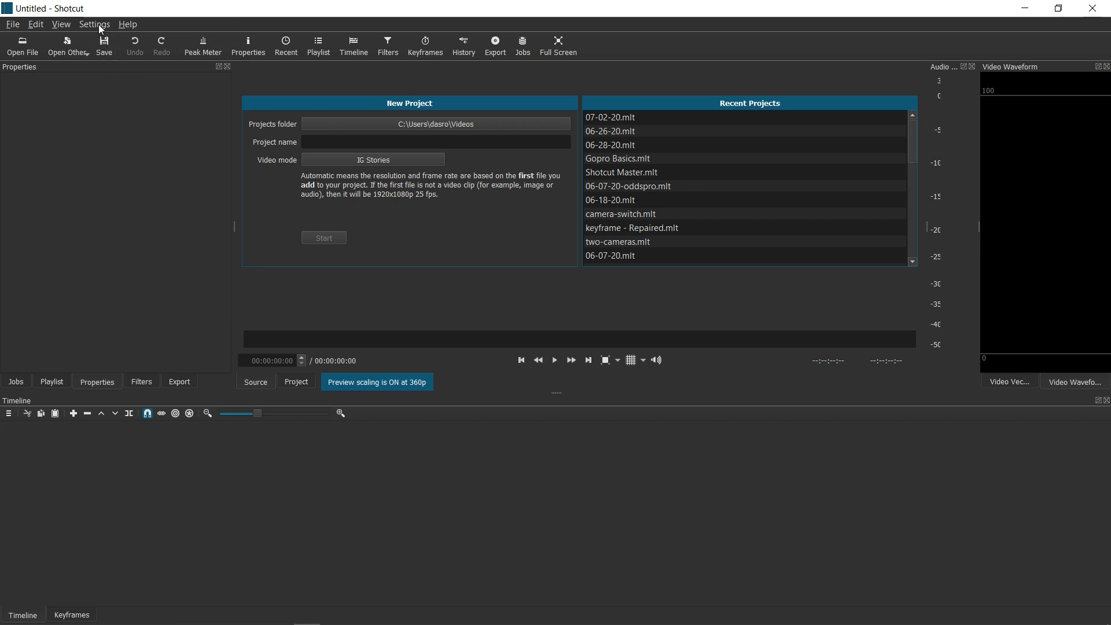
mouse_move(234, 262)
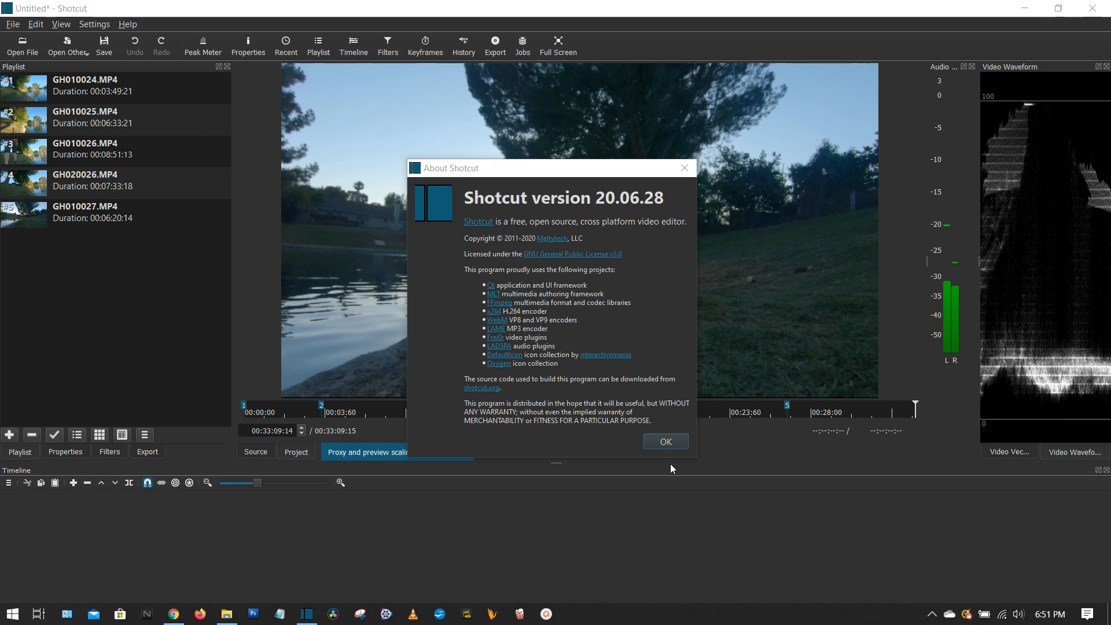
mouse_move(668, 454)
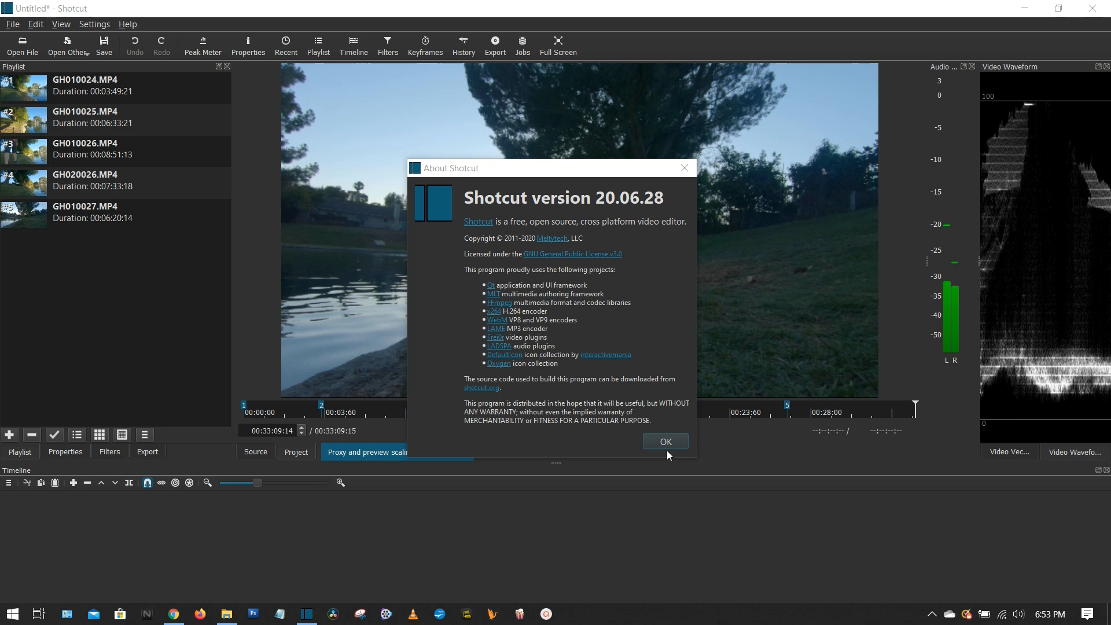
- Dismiss the About Shotcut dialog with OK, leaving the lakeside clip in the player
click(666, 441)
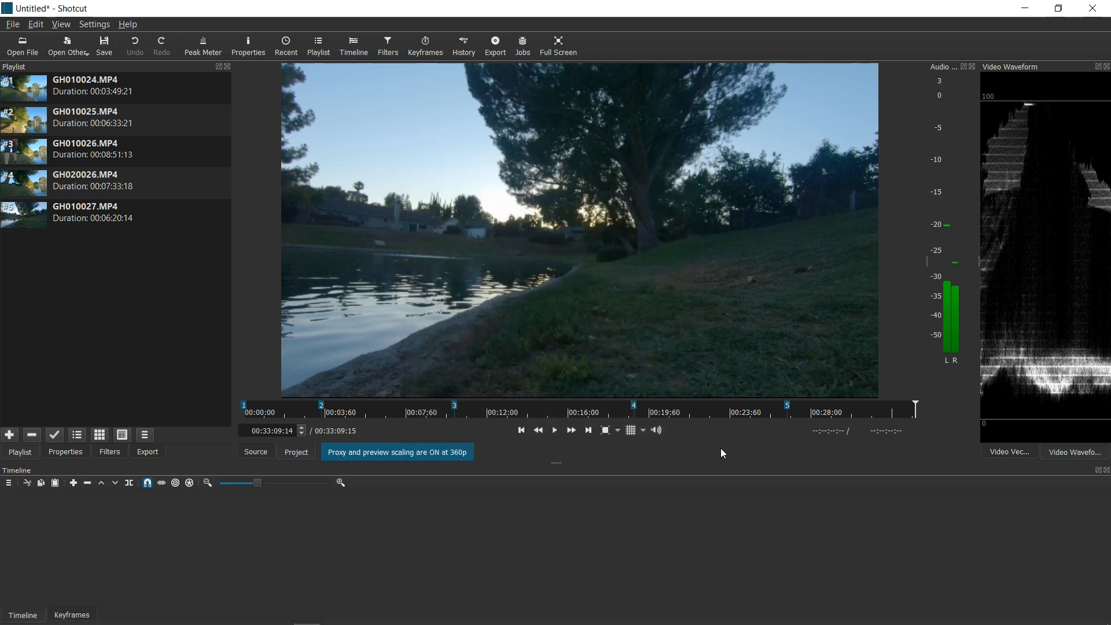
mouse_move(732, 437)
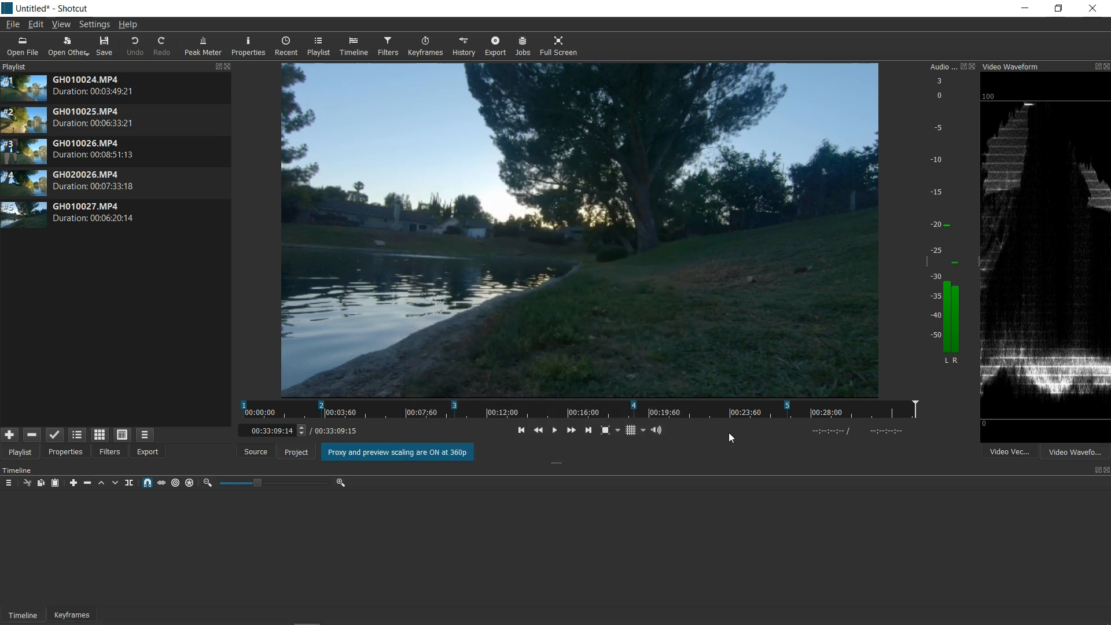
mouse_move(688, 424)
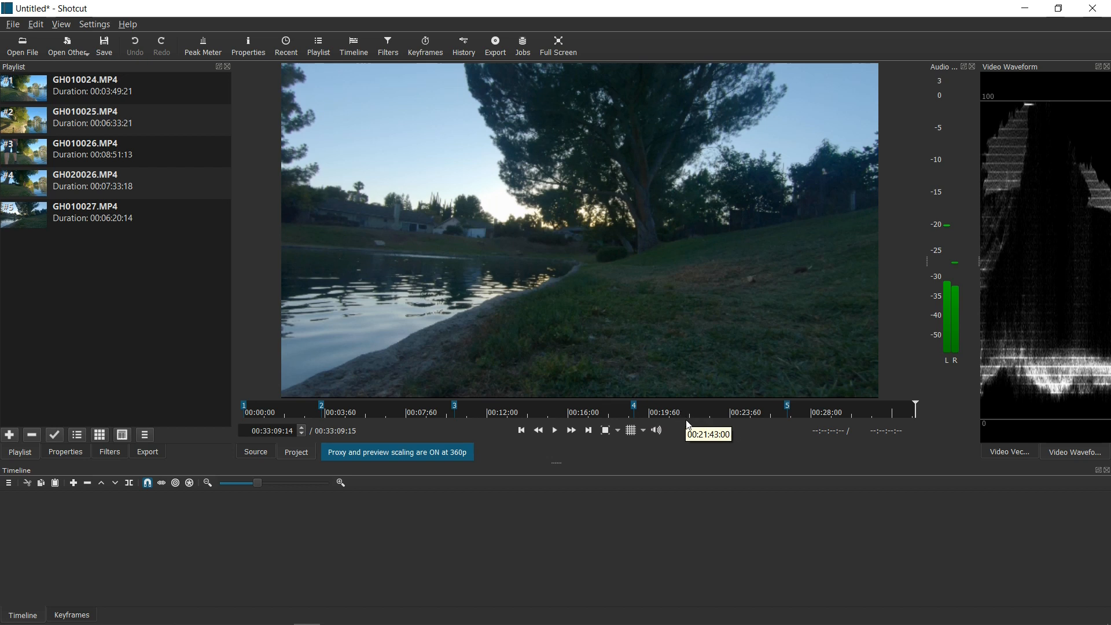
mouse_move(646, 139)
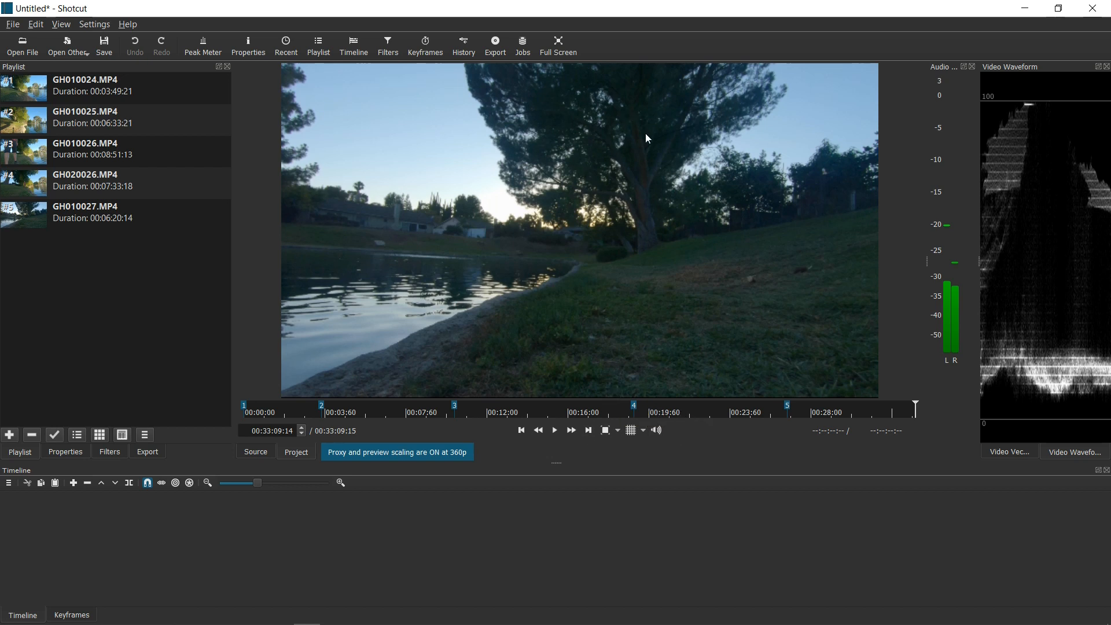
mouse_move(554, 34)
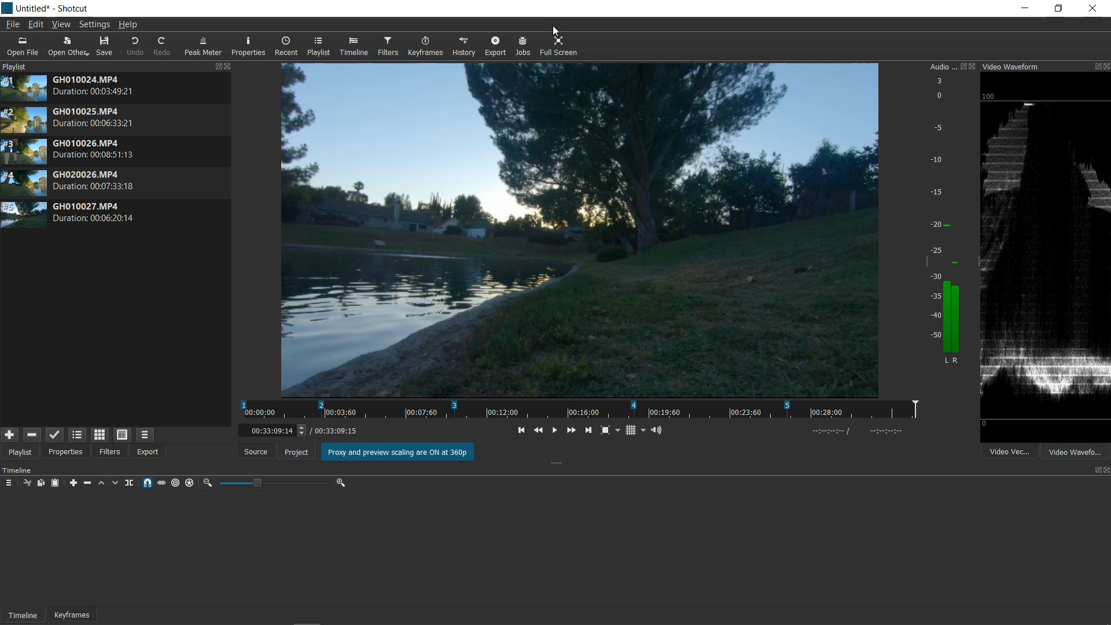
mouse_move(132, 26)
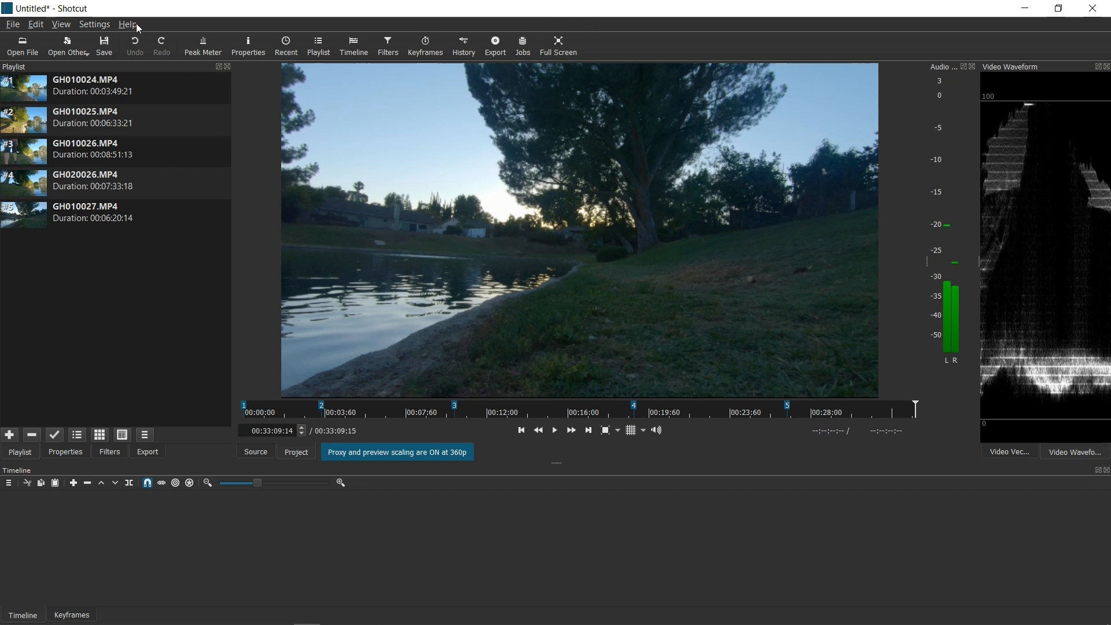
- Uncheck Use Proxy under Settings > Proxy, then reopen Settings to review proxy storage
click(94, 23)
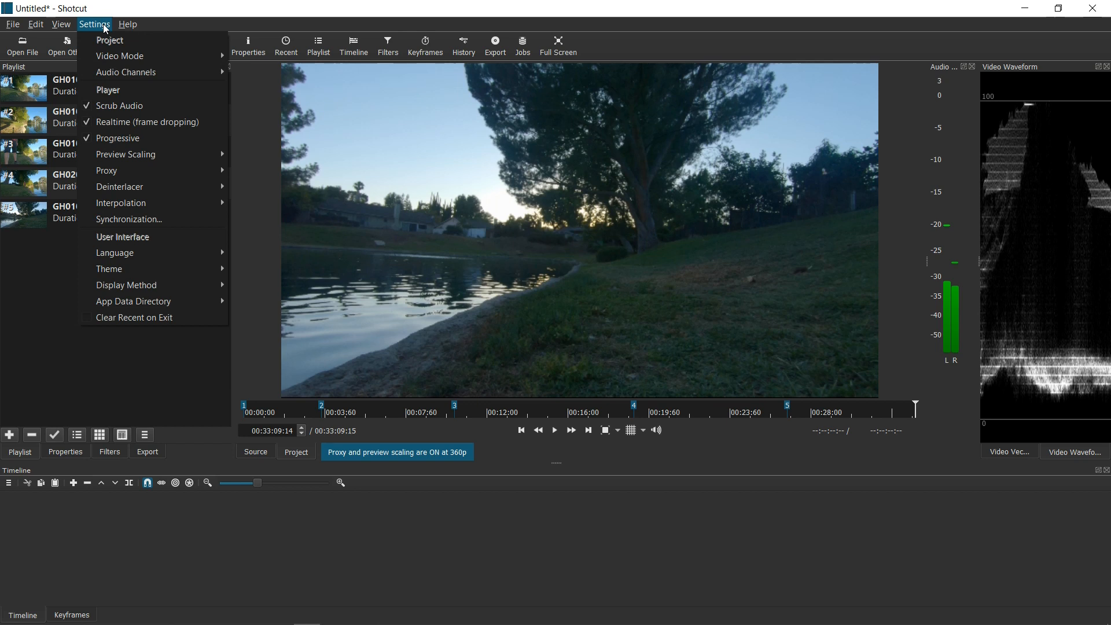
mouse_move(107, 170)
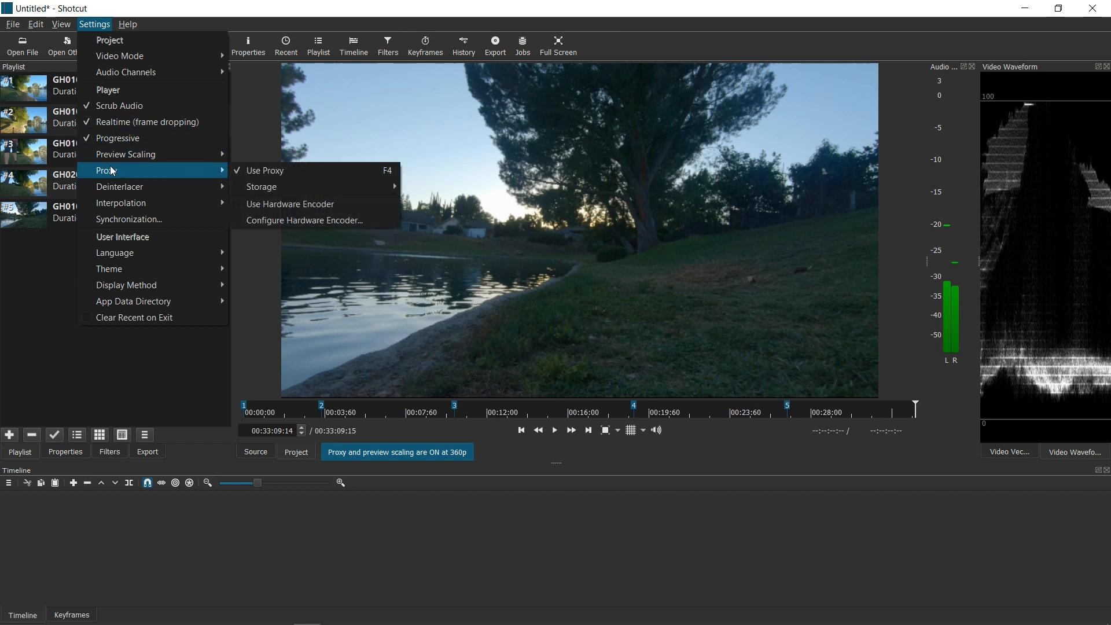
mouse_move(135, 176)
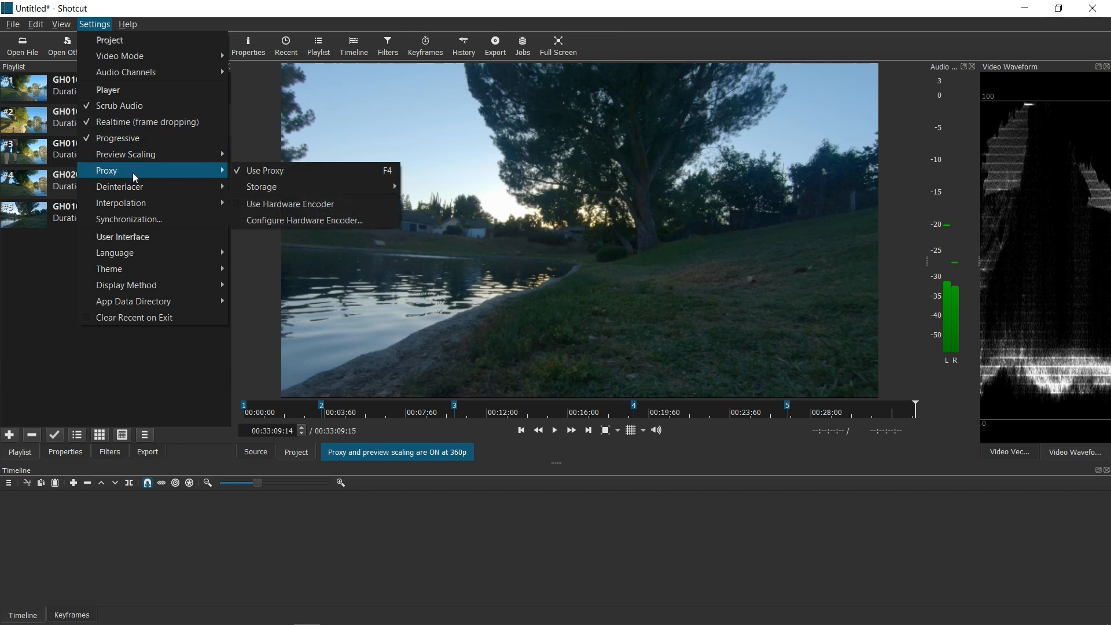
mouse_move(240, 171)
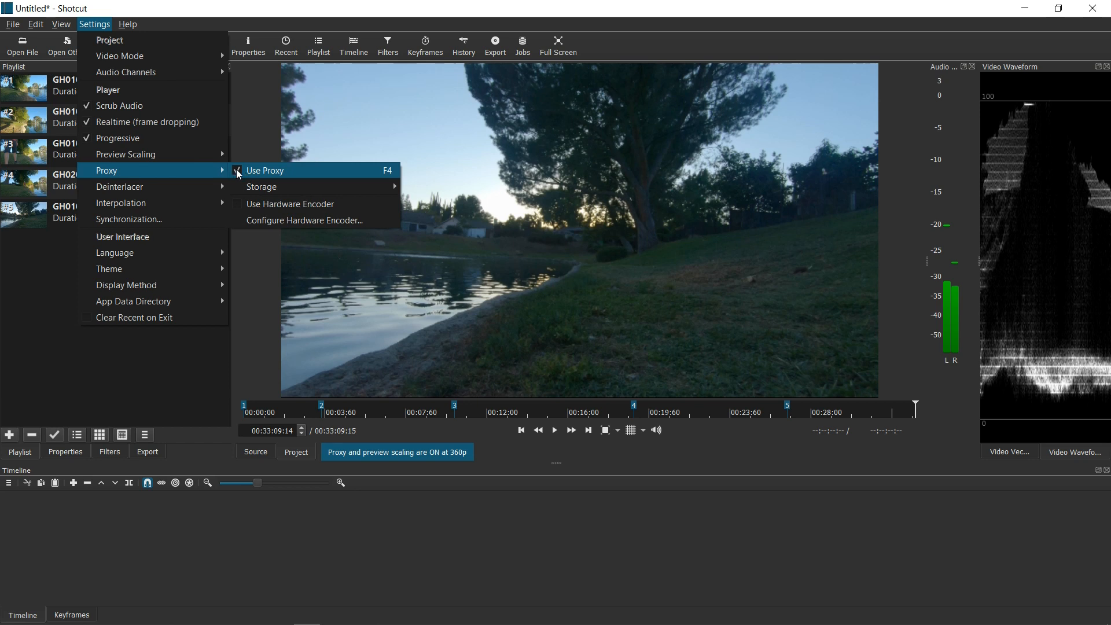
click(265, 170)
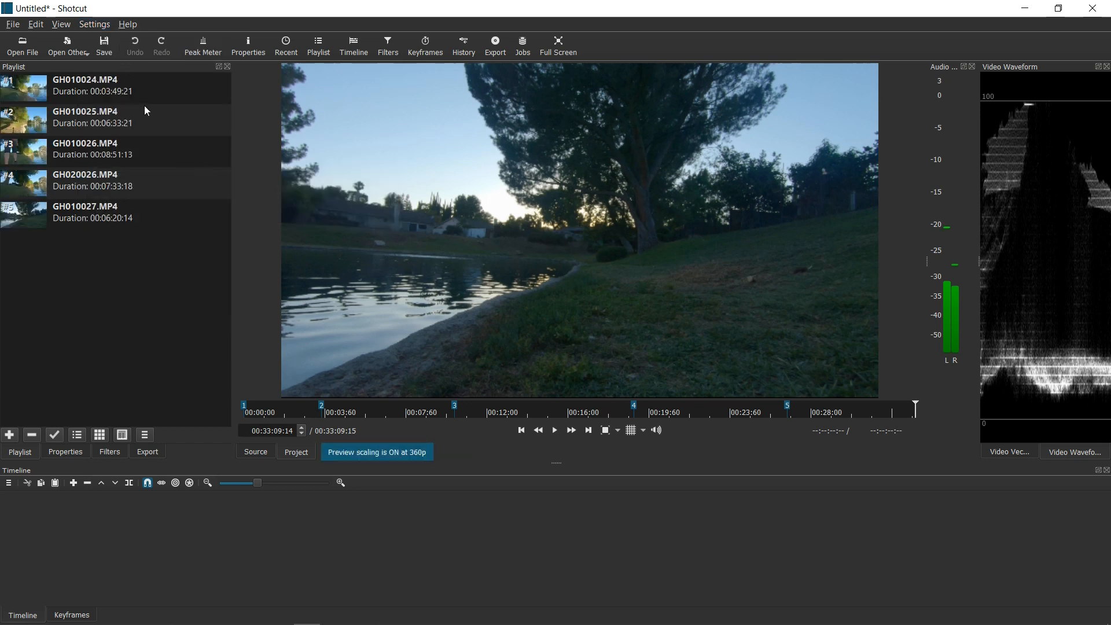
click(95, 25)
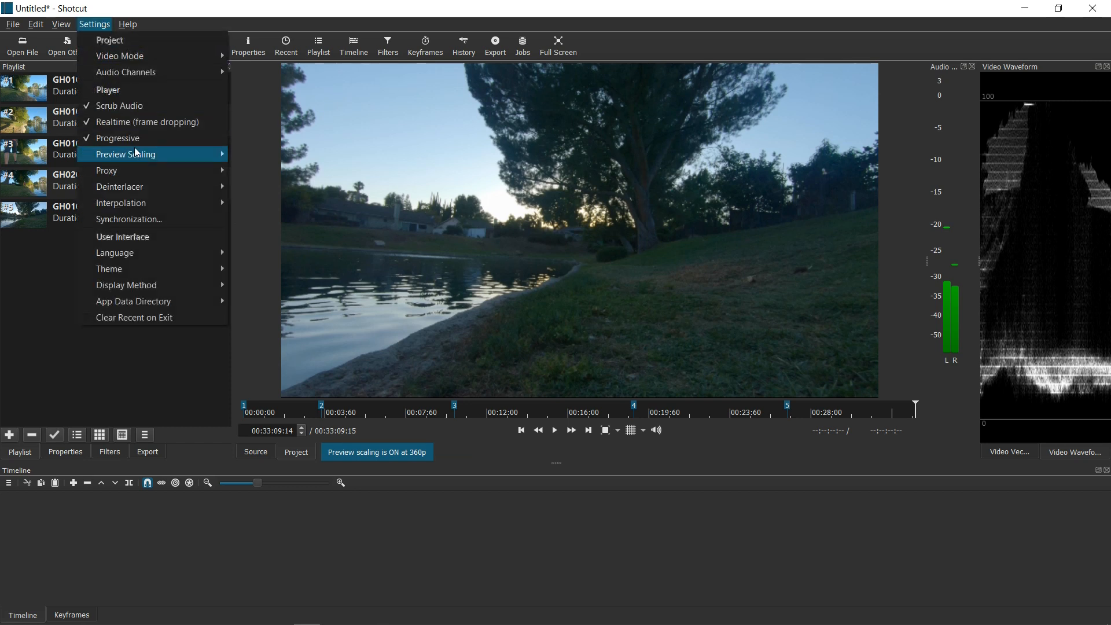
mouse_move(106, 170)
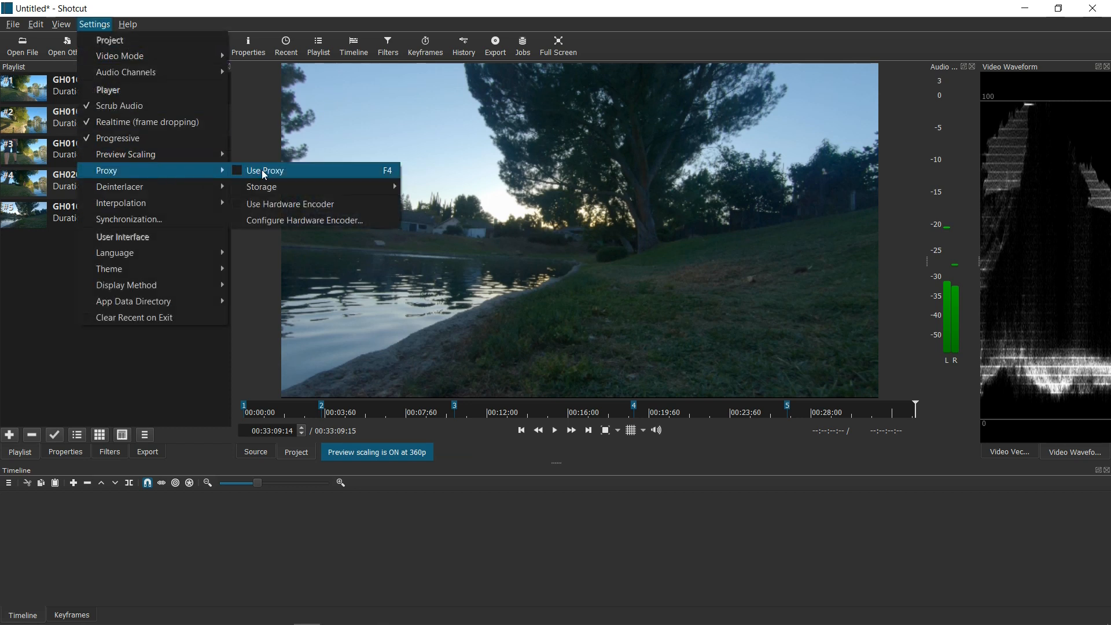
mouse_move(271, 186)
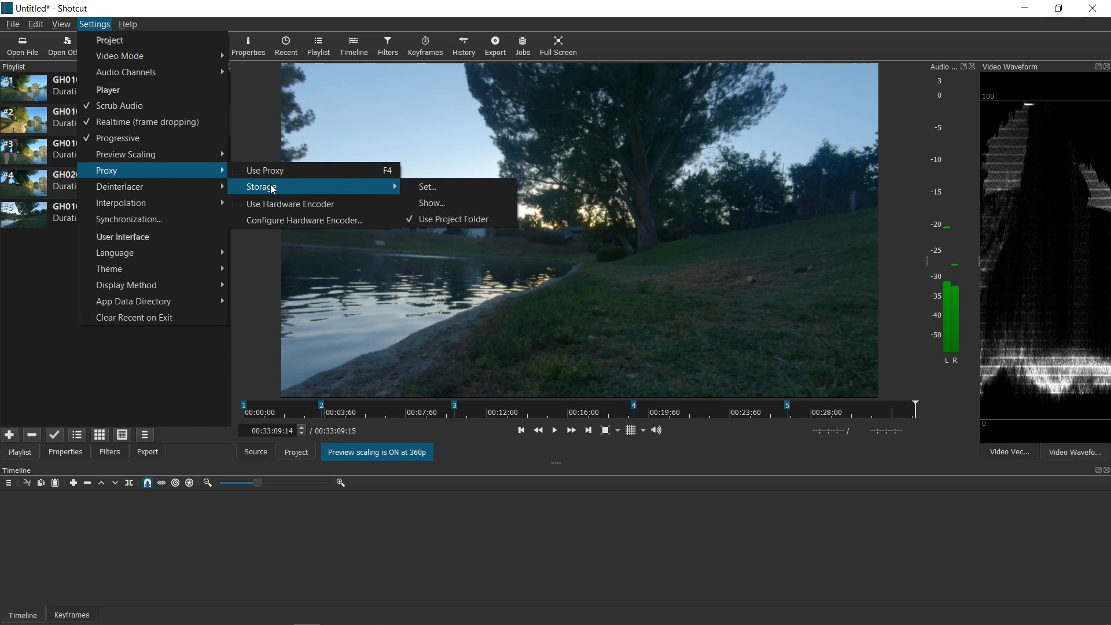
mouse_move(288, 192)
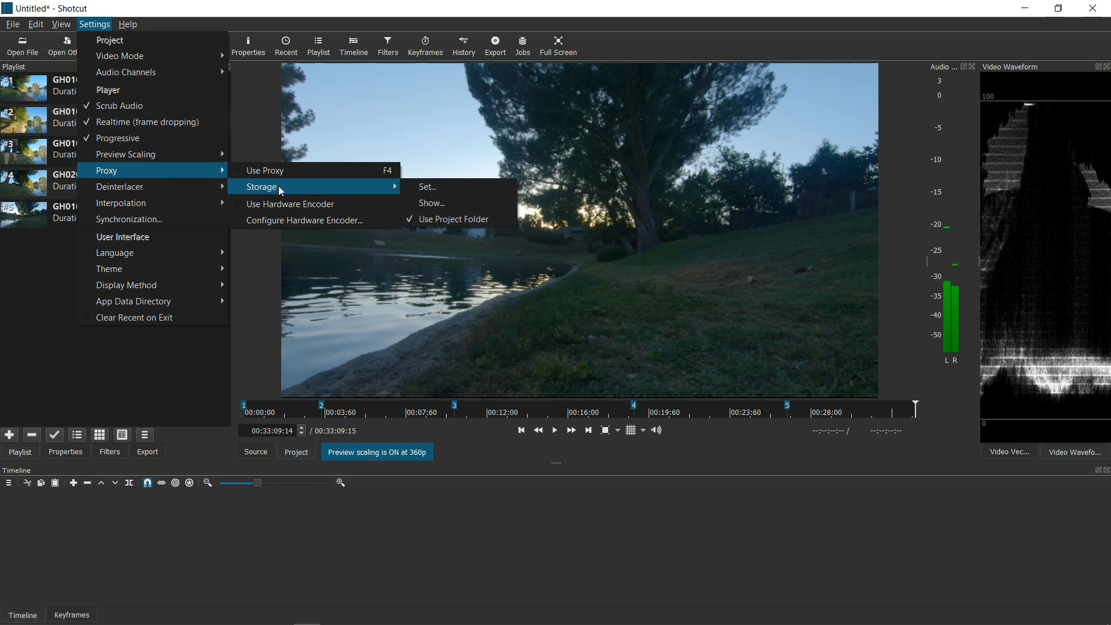
mouse_move(302, 193)
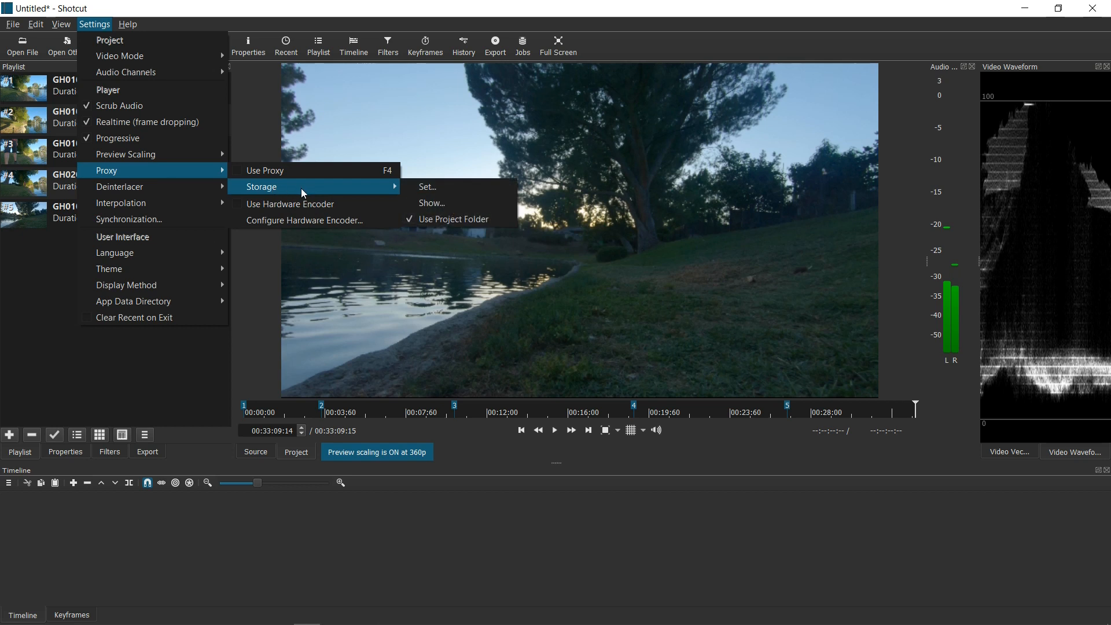
mouse_move(428, 187)
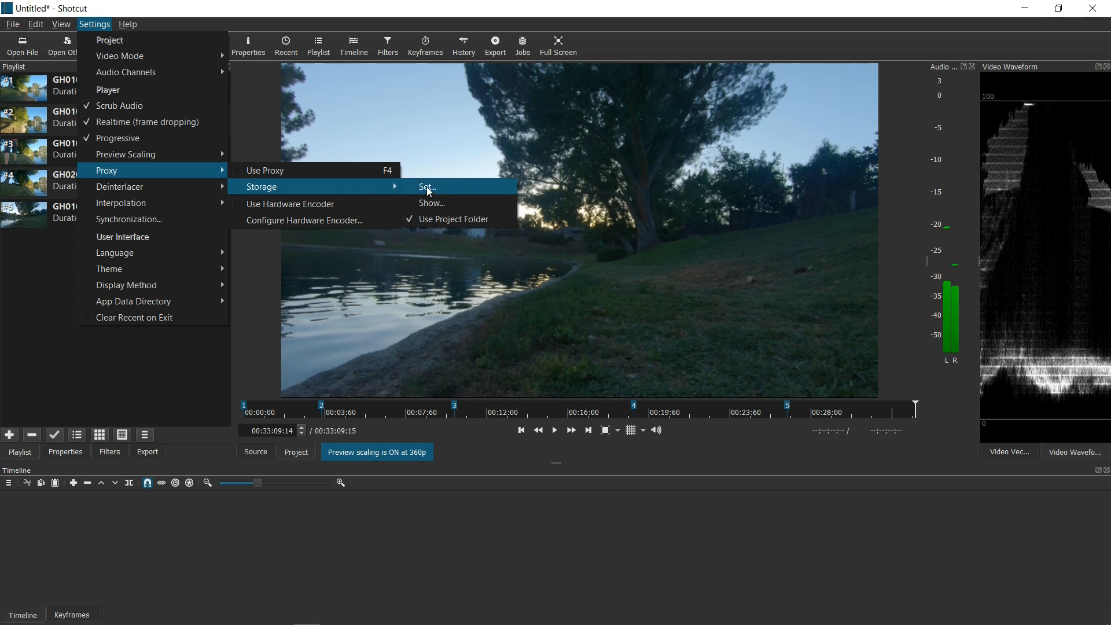
mouse_move(452, 219)
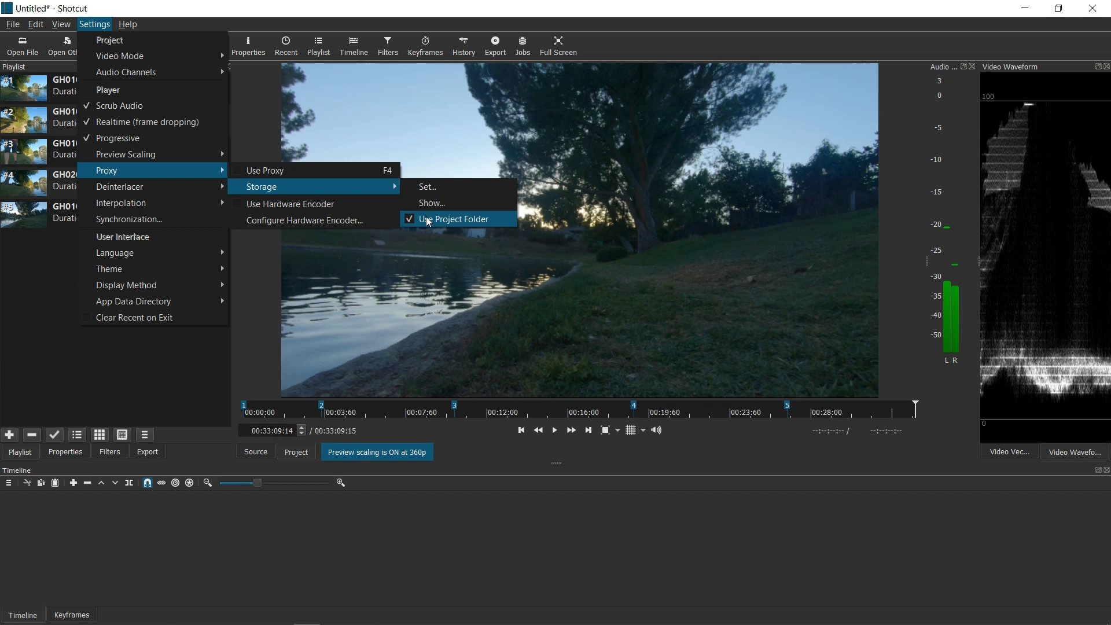
mouse_move(433, 195)
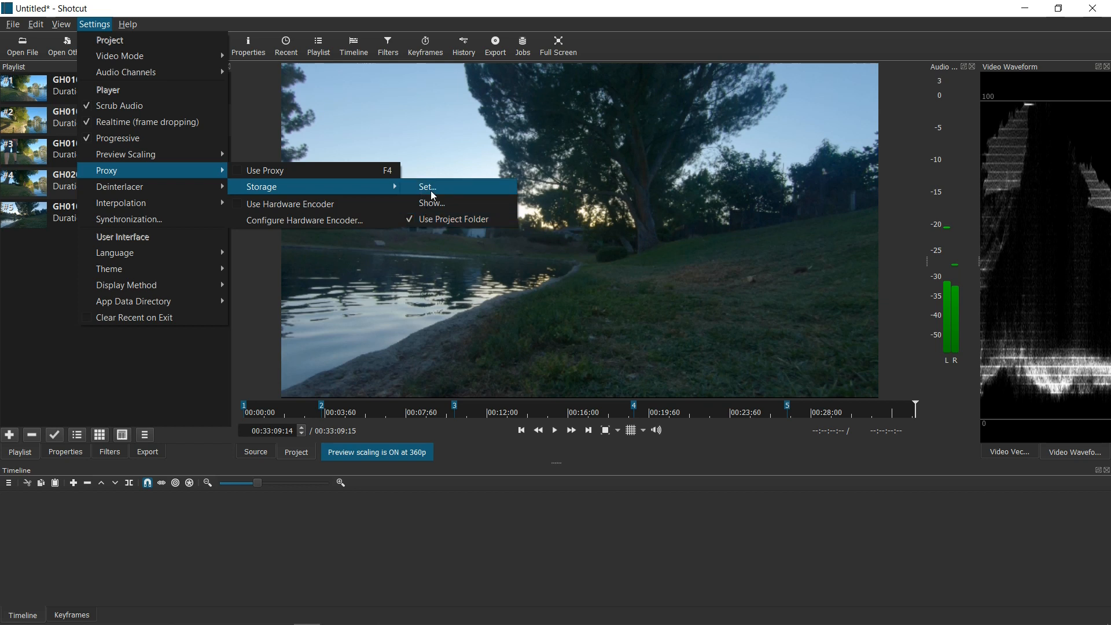
- Create a new 'proxy' folder on the Desktop and select it as the proxy storage location
click(428, 187)
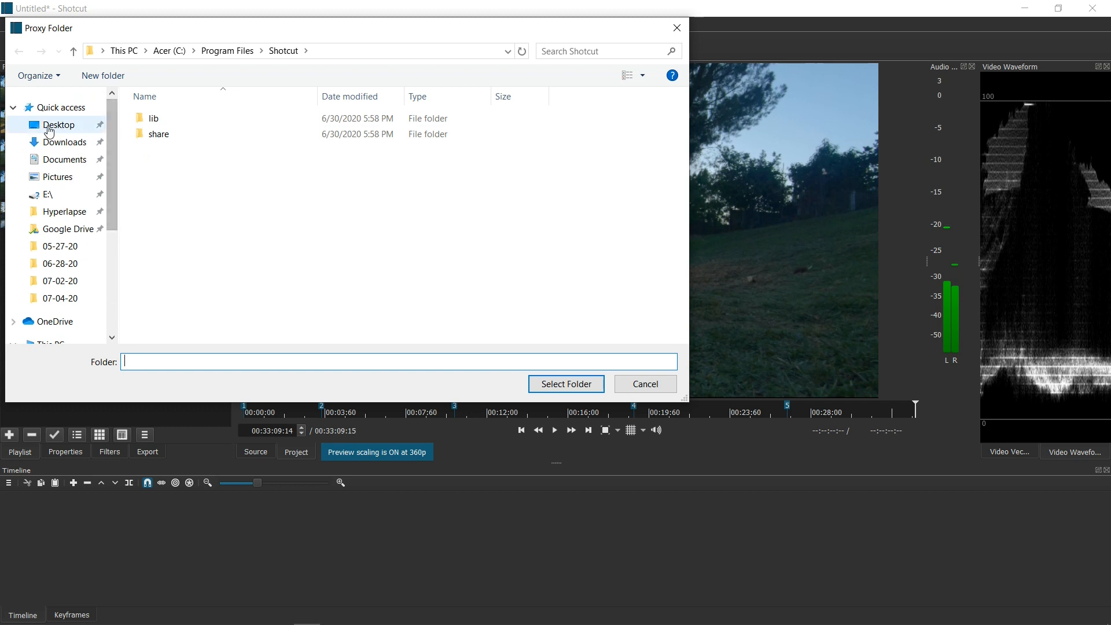
click(56, 125)
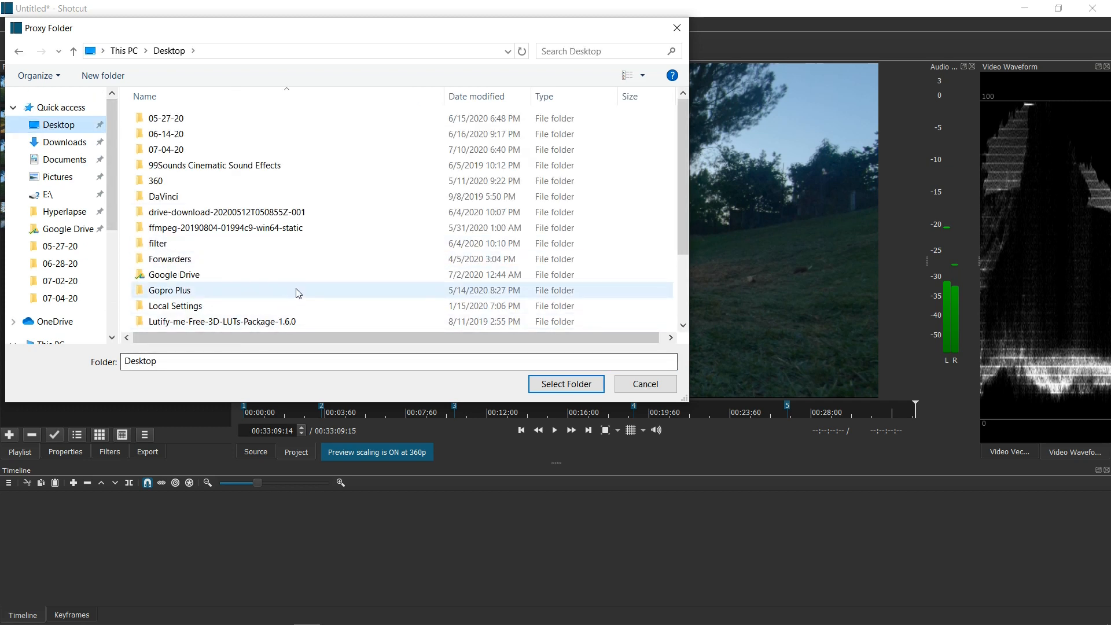
scroll(down, 3)
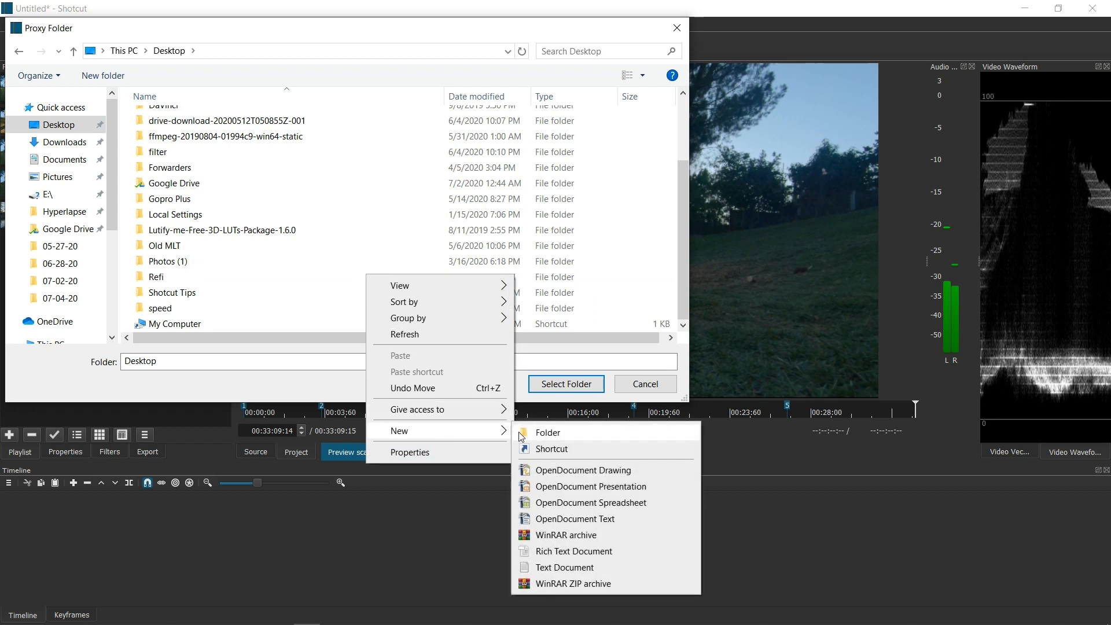
click(546, 433)
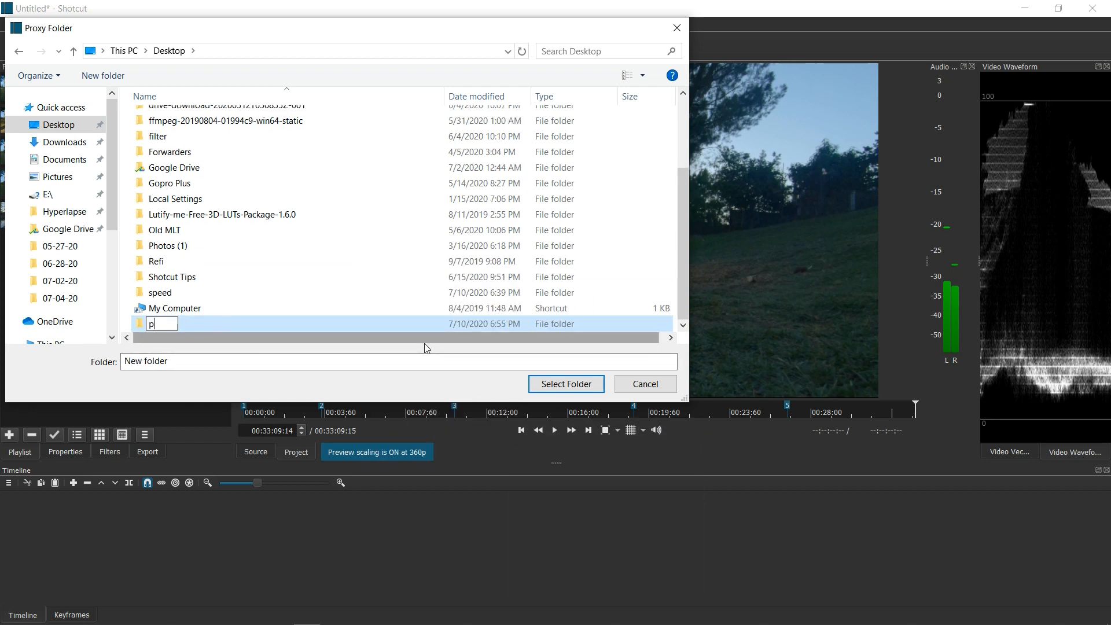
text(roxy)
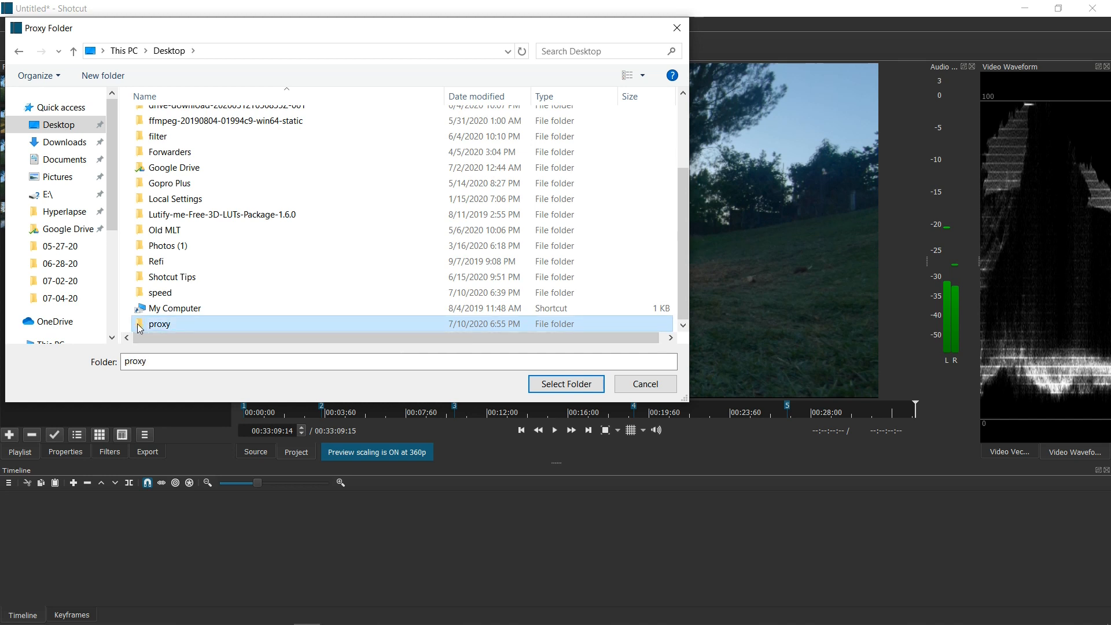
click(566, 383)
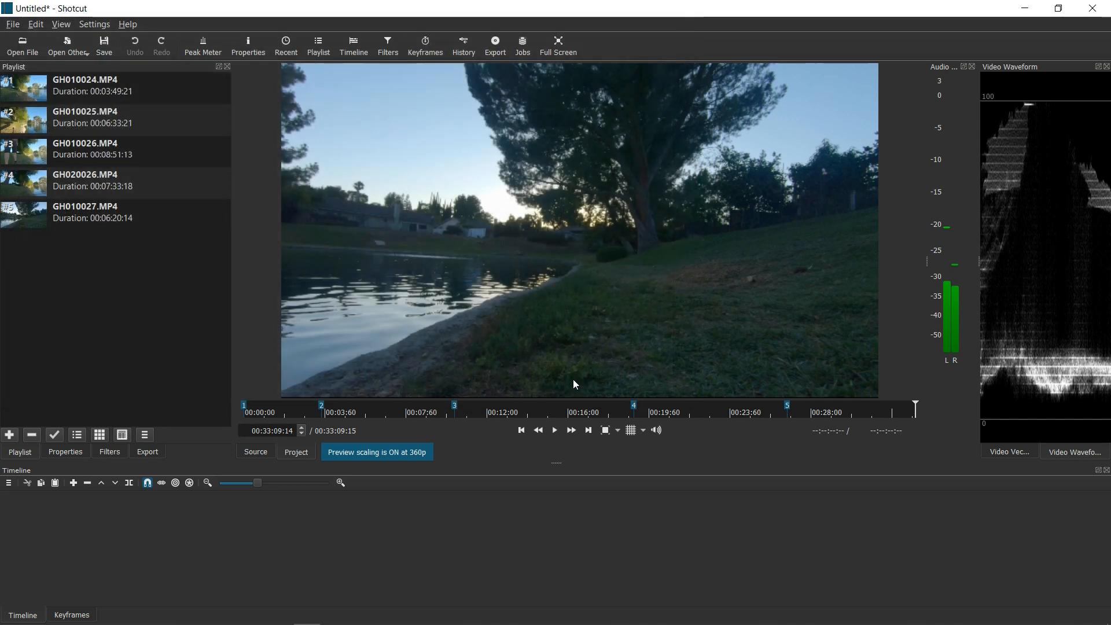
mouse_move(561, 465)
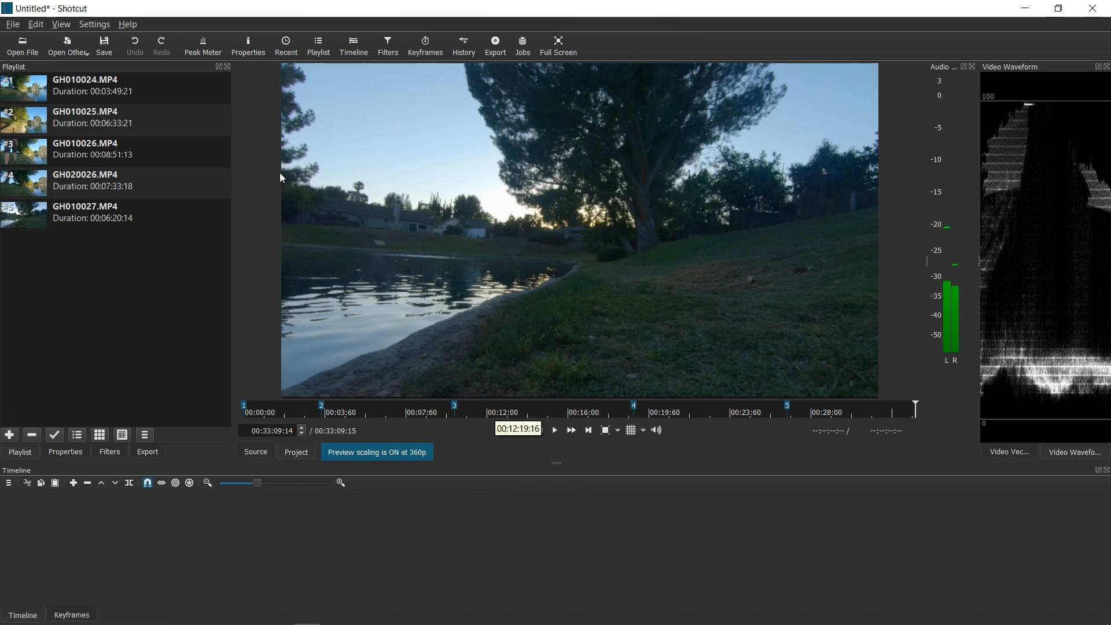
- Review the proxy storage option under Settings, then bring the Proxy menu up again with Use Proxy unchecked
click(94, 23)
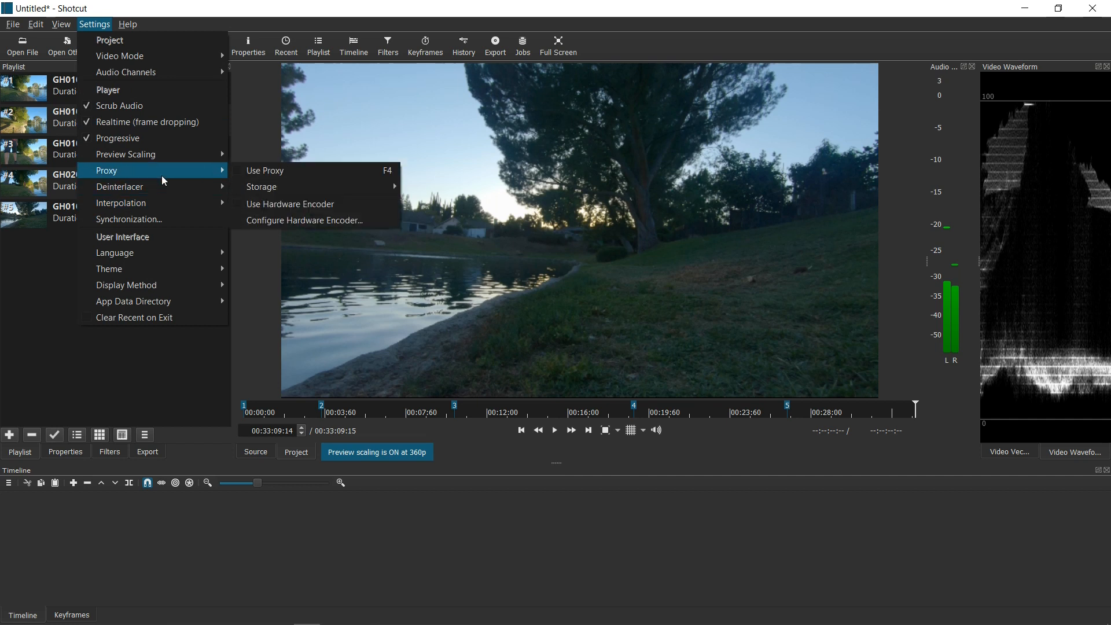
mouse_move(266, 173)
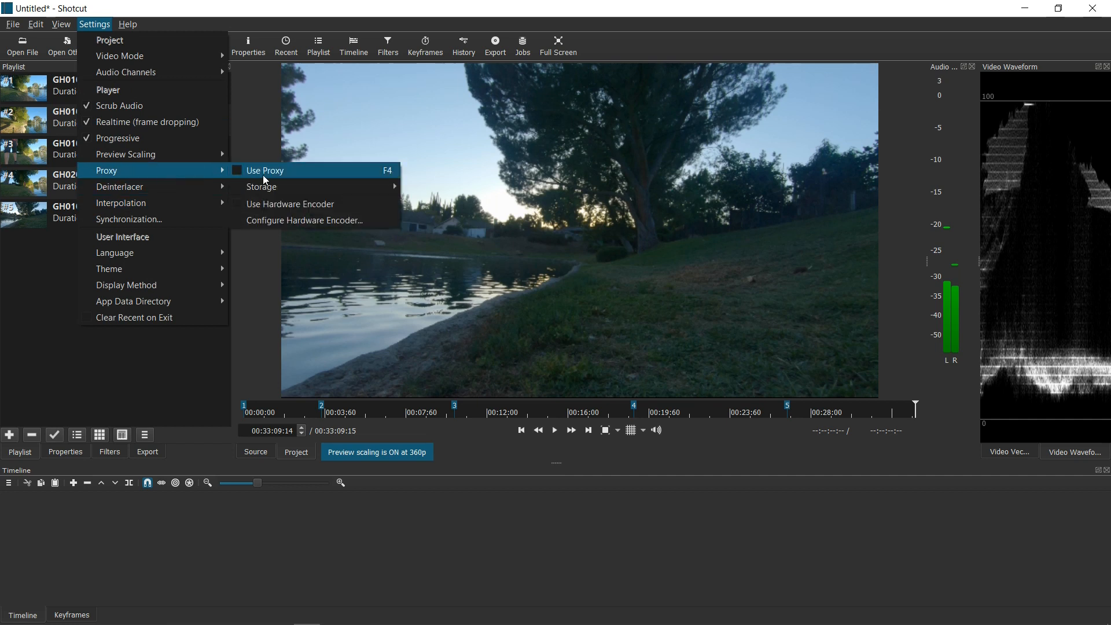
mouse_move(250, 178)
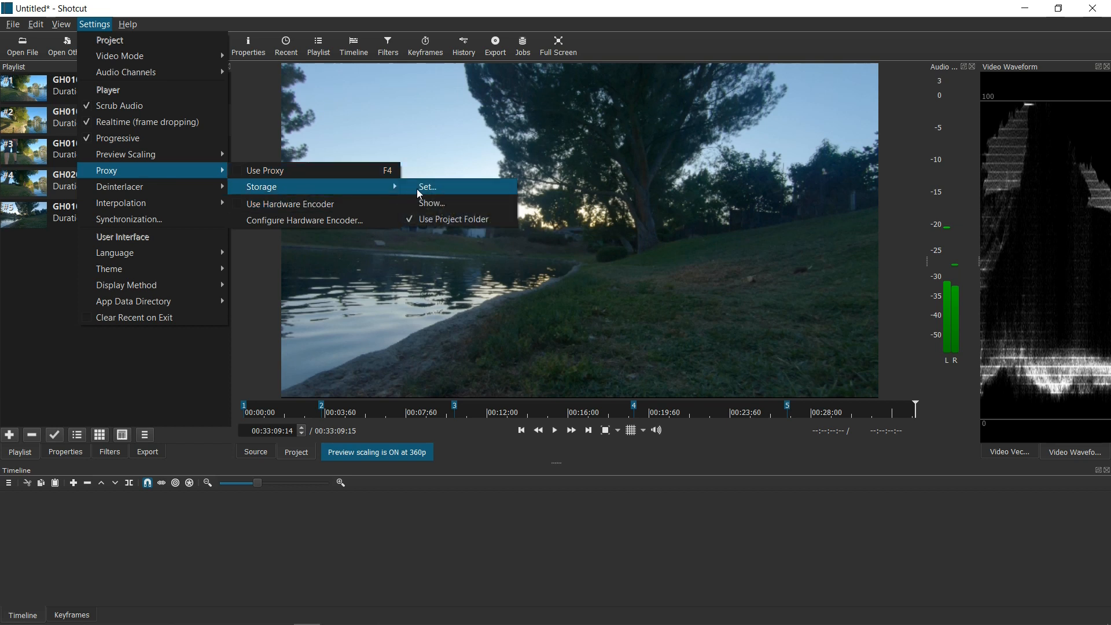
click(427, 187)
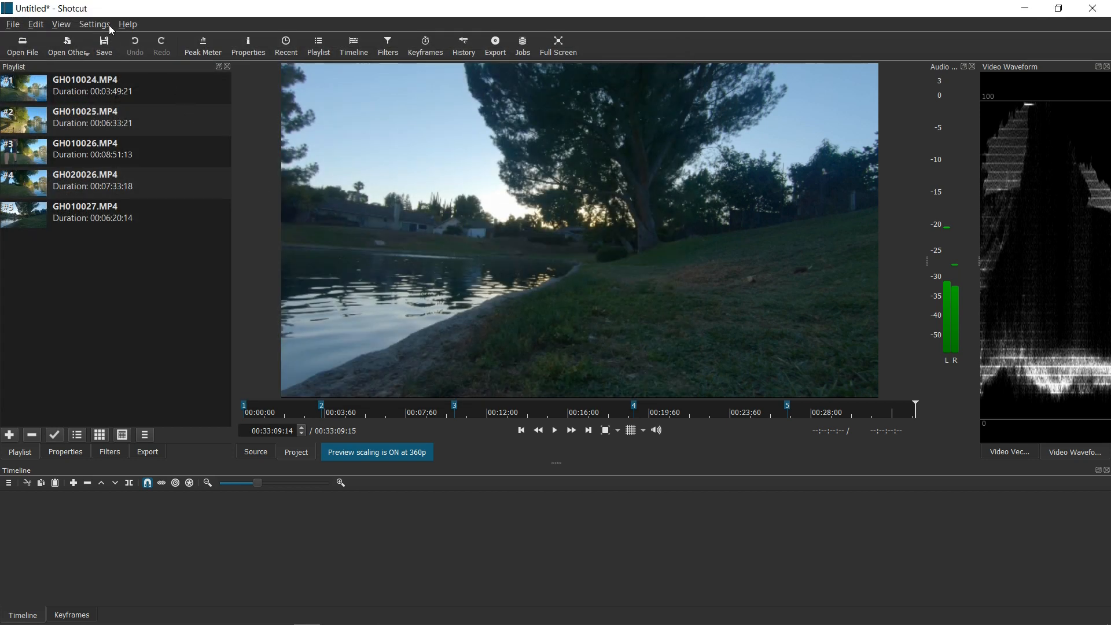
click(95, 23)
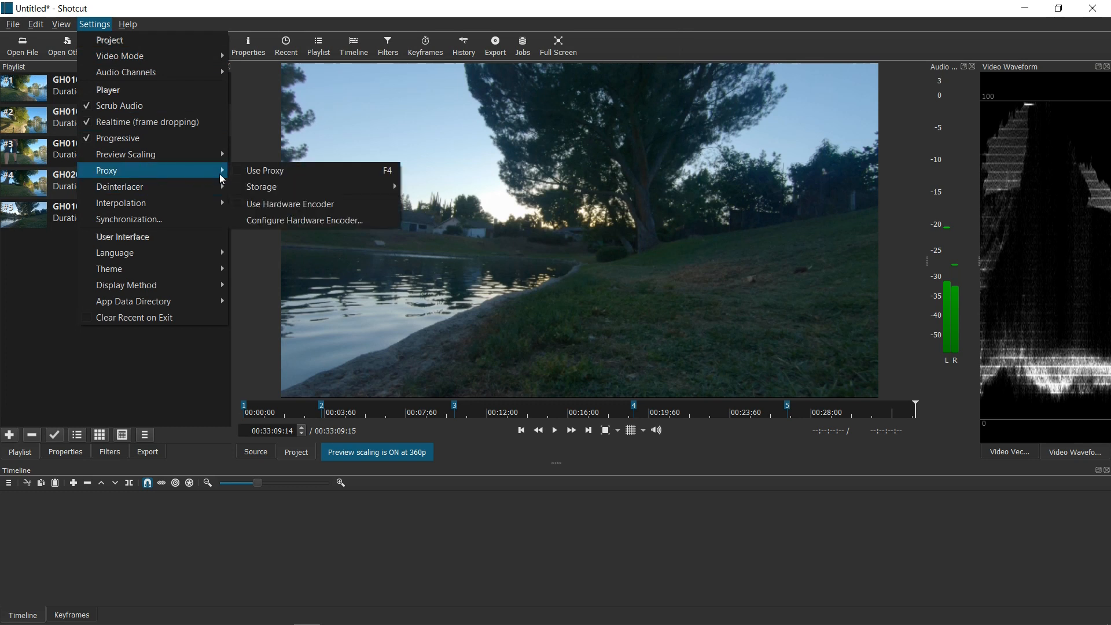
mouse_move(264, 171)
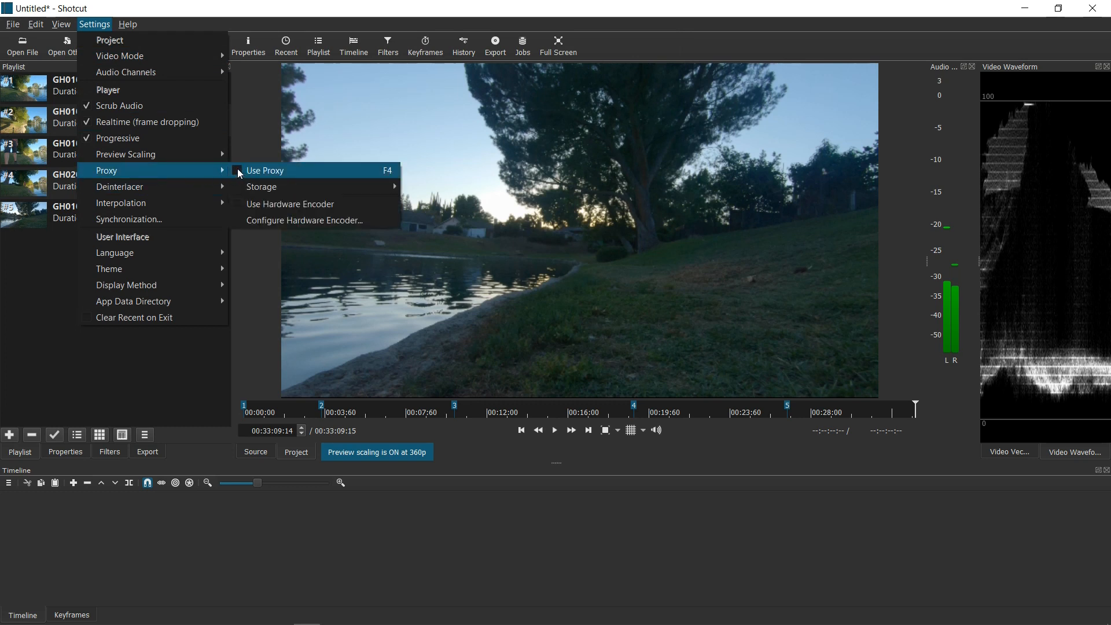
- Enable Use Proxy and answer Yes to generate missing proxies for all five clips
click(264, 170)
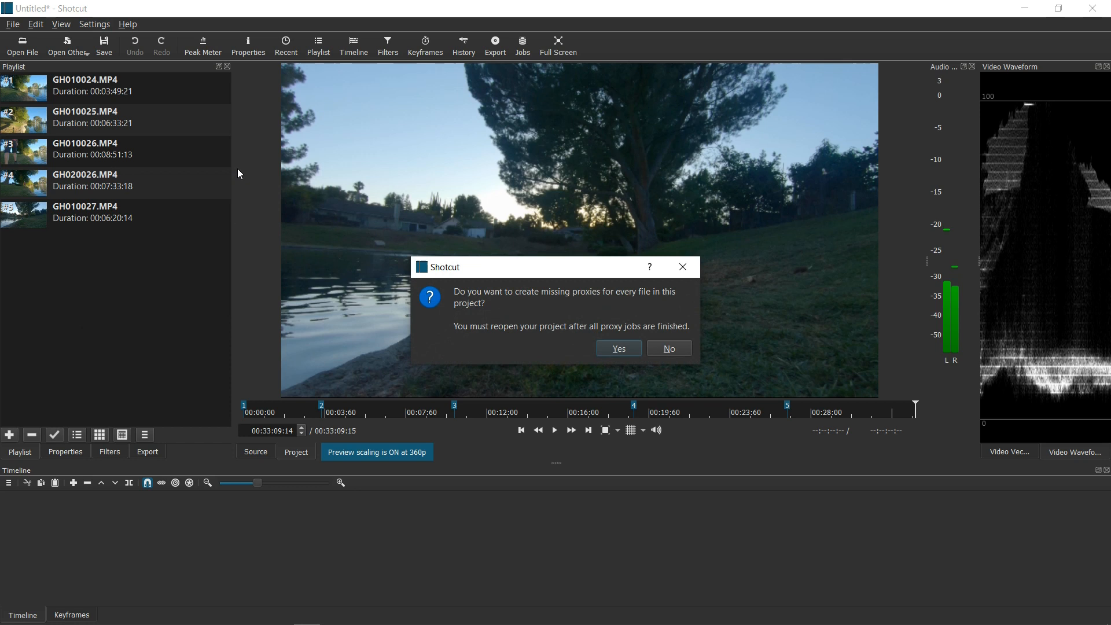
mouse_move(551, 330)
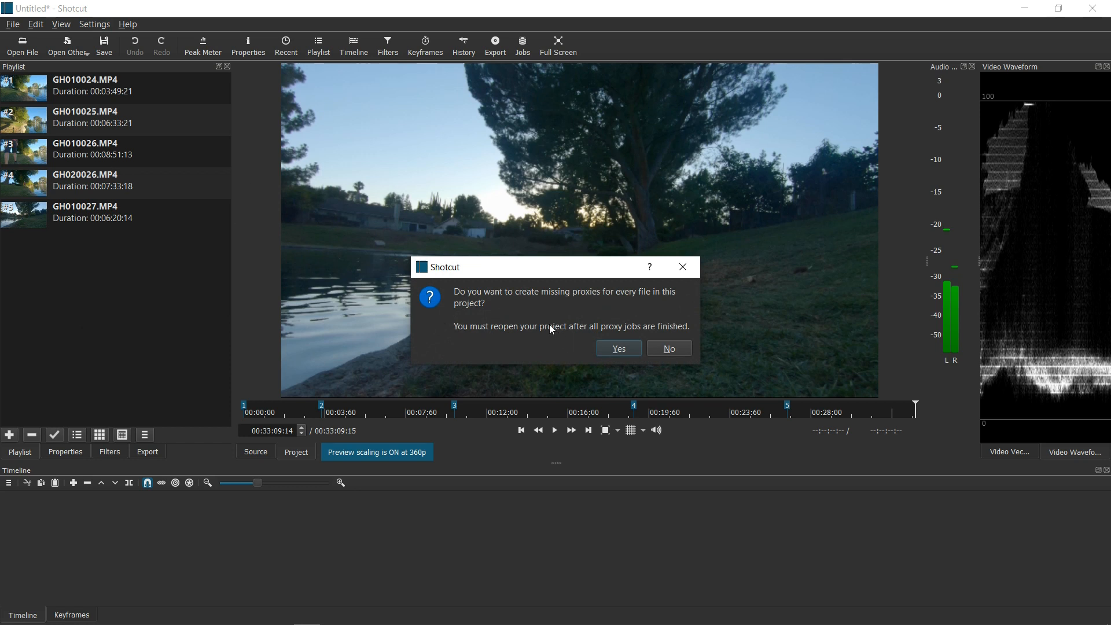
mouse_move(577, 313)
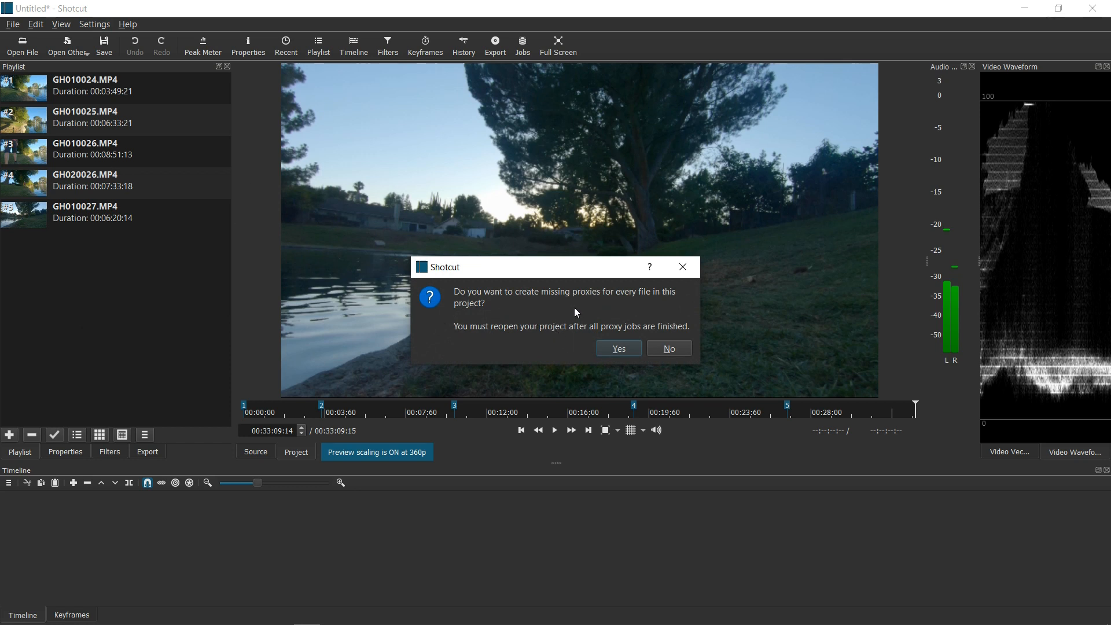
mouse_move(526, 336)
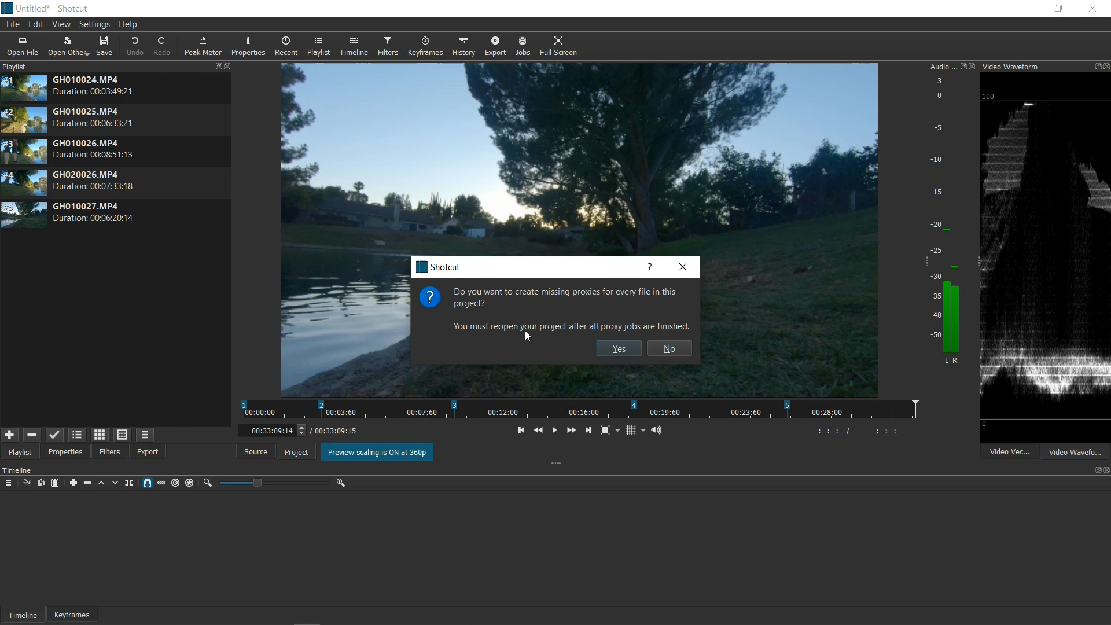
mouse_move(606, 336)
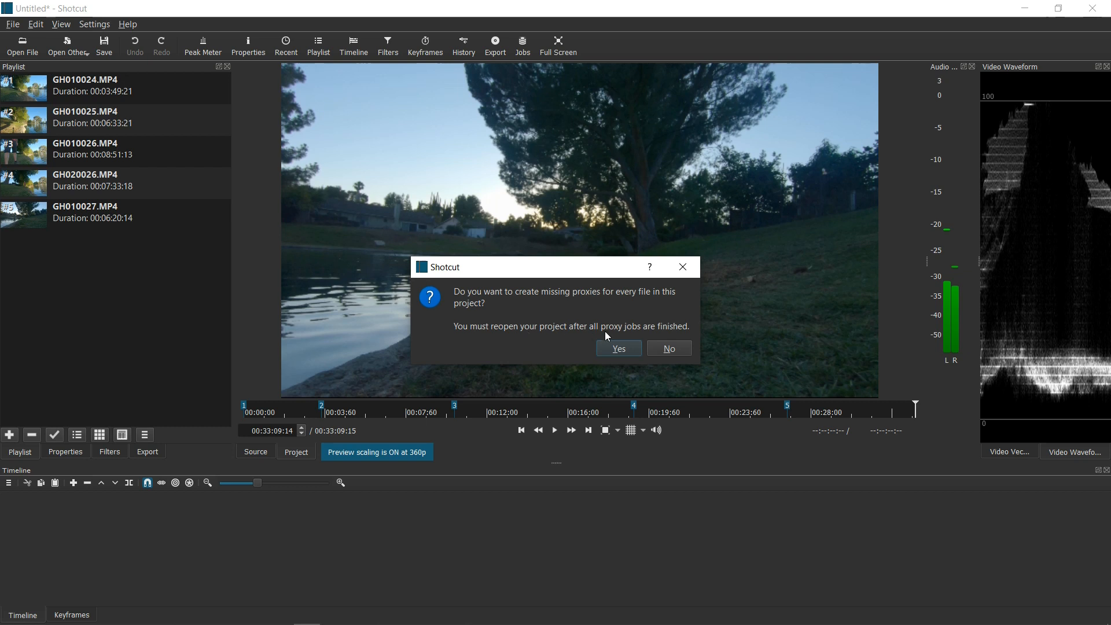
click(619, 349)
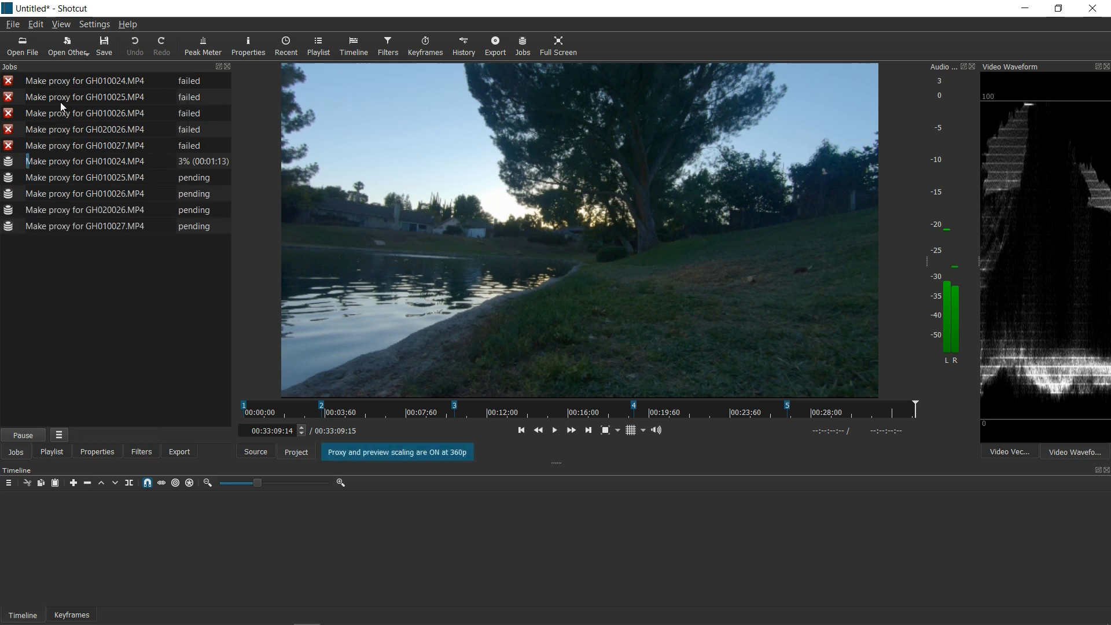
- Remove the failed proxy jobs from the Jobs panel, leaving the five pending/in-progress ones
click(87, 81)
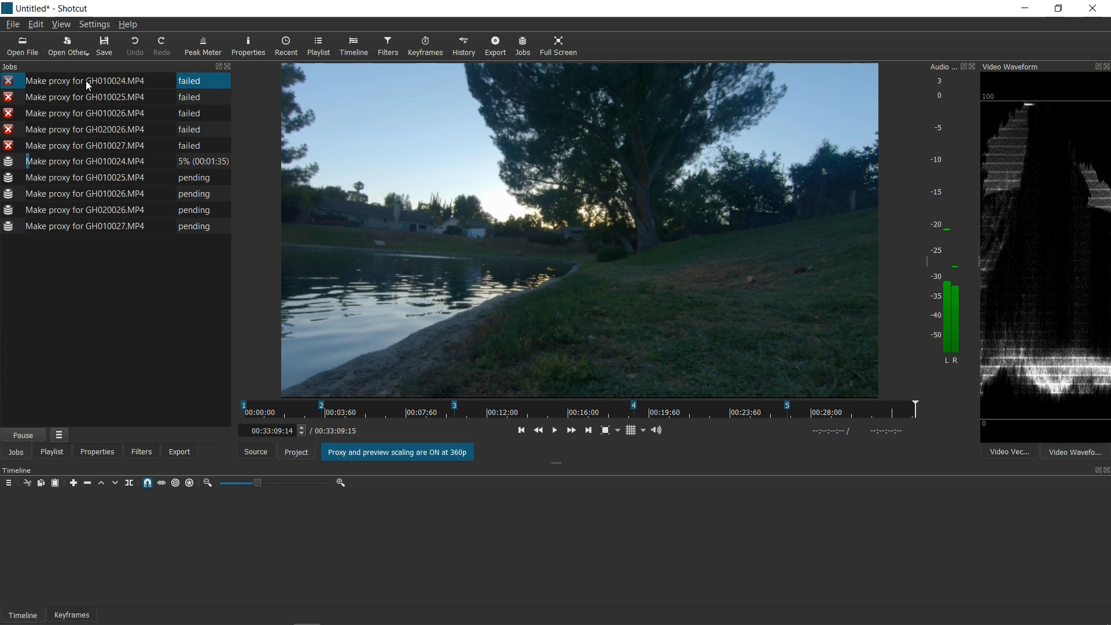
mouse_move(86, 150)
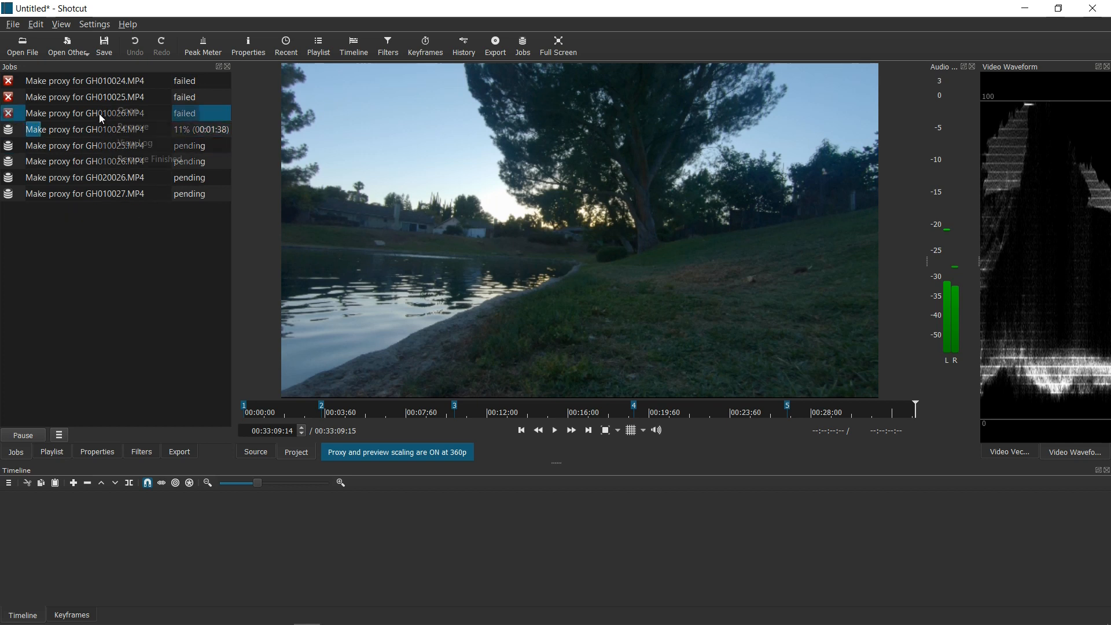
right_click(98, 114)
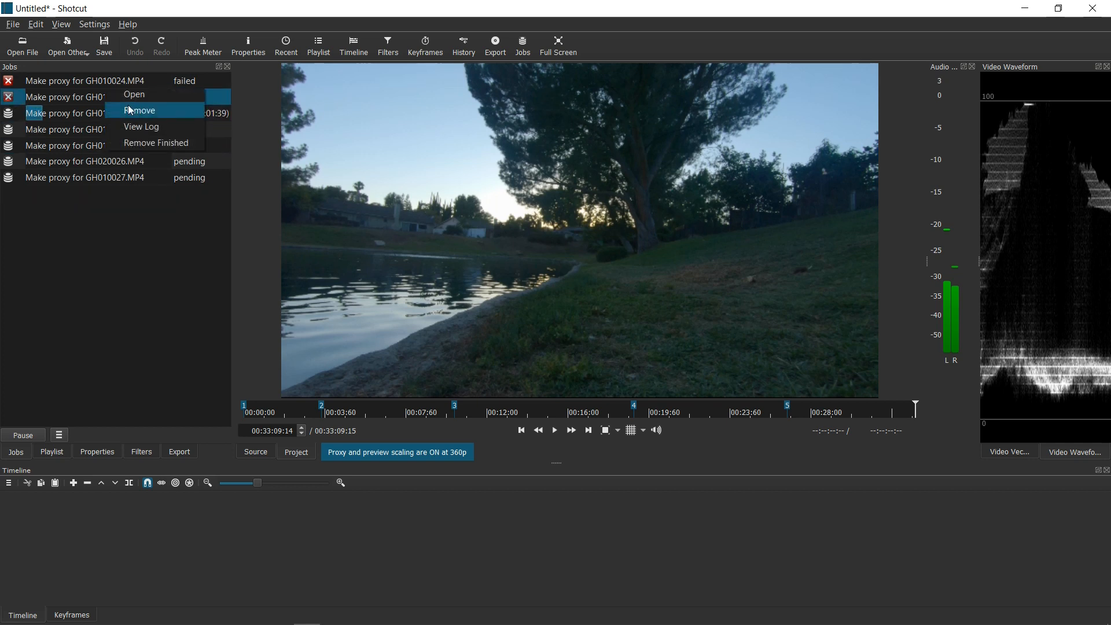
click(139, 110)
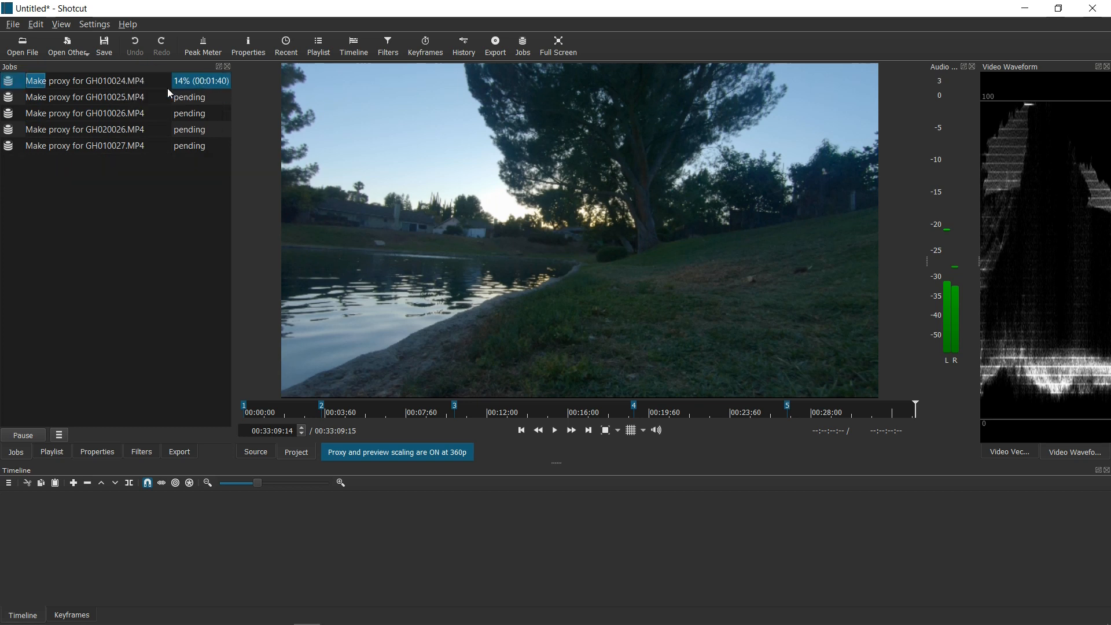
mouse_move(191, 207)
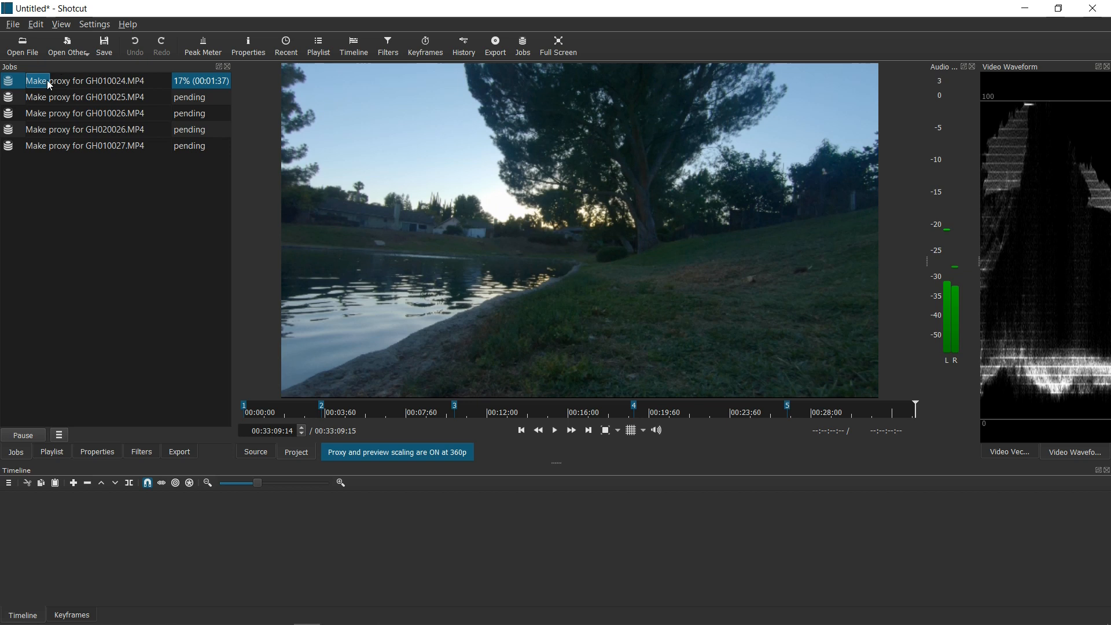
mouse_move(65, 88)
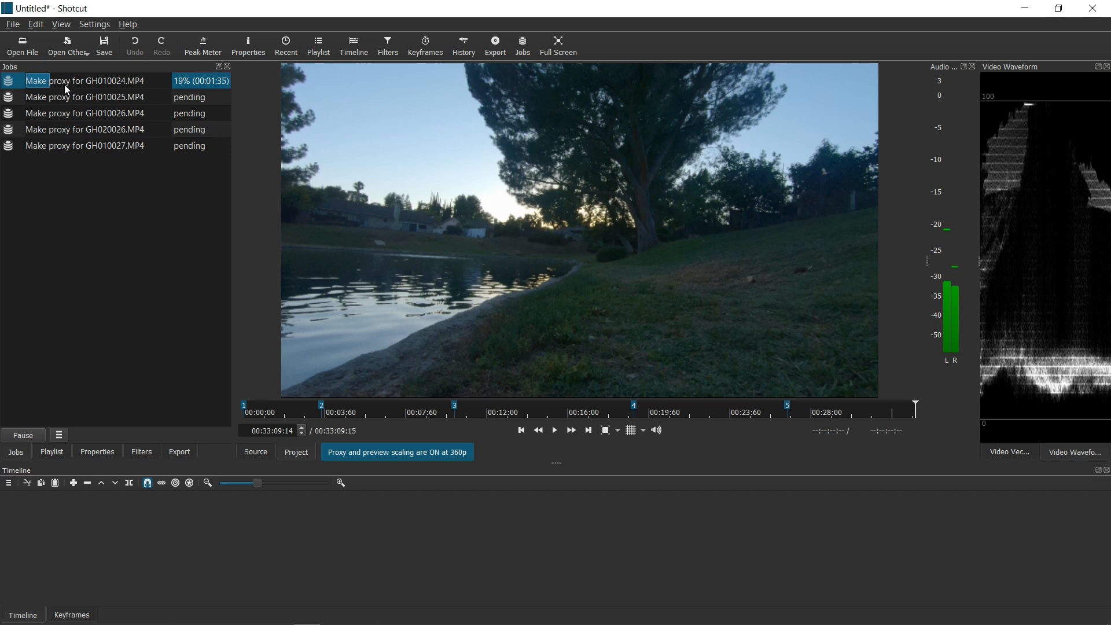
mouse_move(160, 97)
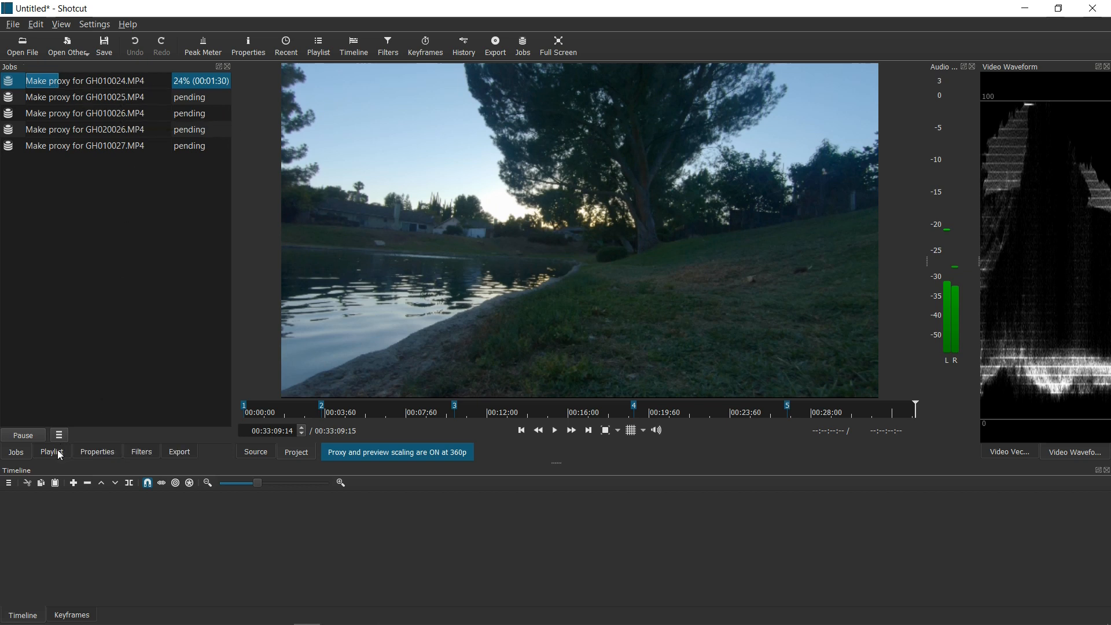
- Return to the Playlist and click through clips GH020026.MP4, GH010026.MP4 and another while proxies finish
click(51, 451)
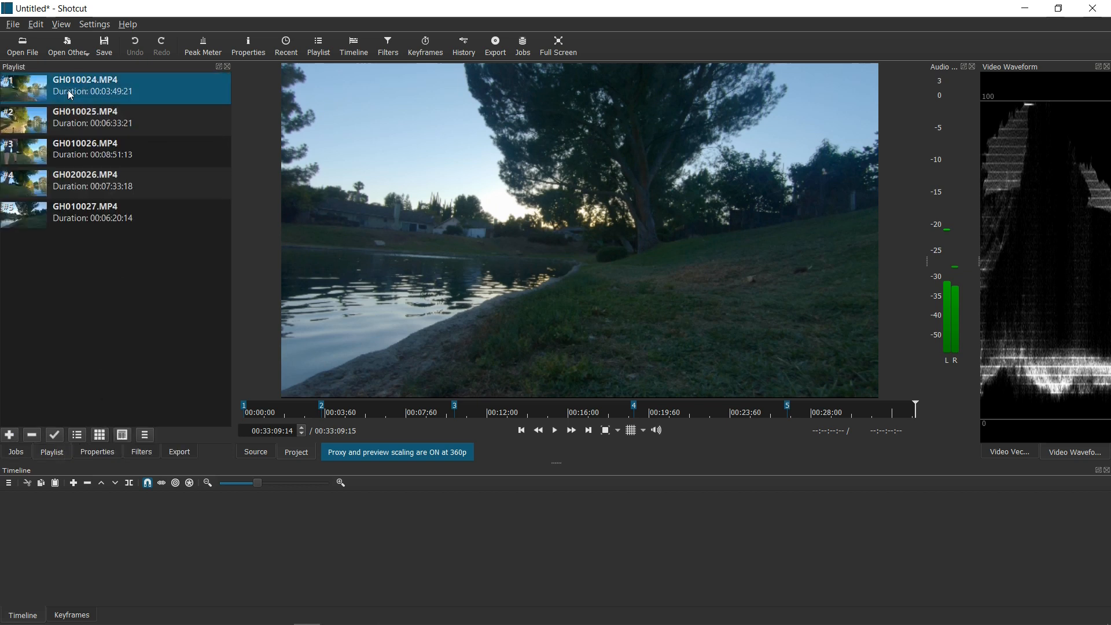
click(116, 183)
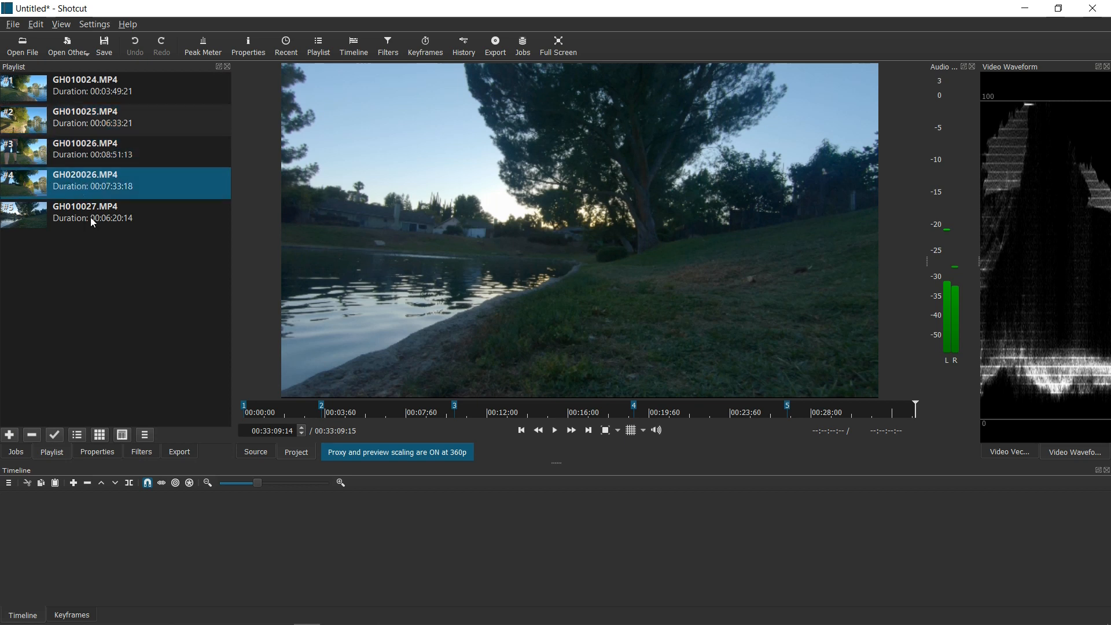
click(93, 148)
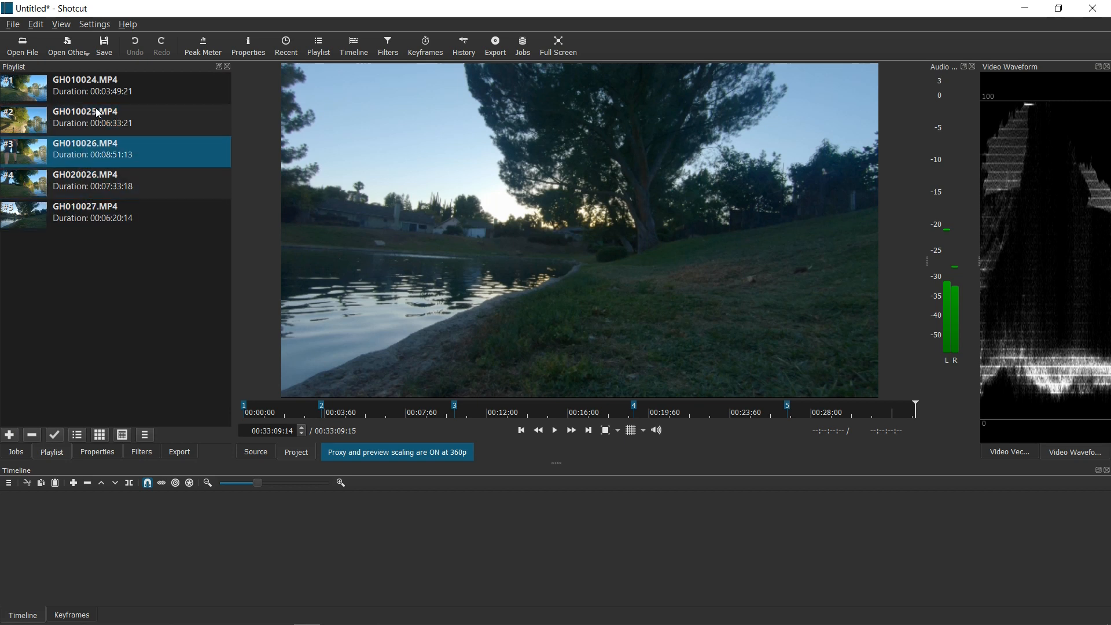
click(87, 83)
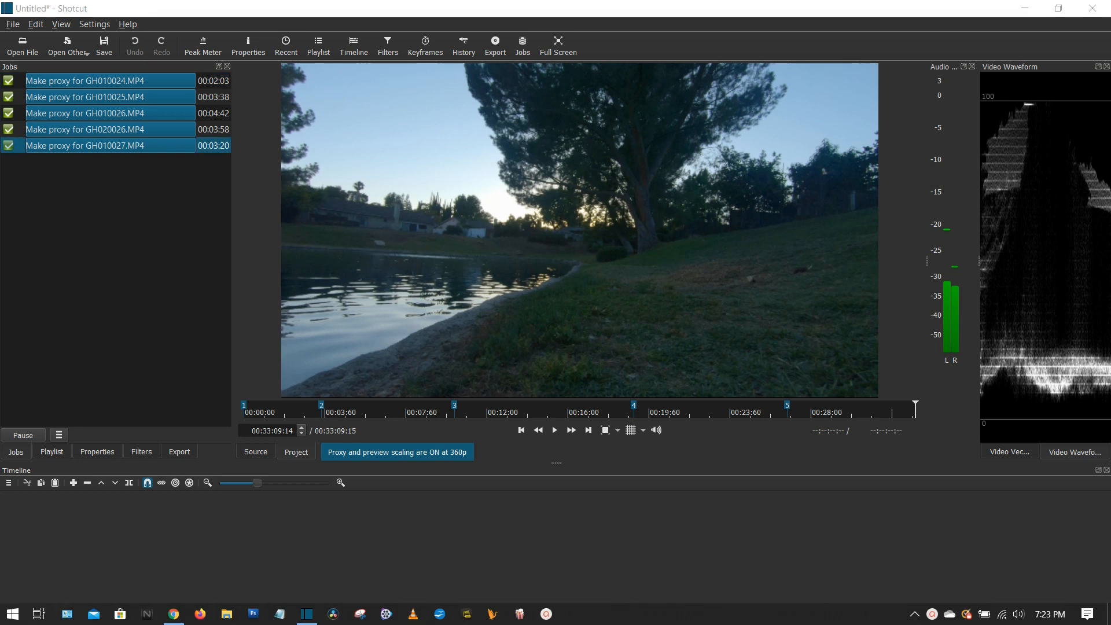
mouse_move(341, 306)
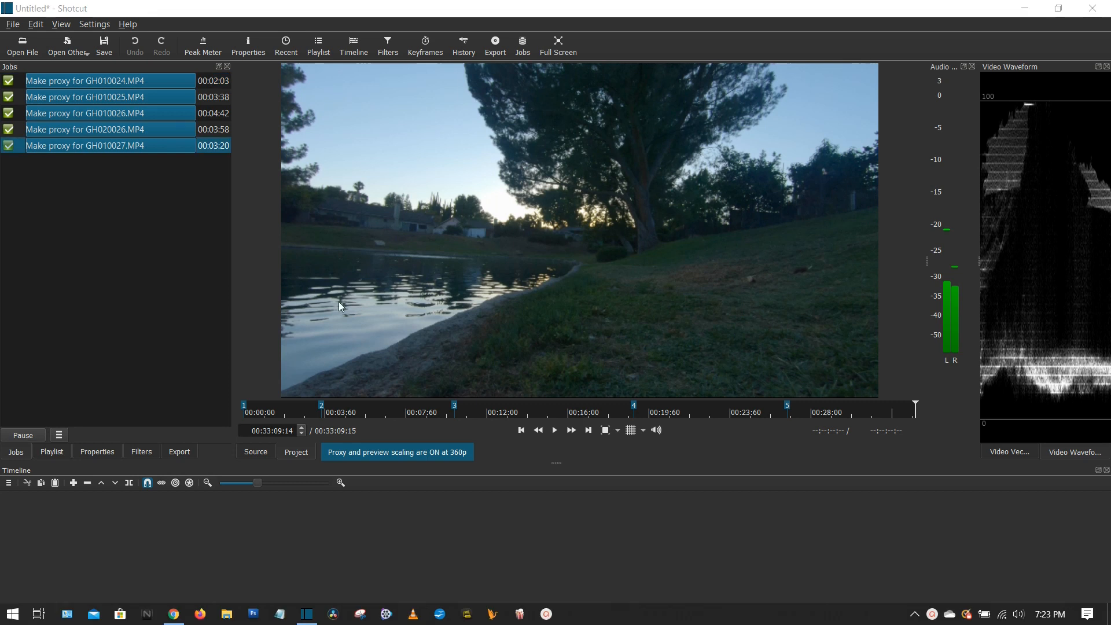
mouse_move(146, 339)
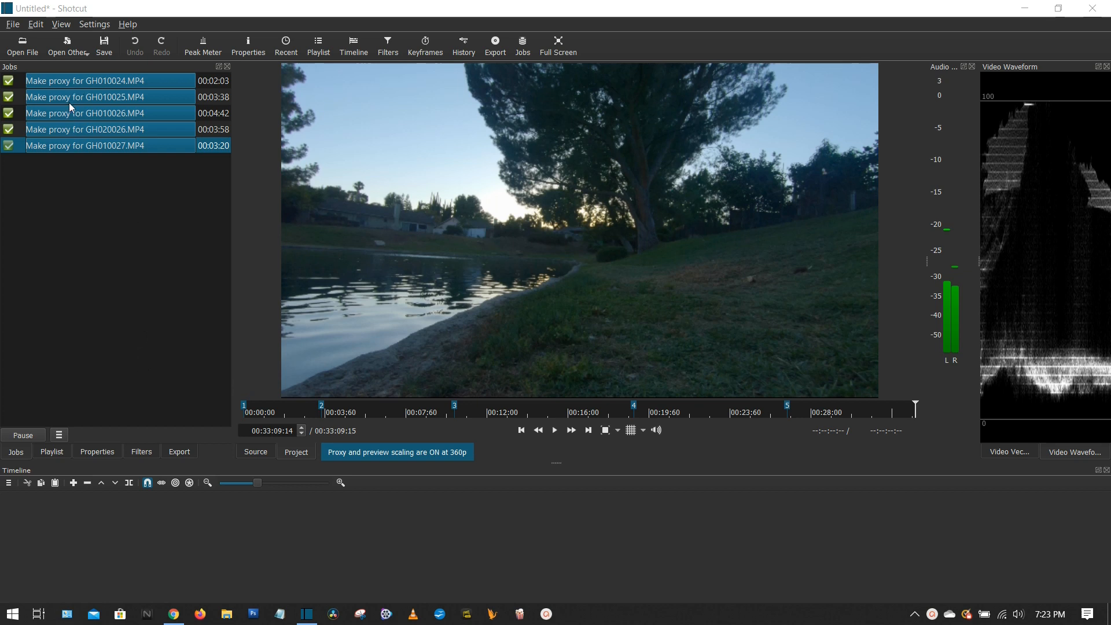
mouse_move(149, 158)
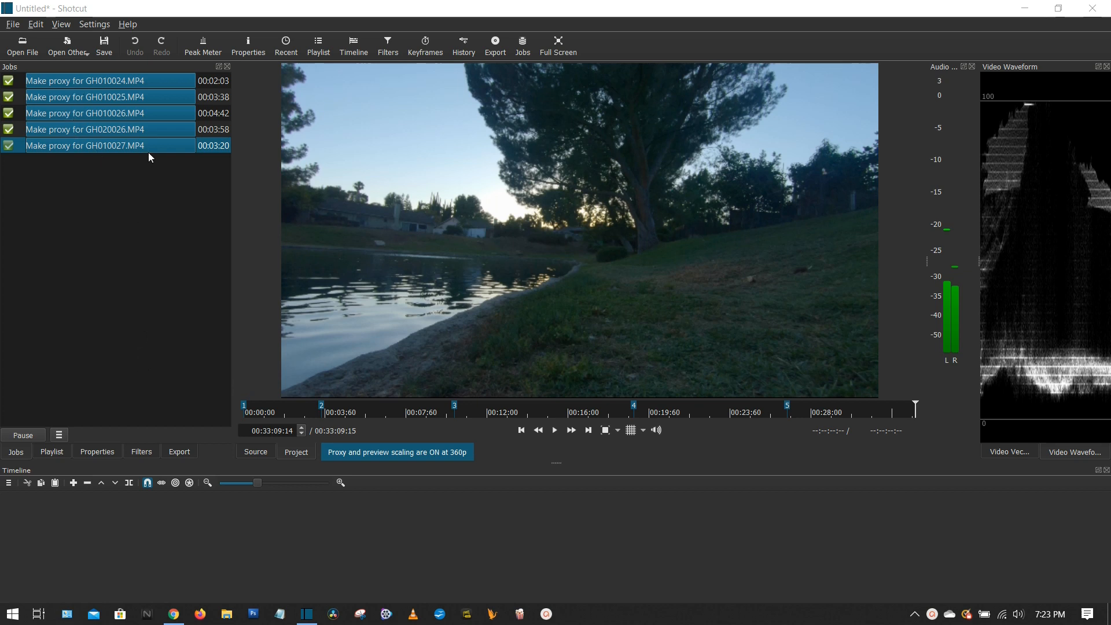
mouse_move(157, 152)
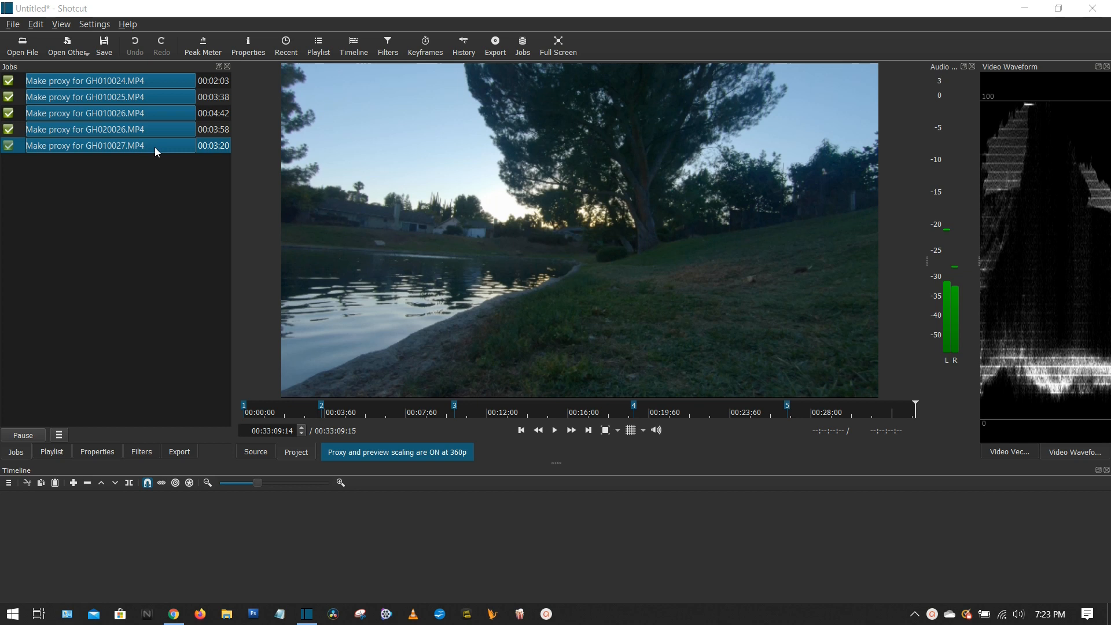
mouse_move(118, 93)
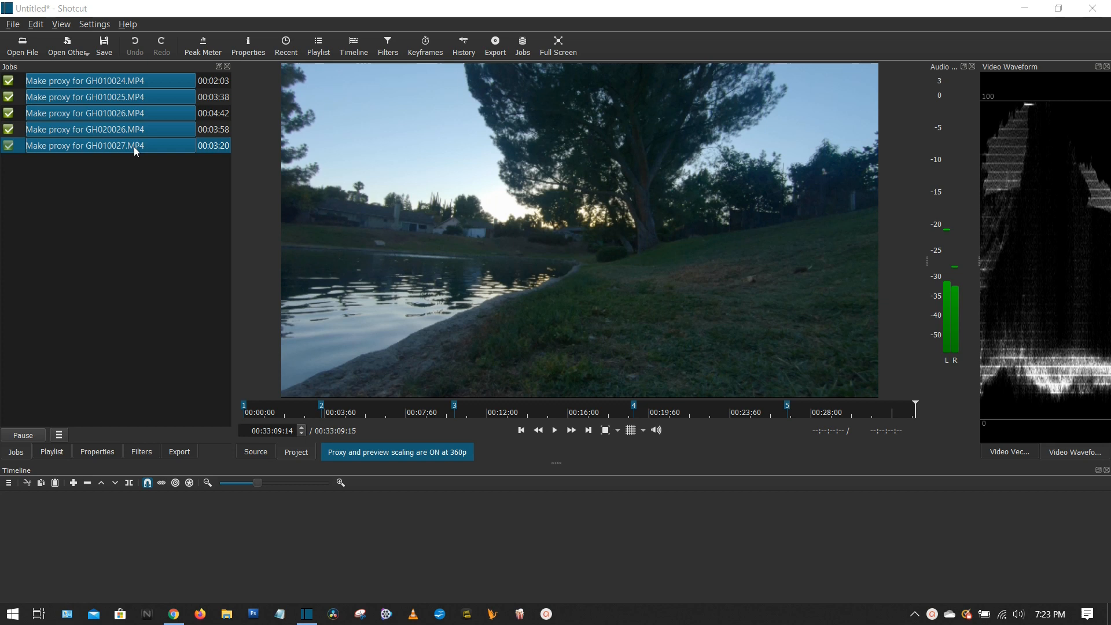
mouse_move(273, 153)
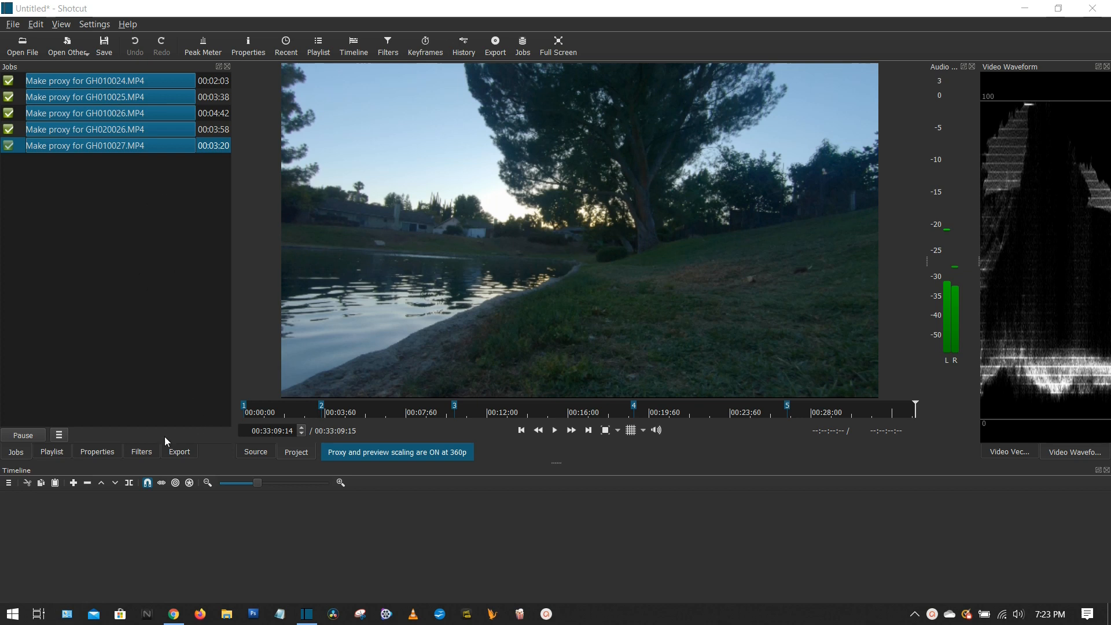
- Switch from the completed Jobs list back to the five-clip Playlist
click(51, 451)
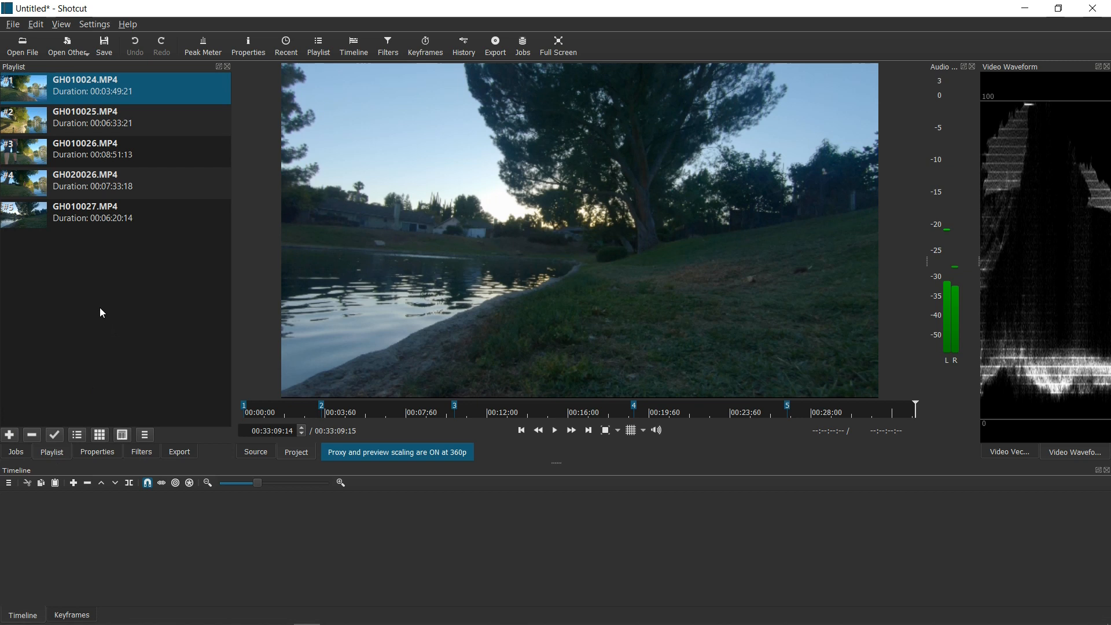
mouse_move(249, 320)
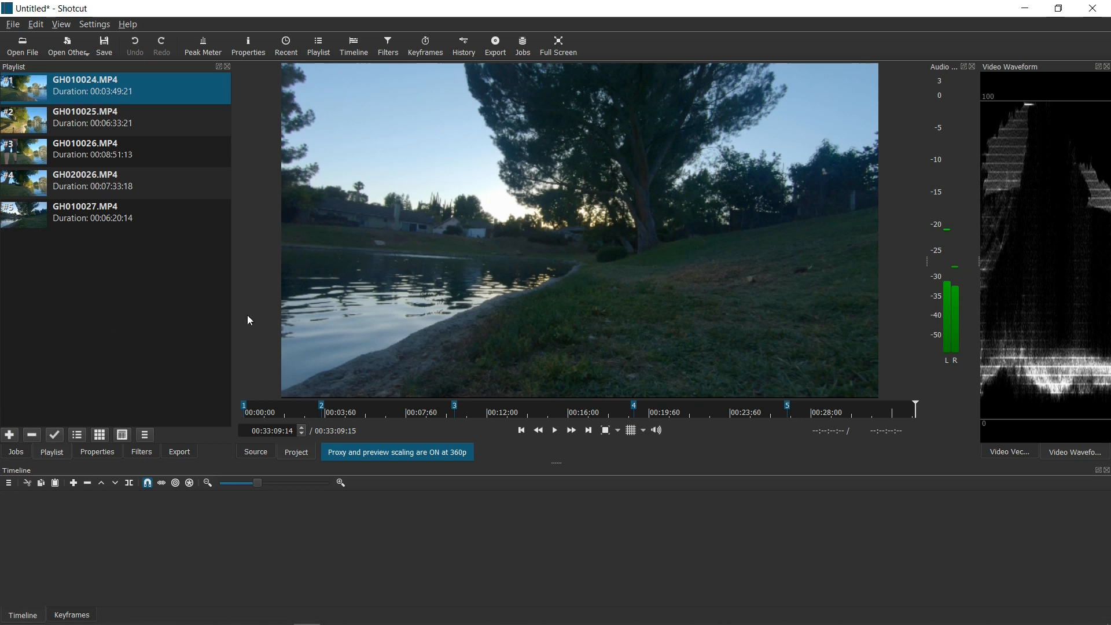
mouse_move(131, 259)
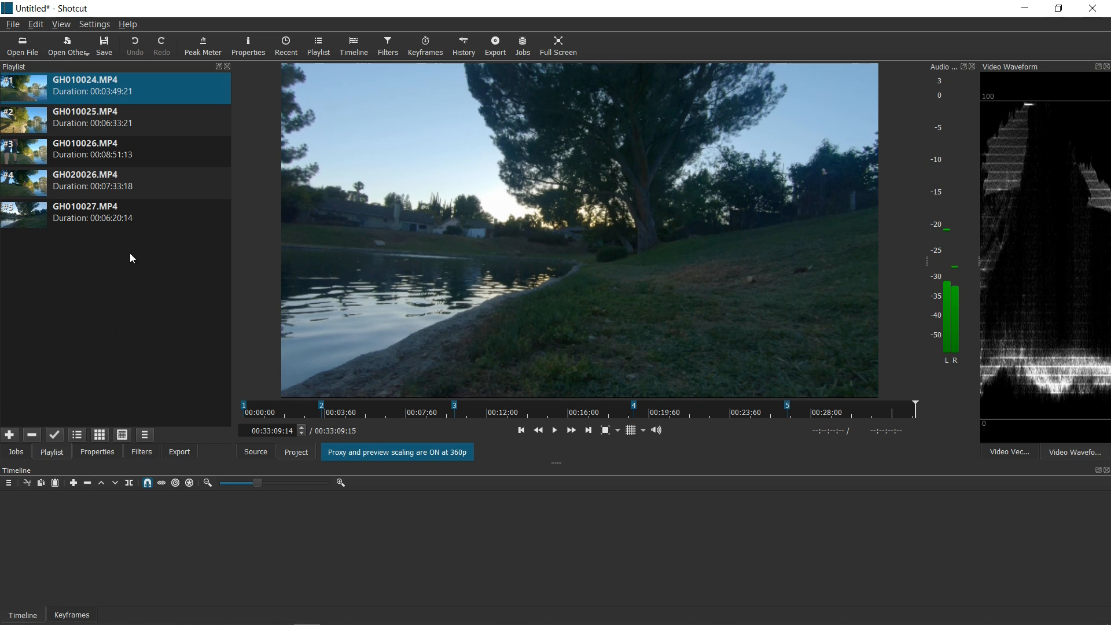
mouse_move(99, 382)
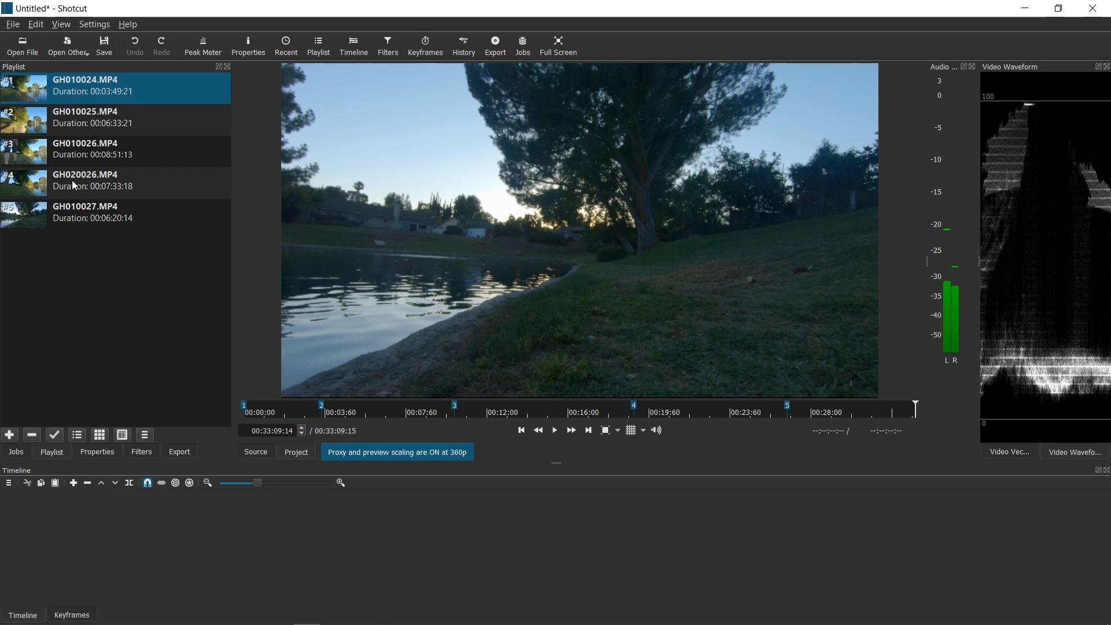
mouse_move(209, 337)
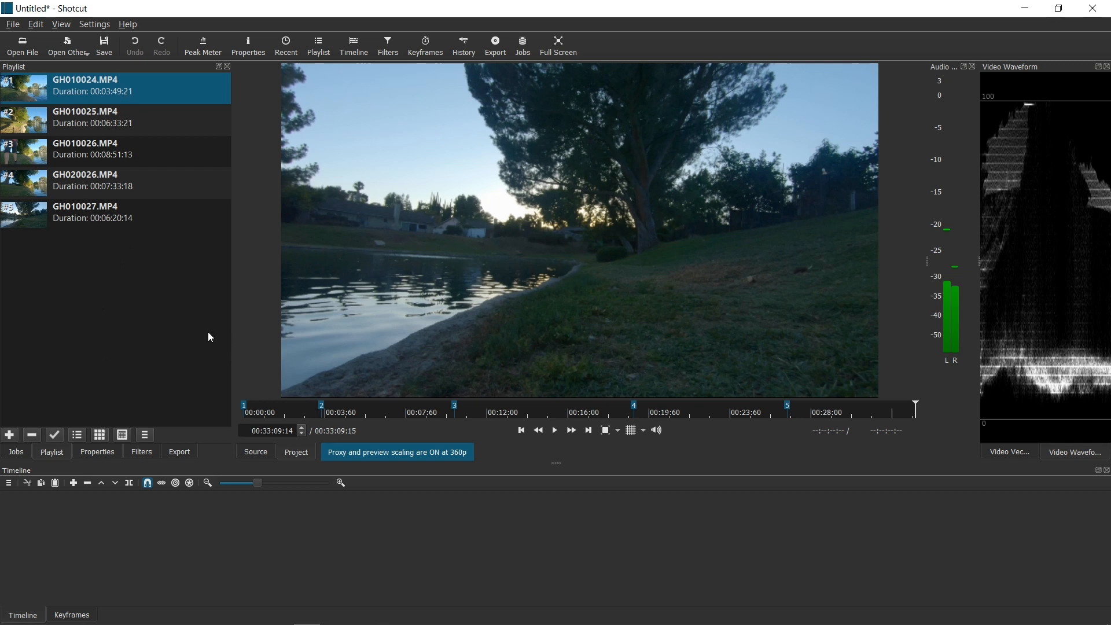
mouse_move(36, 117)
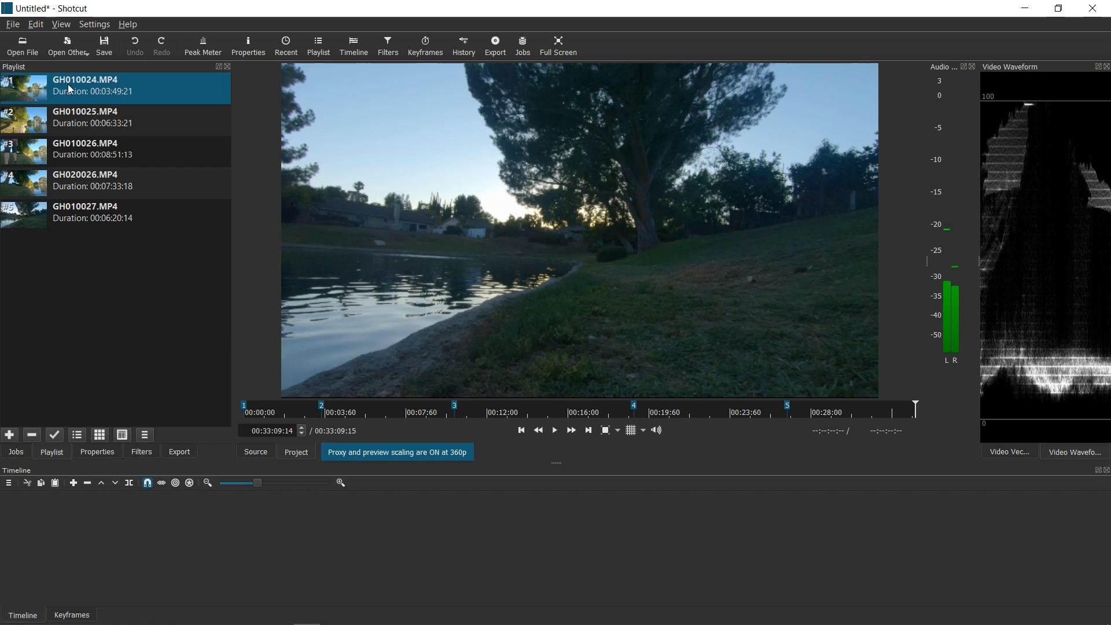
click(92, 183)
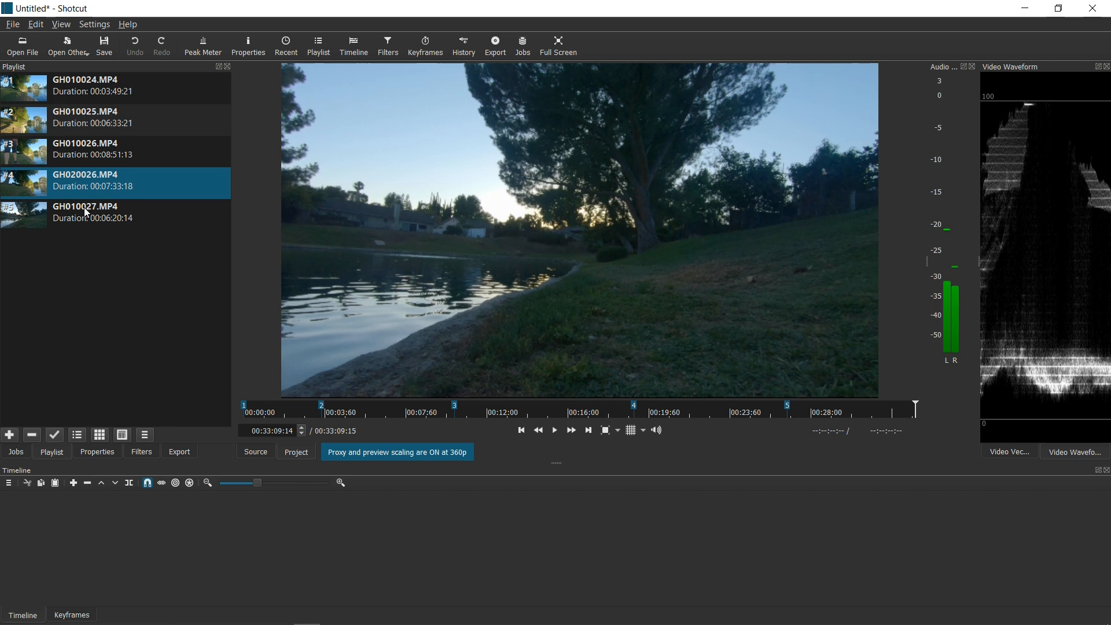
click(89, 88)
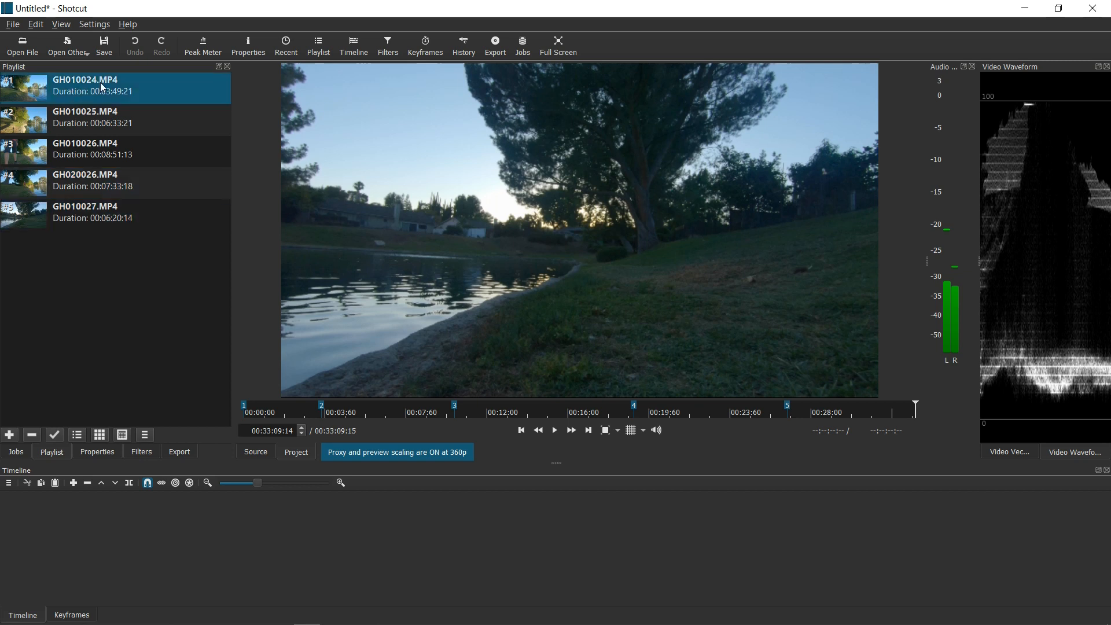
mouse_move(84, 106)
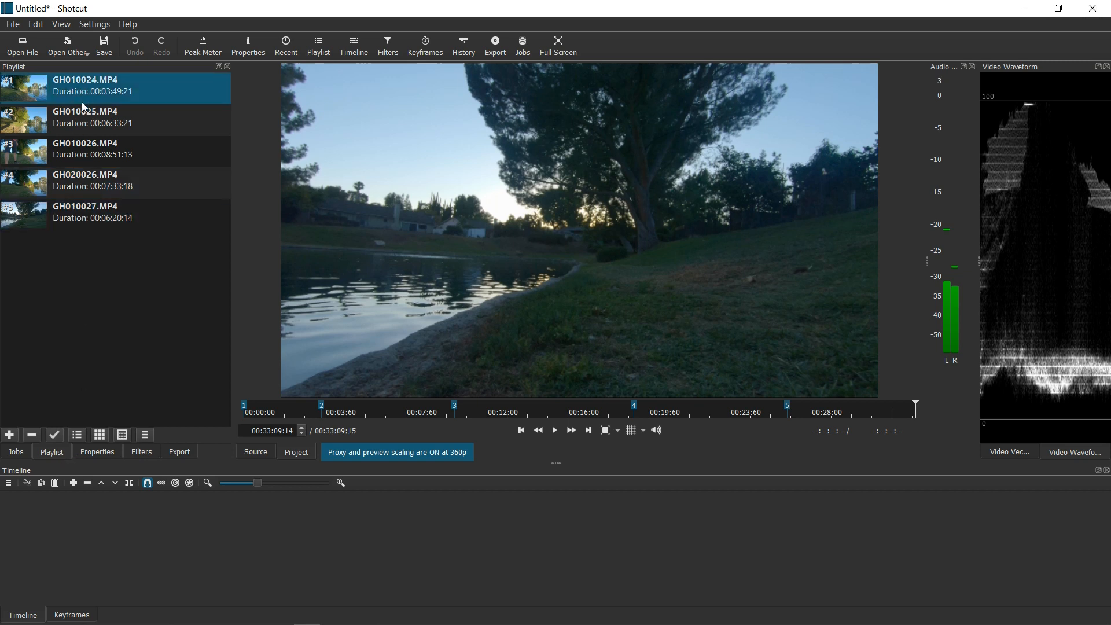
mouse_move(103, 208)
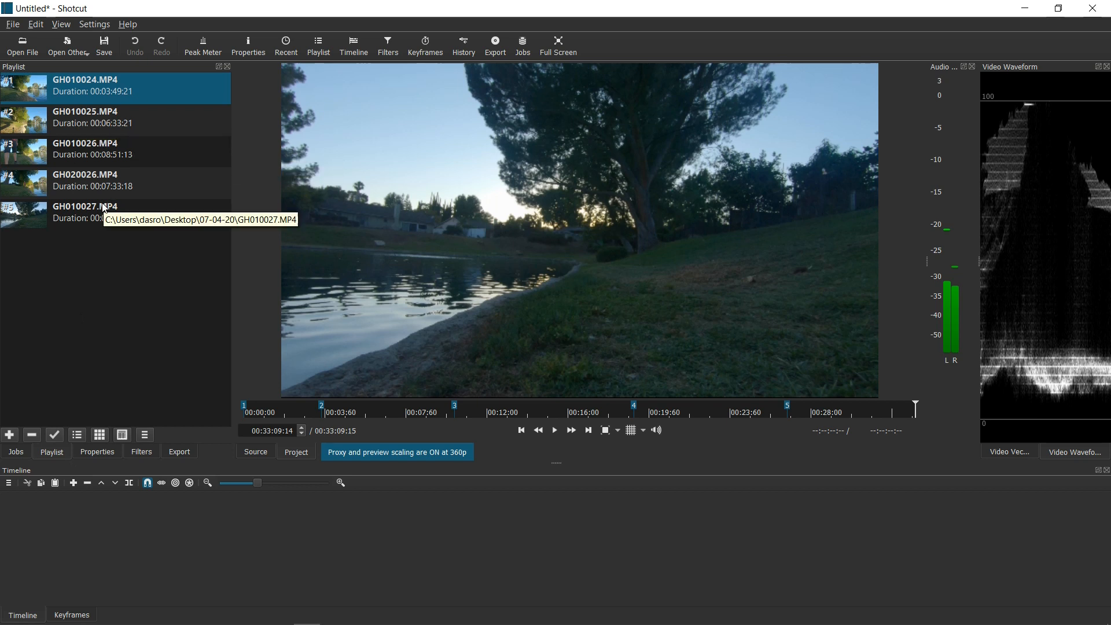
mouse_move(95, 26)
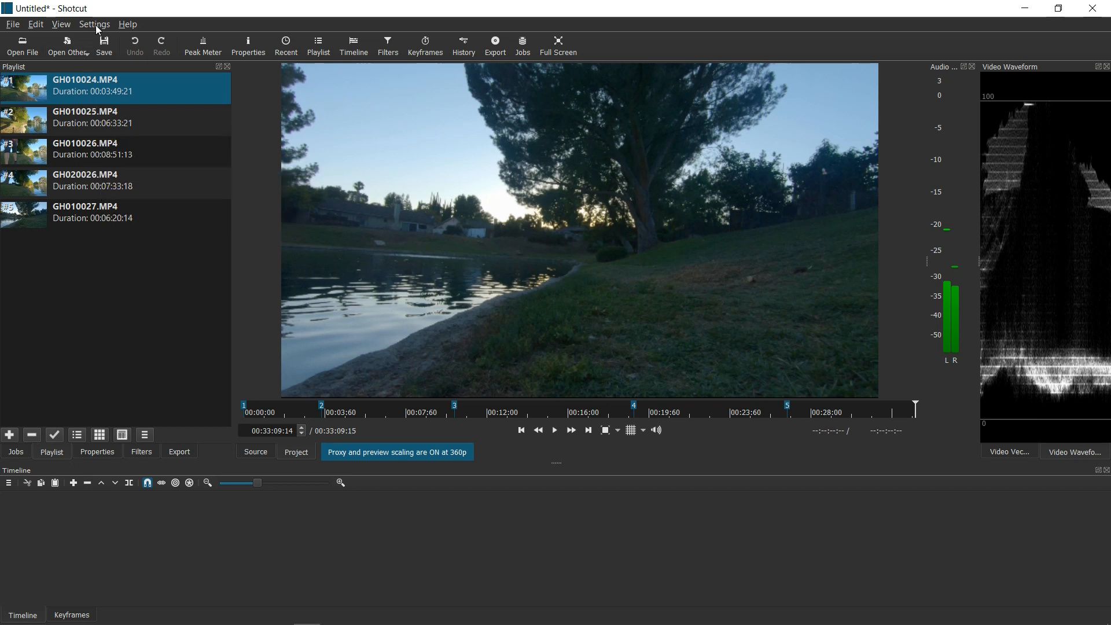
click(95, 23)
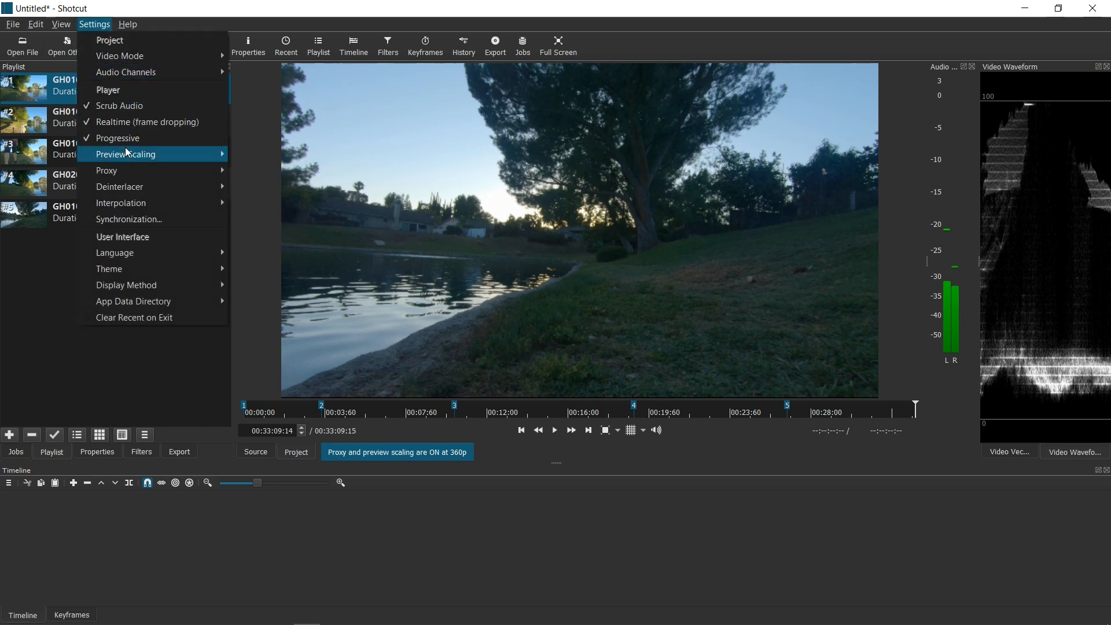
click(93, 23)
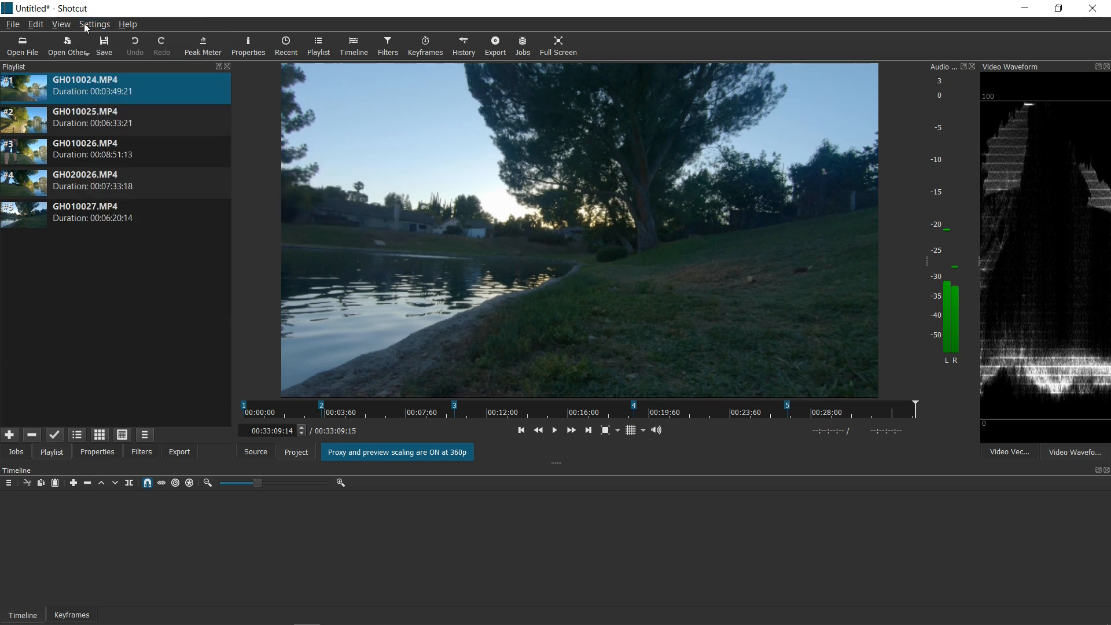
click(95, 25)
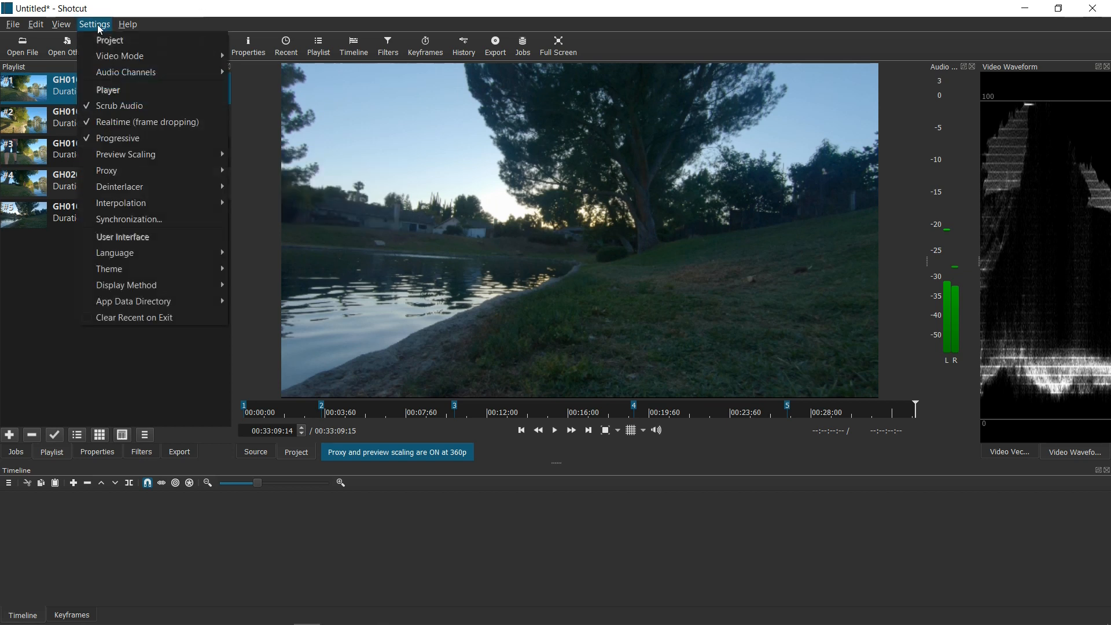
mouse_move(137, 172)
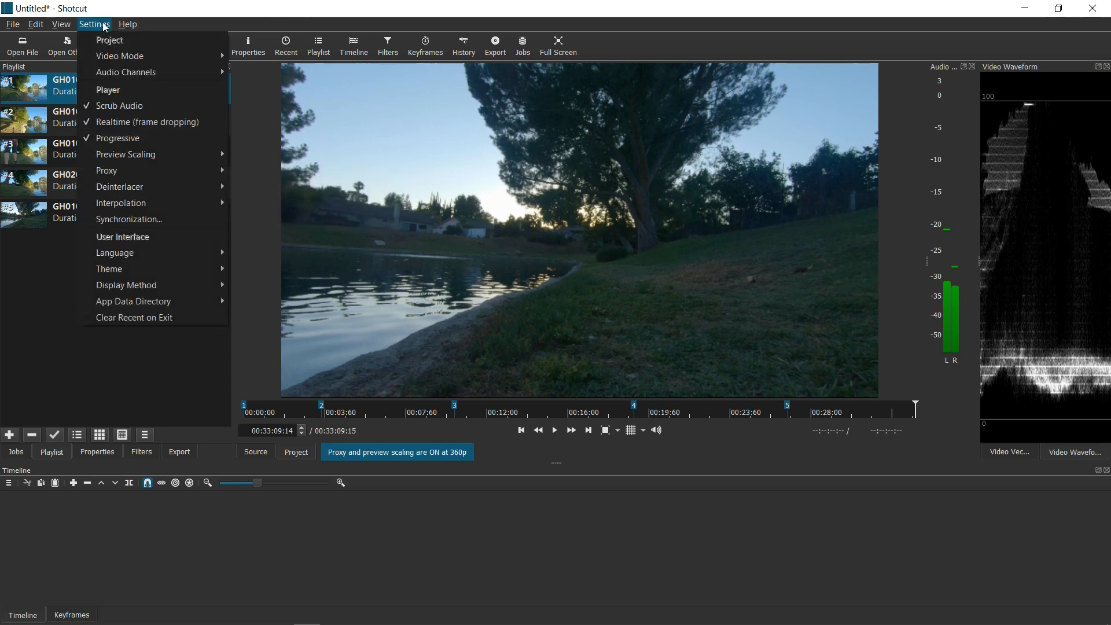
mouse_move(138, 171)
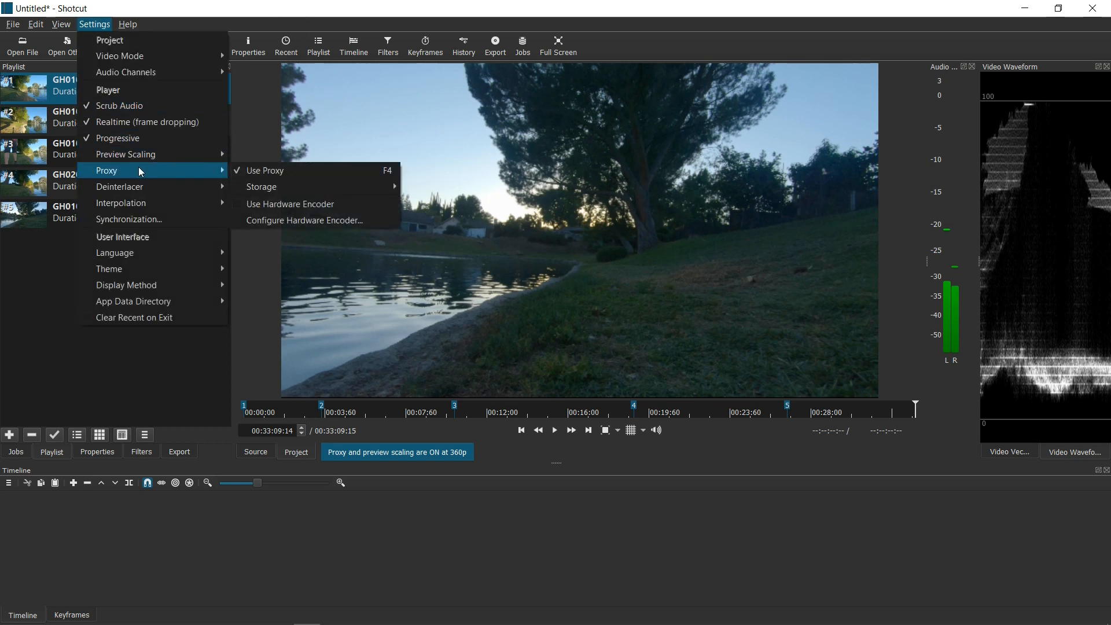
mouse_move(194, 10)
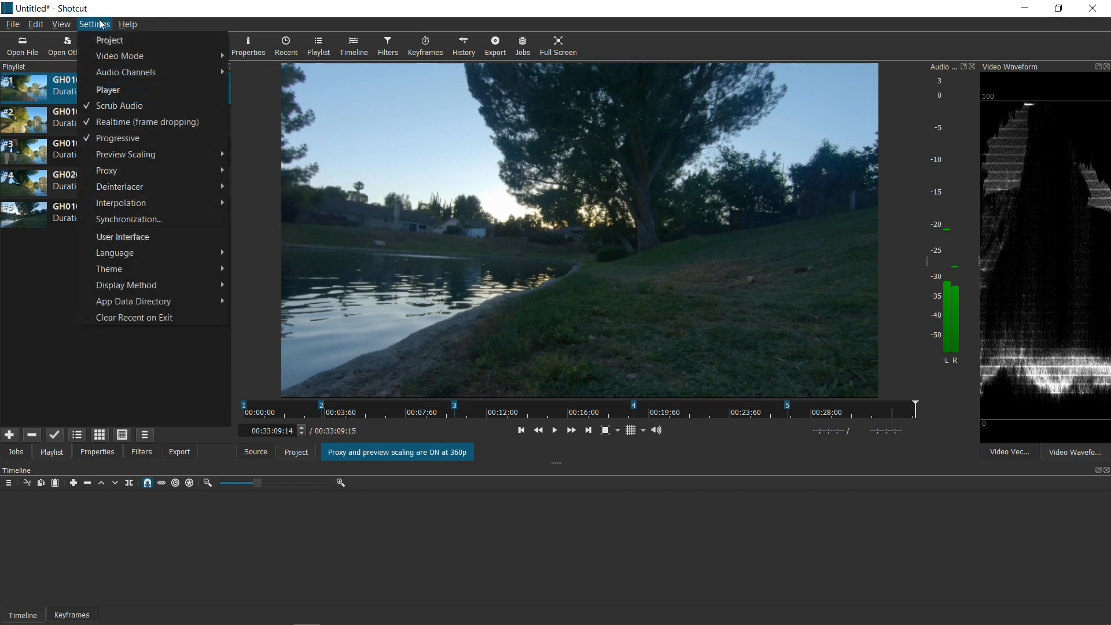
mouse_move(125, 154)
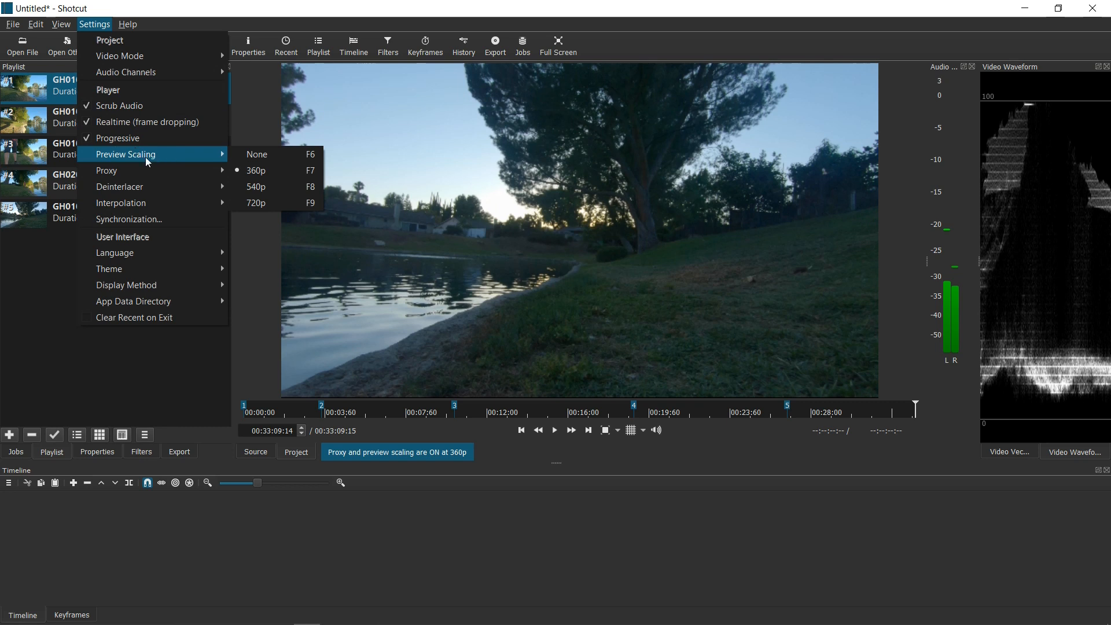
mouse_move(266, 155)
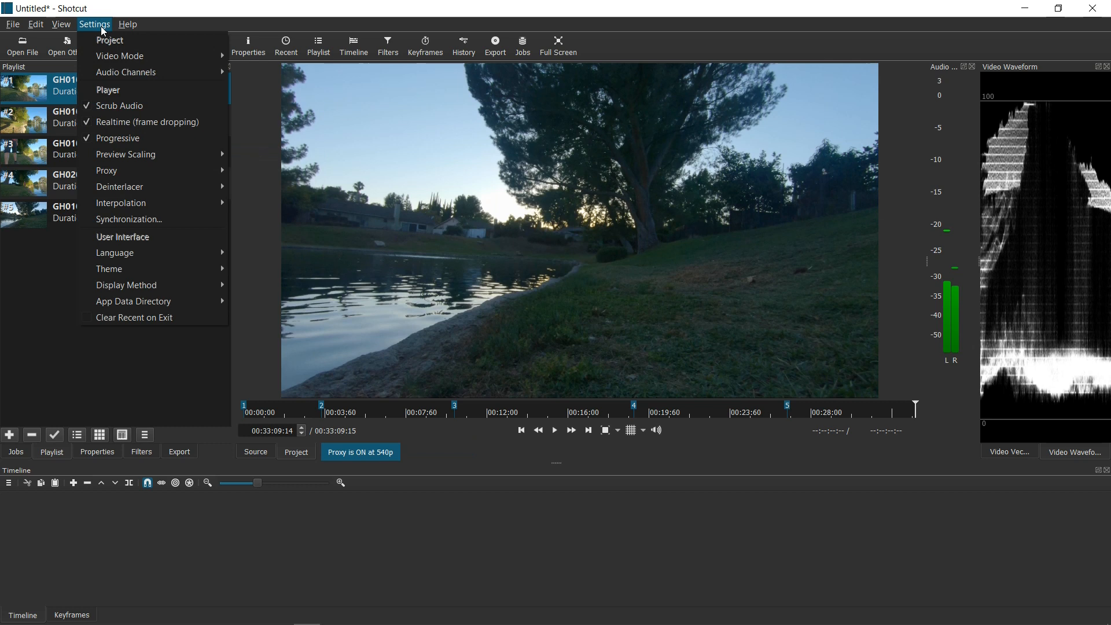
mouse_move(125, 154)
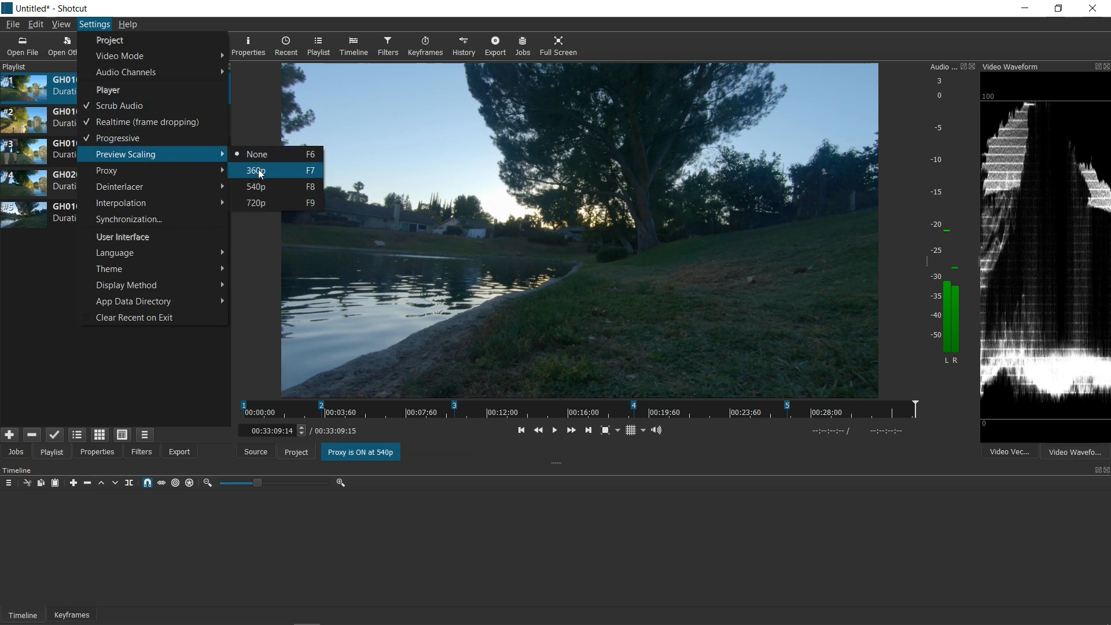
click(256, 170)
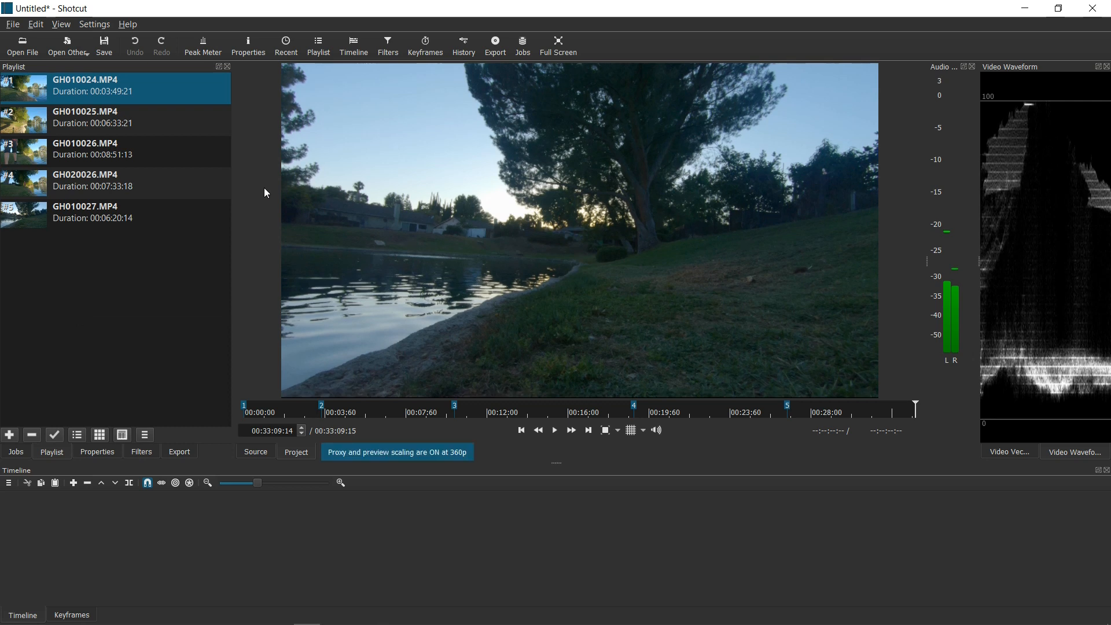
mouse_move(188, 200)
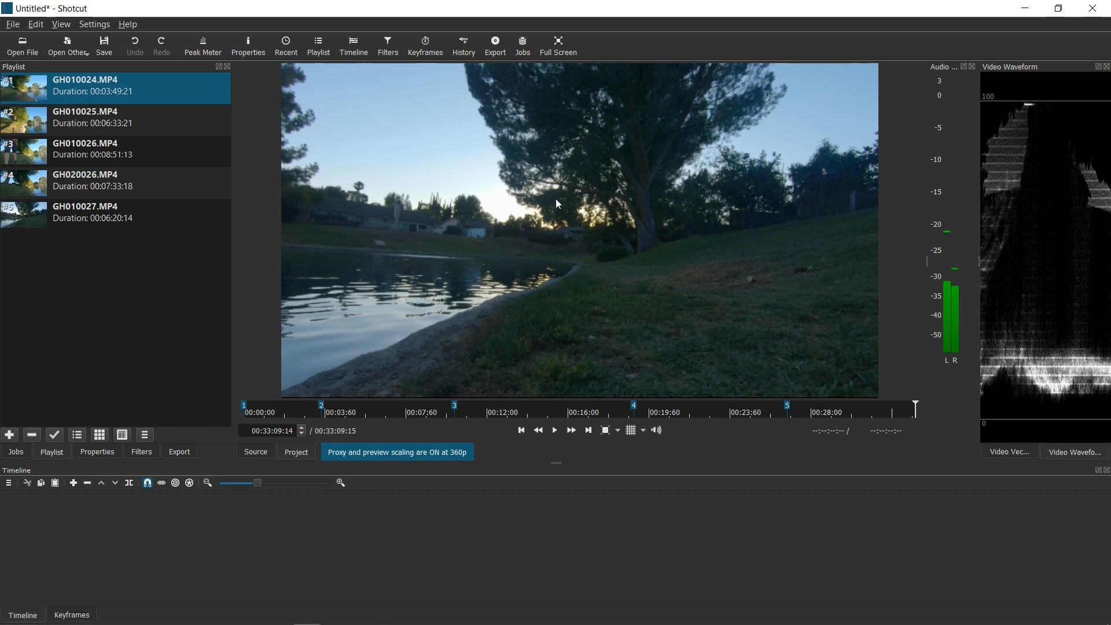
mouse_move(322, 186)
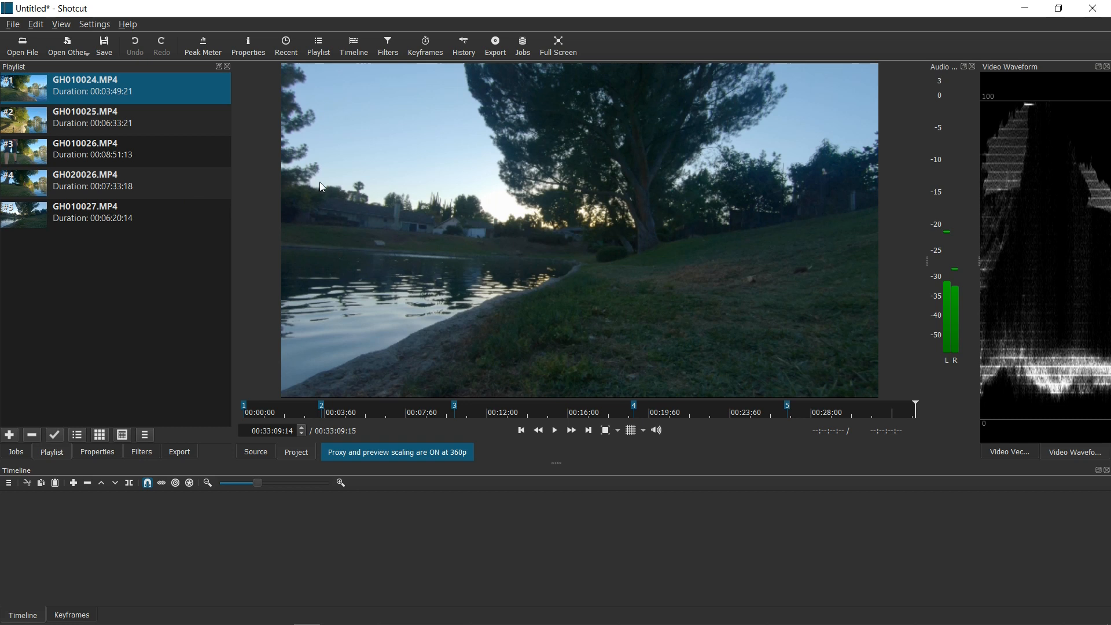
mouse_move(298, 301)
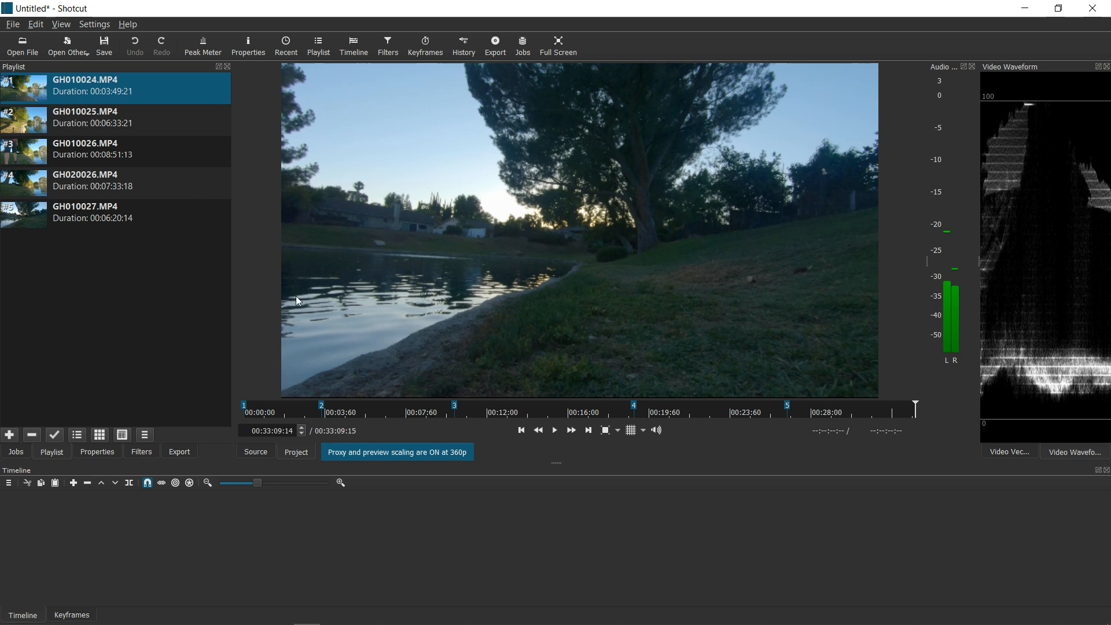
mouse_move(39, 129)
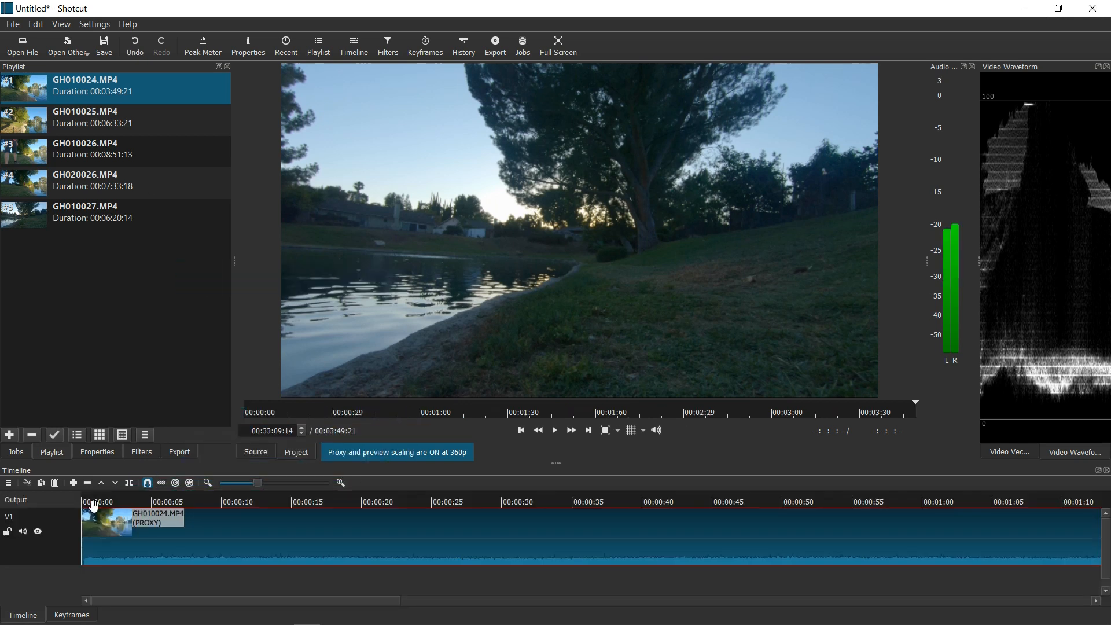
- Rewind to the start, play GH010024.MP4 on the timeline as a proxy, then jump to about 45 seconds in
click(139, 501)
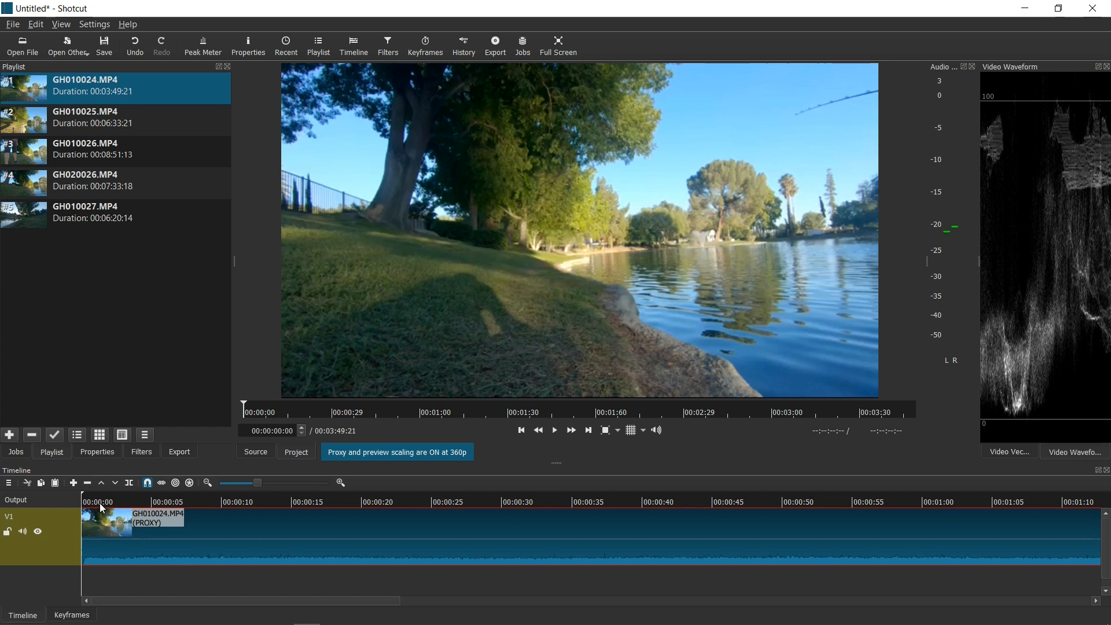
mouse_move(194, 519)
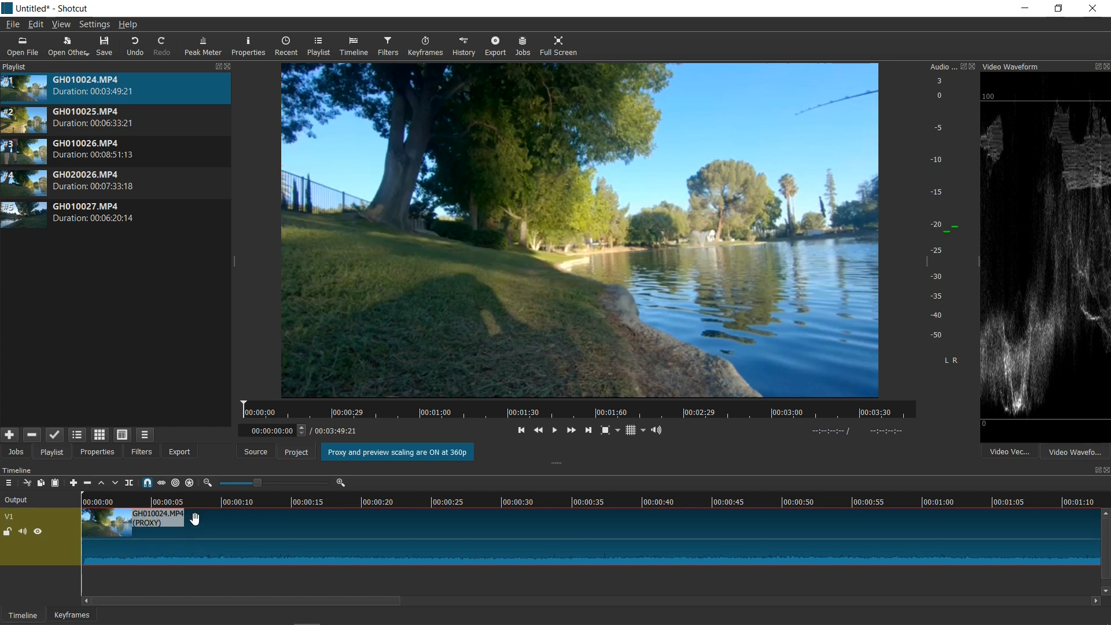
click(555, 429)
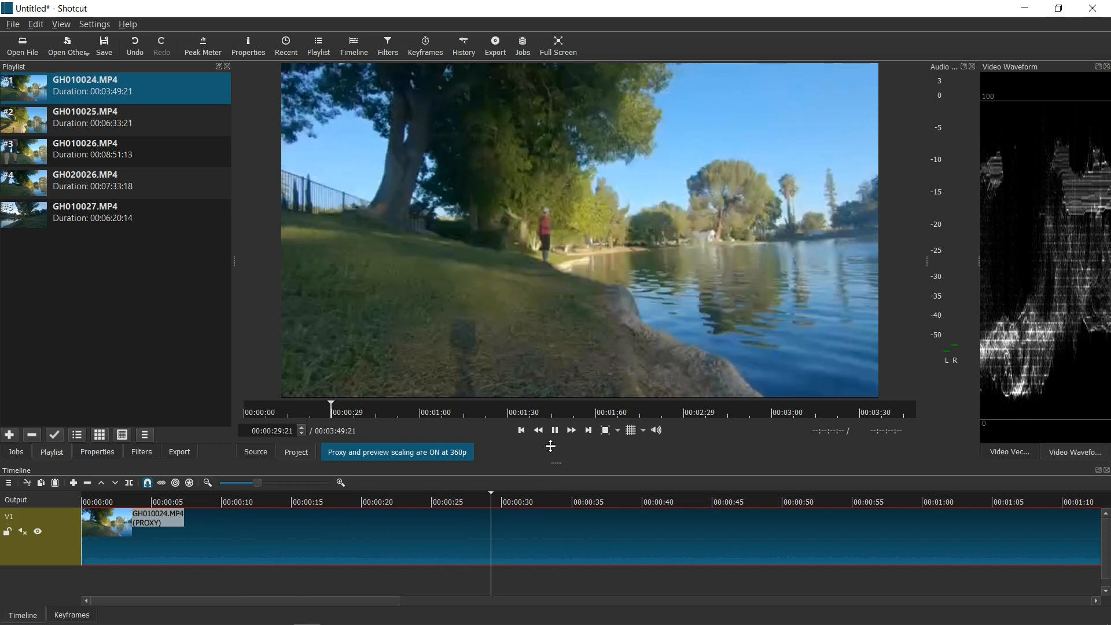
click(594, 502)
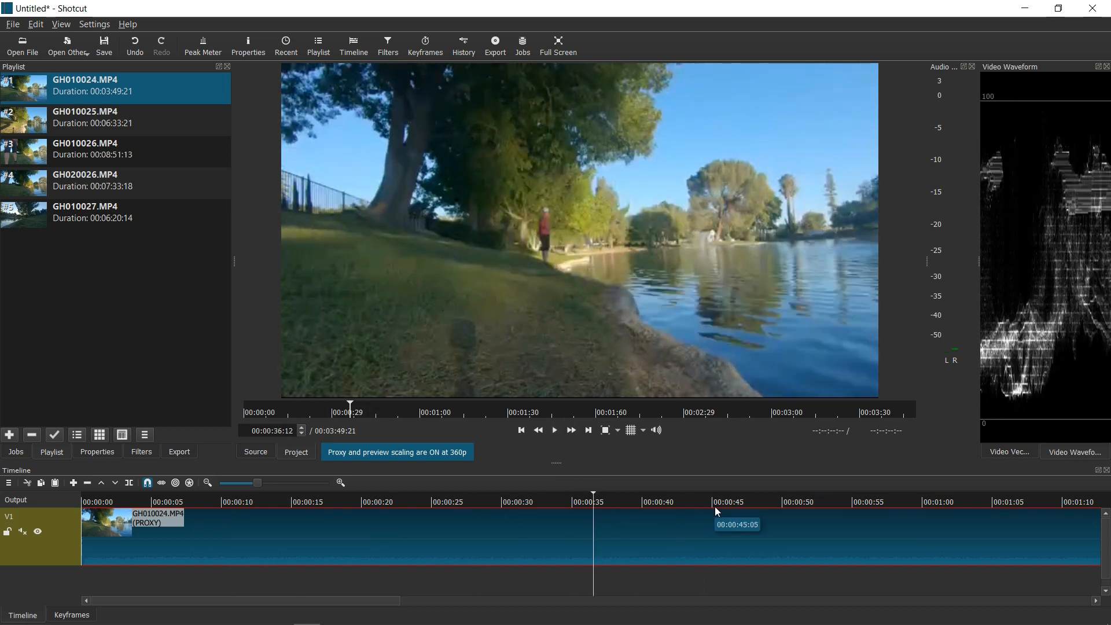
- Place GH010026 and GH020026 on V1, each overlapping the previous clip's end to form transitions
click(716, 501)
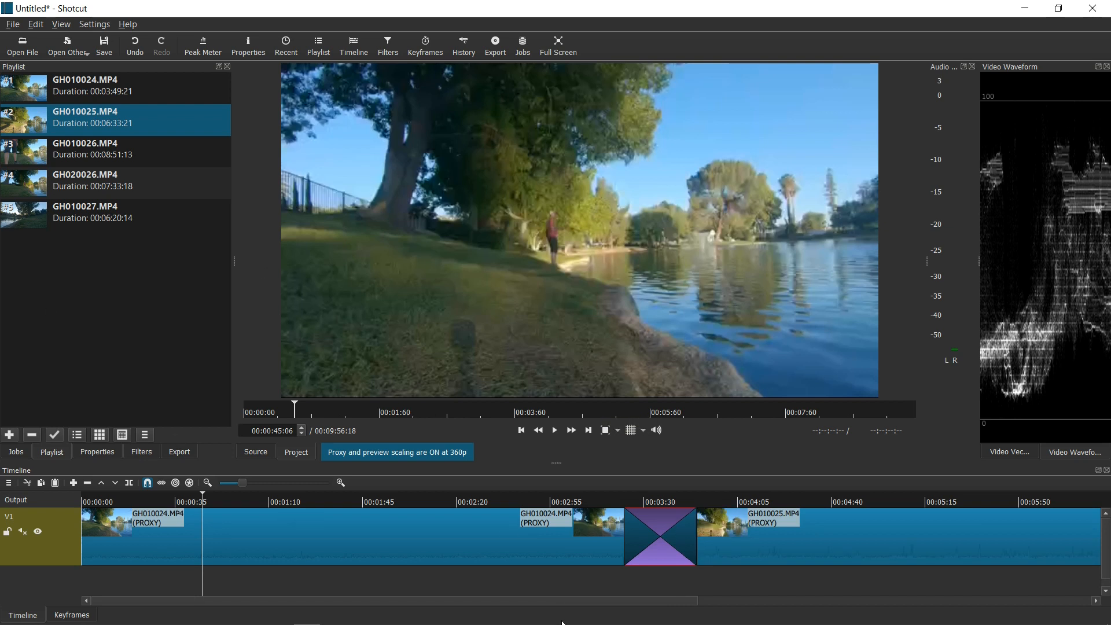
scroll(right, 3)
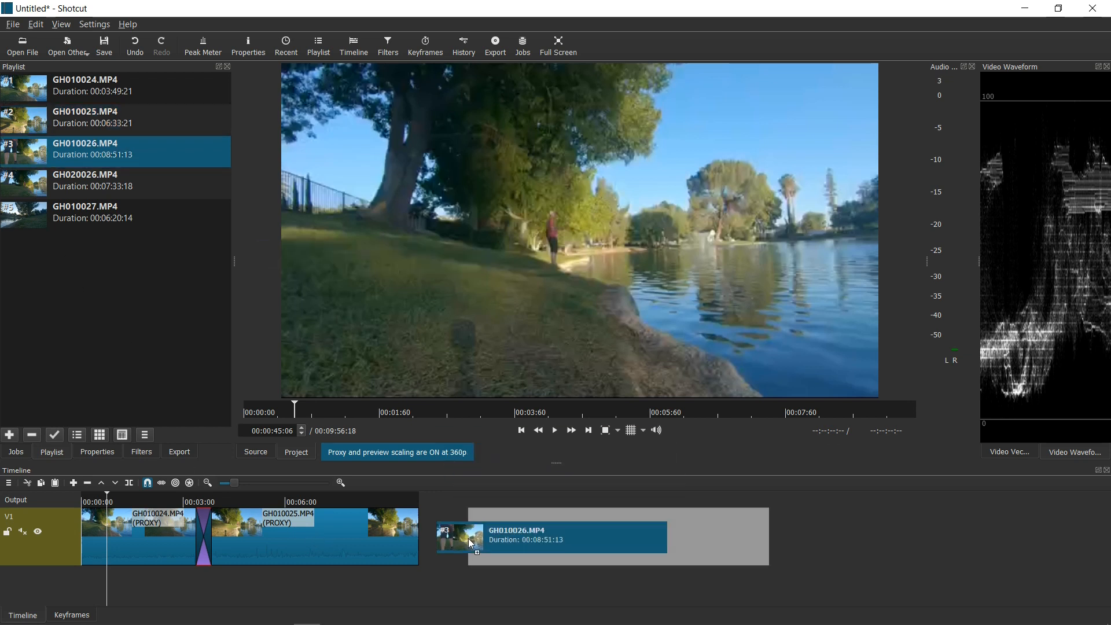
drag(471, 542, 572, 541)
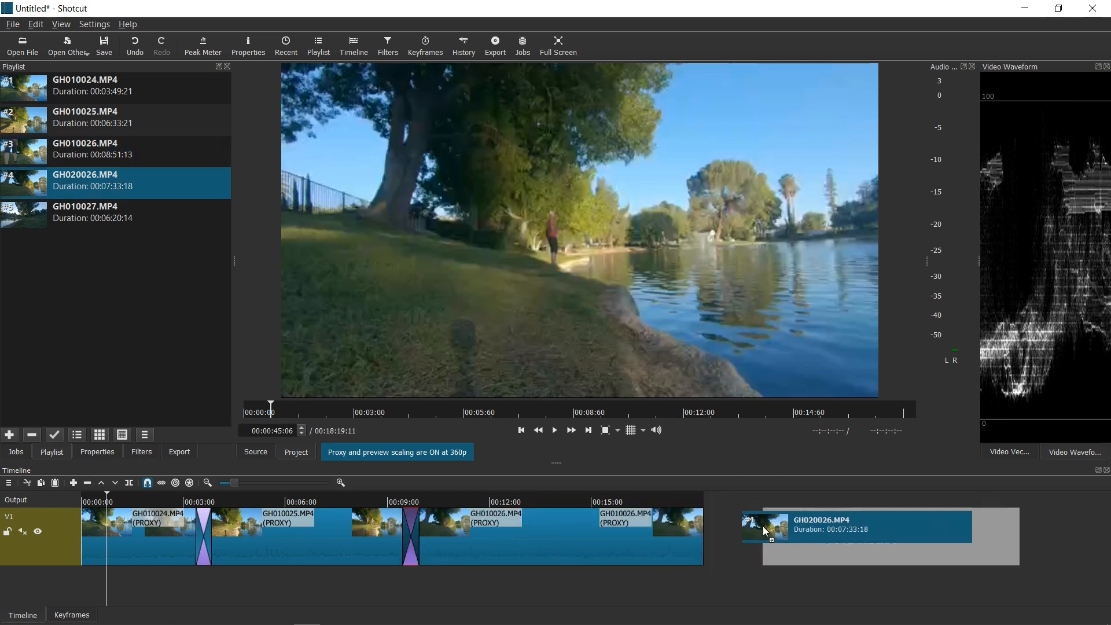
drag(765, 528, 797, 549)
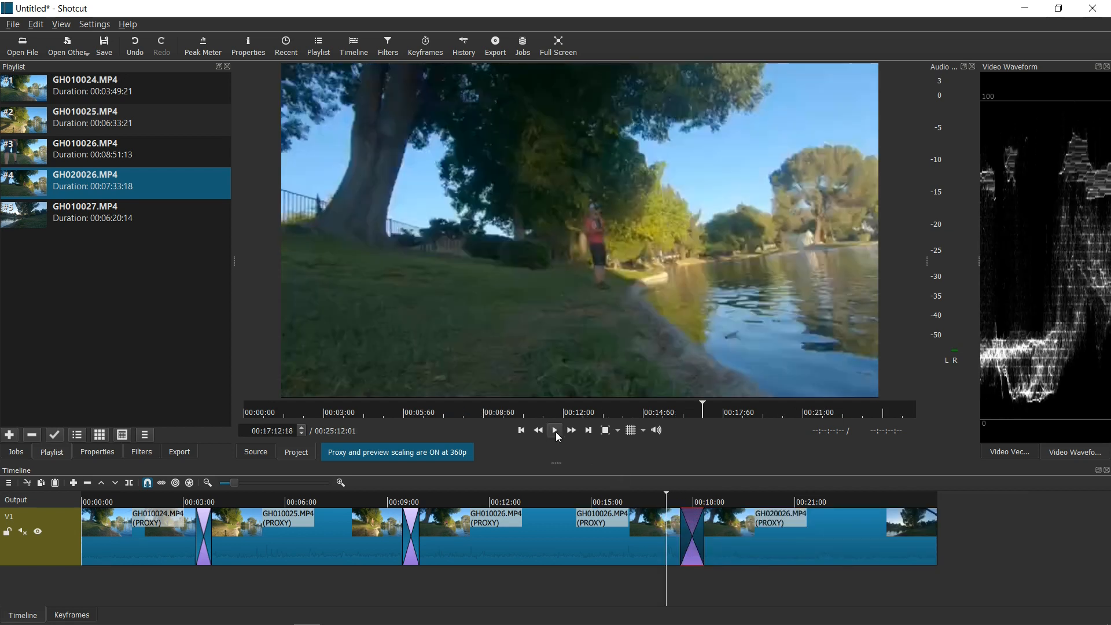
- Play back the assembled four-clip edit and jump to an earlier point
click(556, 430)
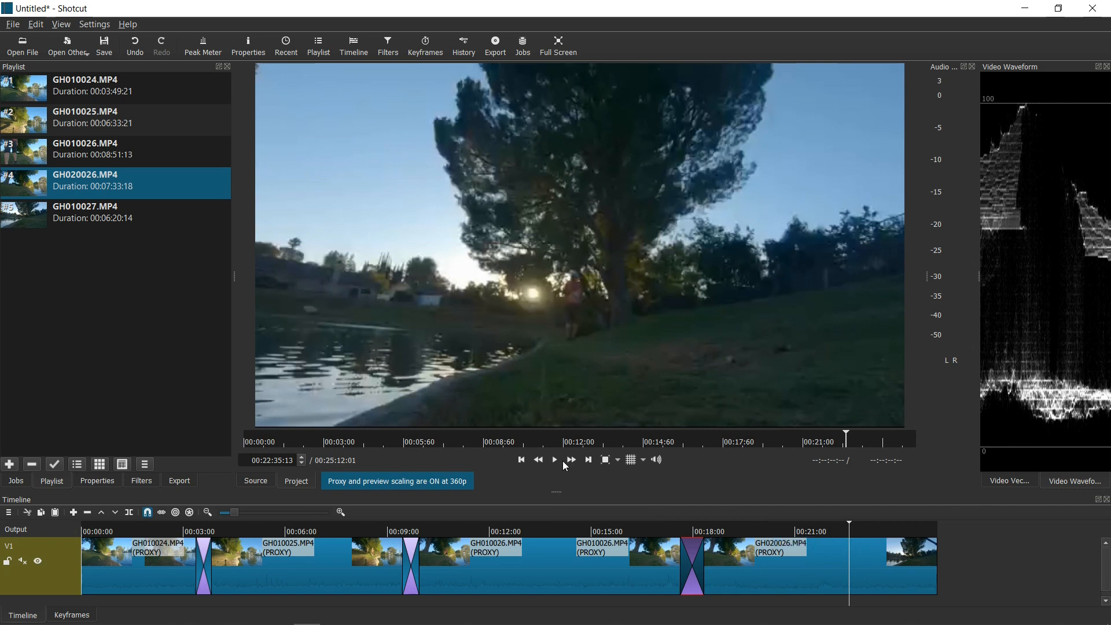
click(555, 460)
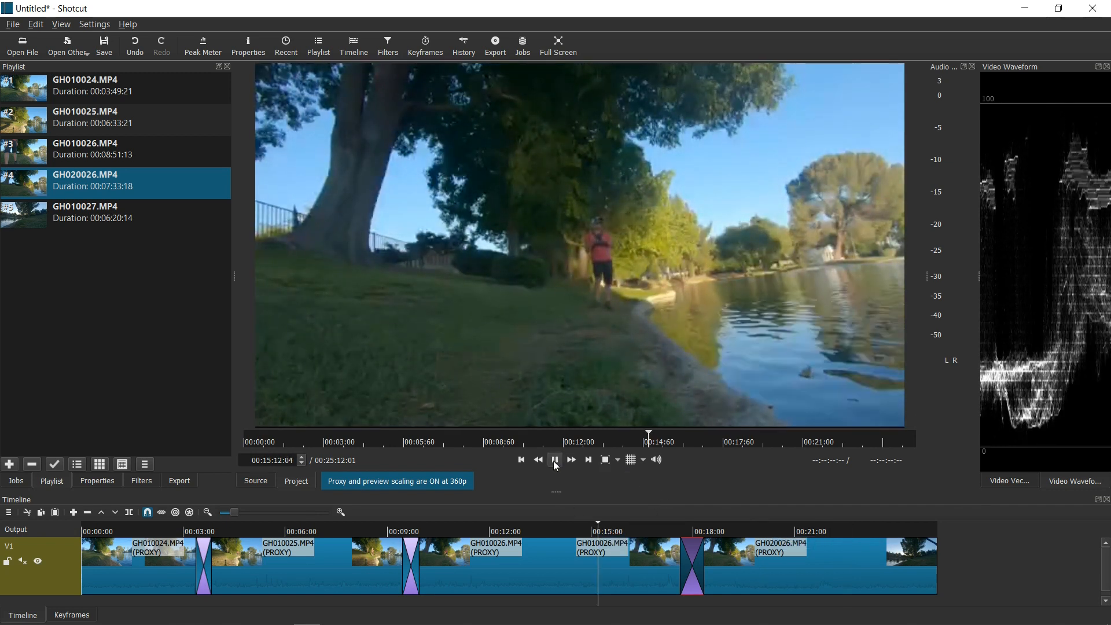
click(556, 459)
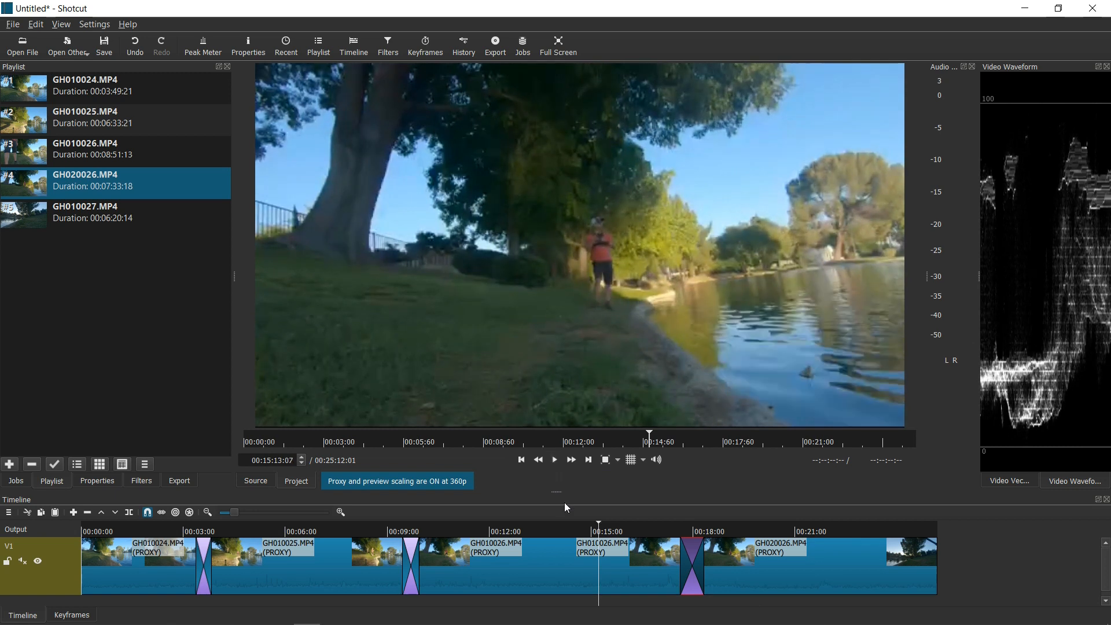
mouse_move(349, 537)
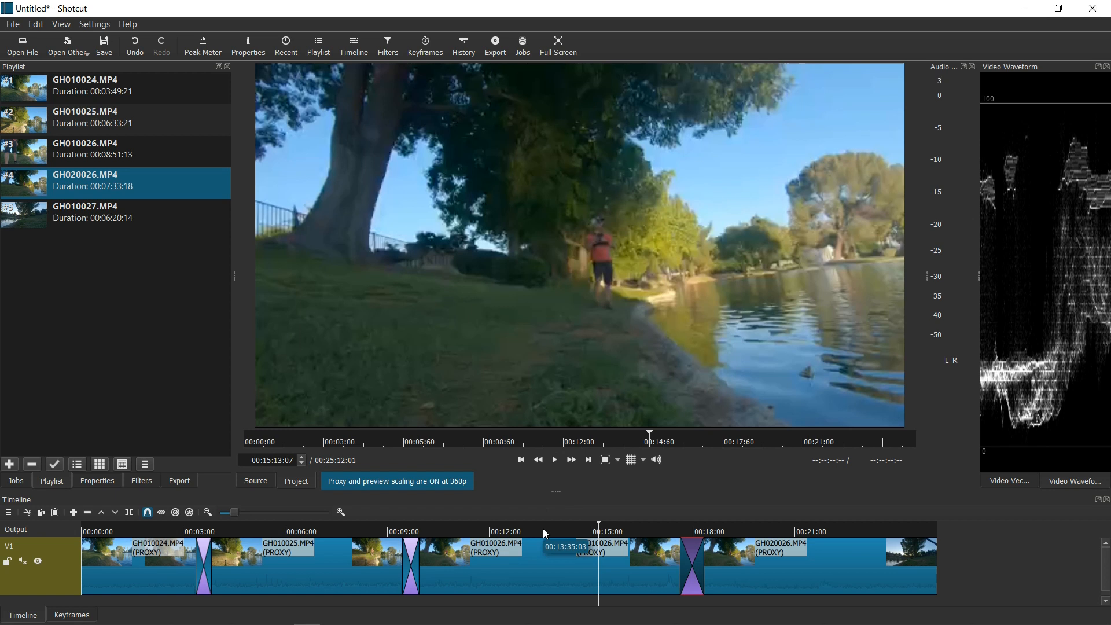
mouse_move(551, 535)
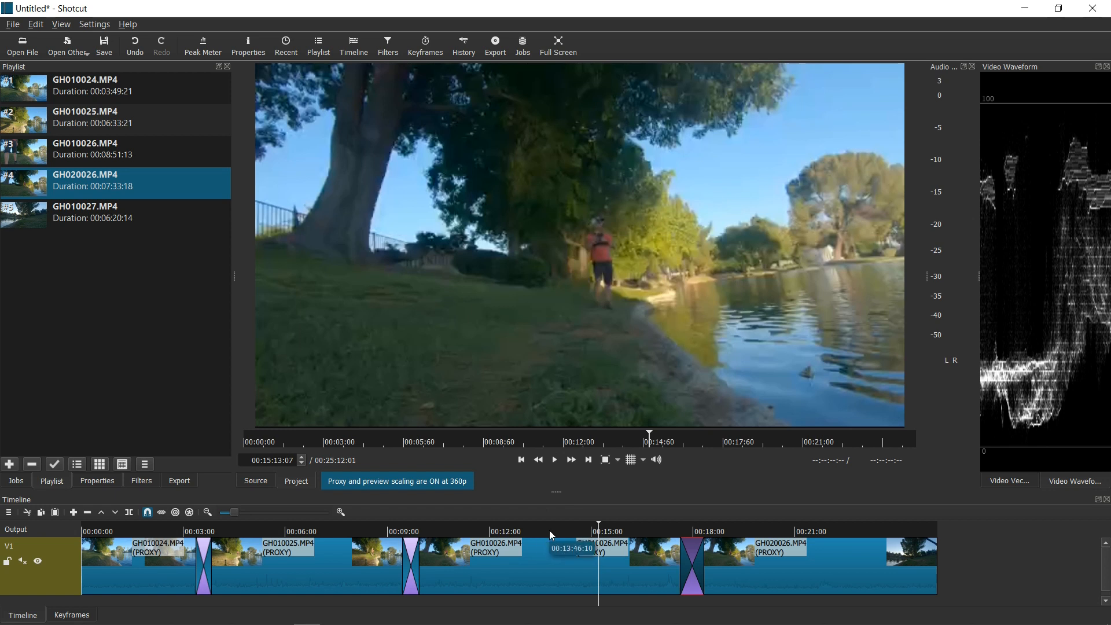
mouse_move(662, 491)
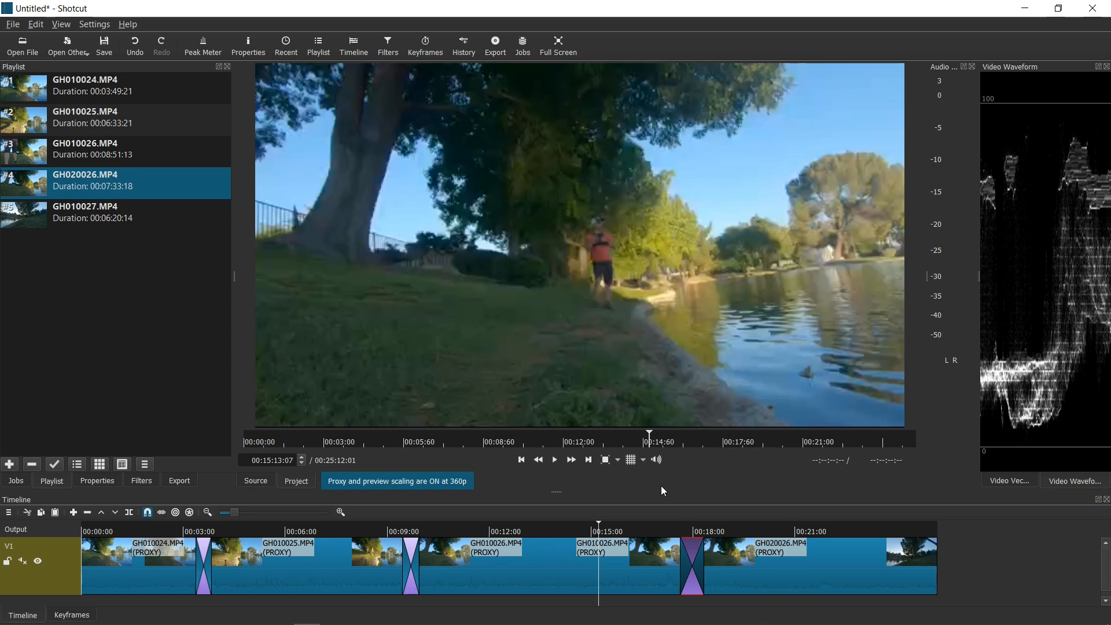
click(530, 532)
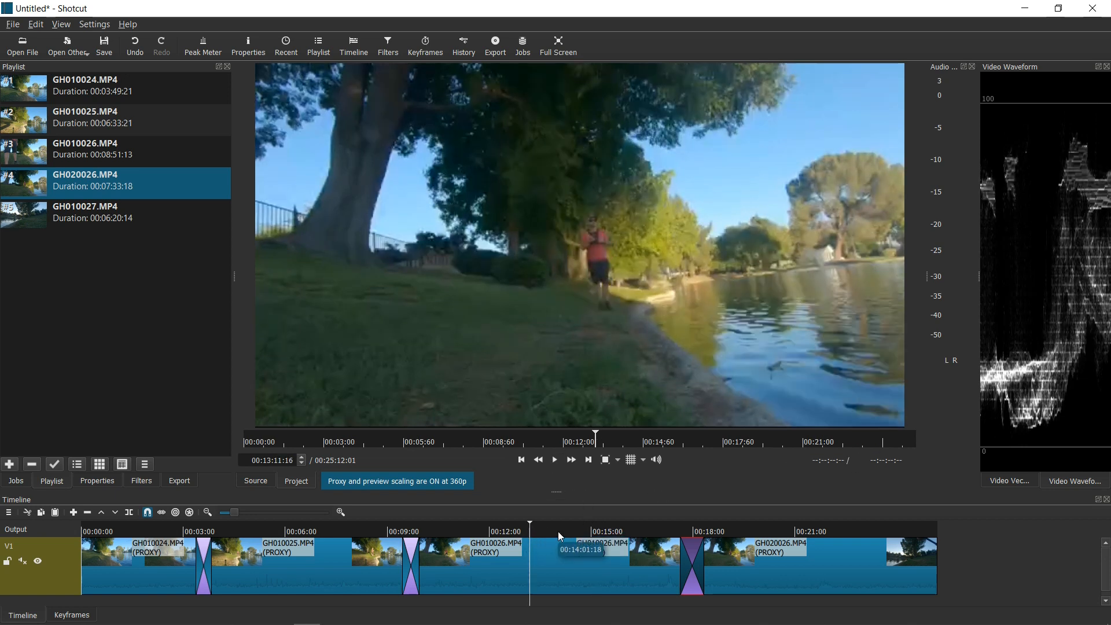
click(95, 25)
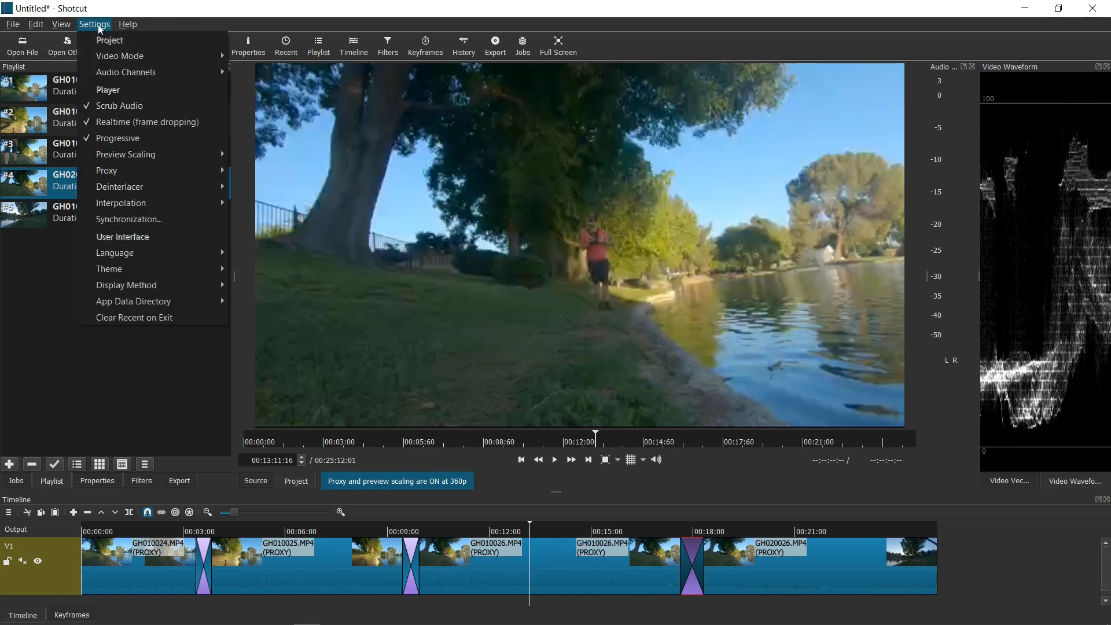
mouse_move(125, 154)
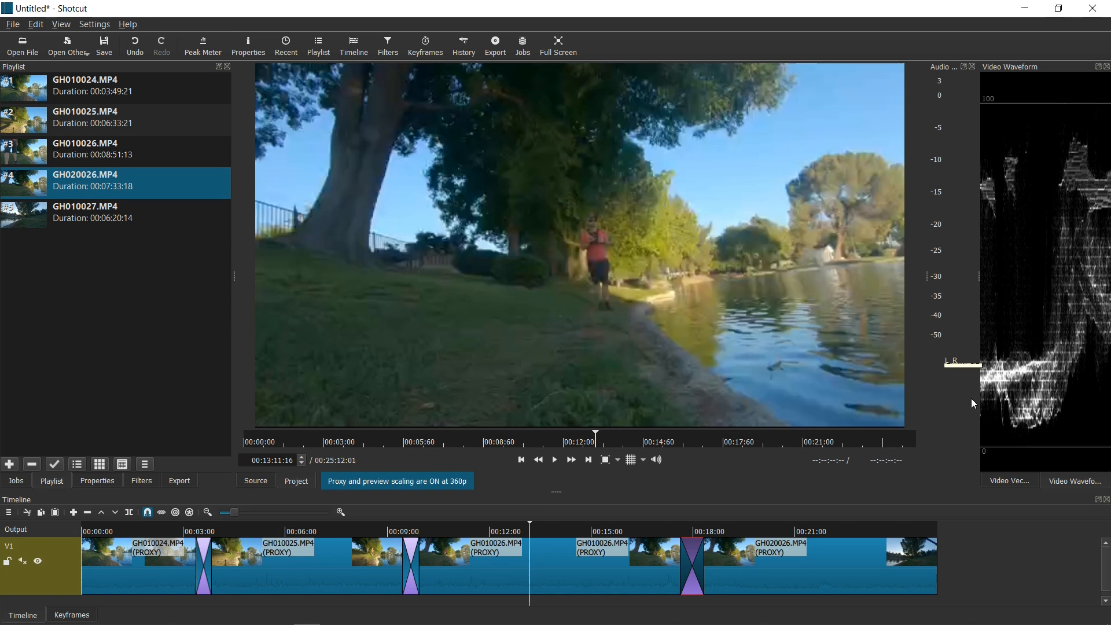
mouse_move(775, 190)
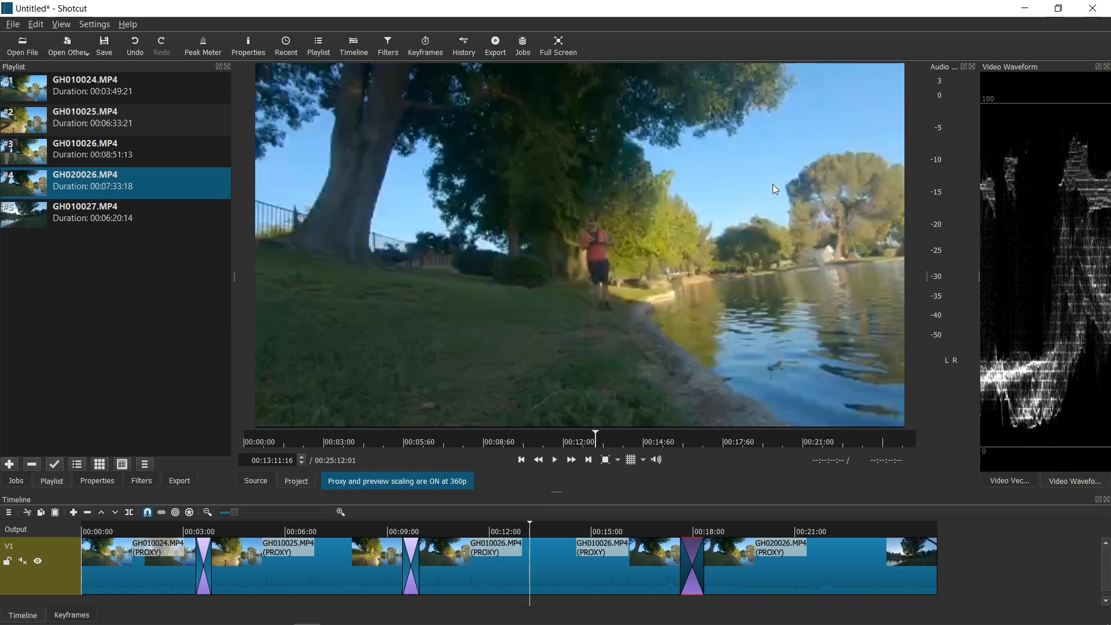
mouse_move(1010, 487)
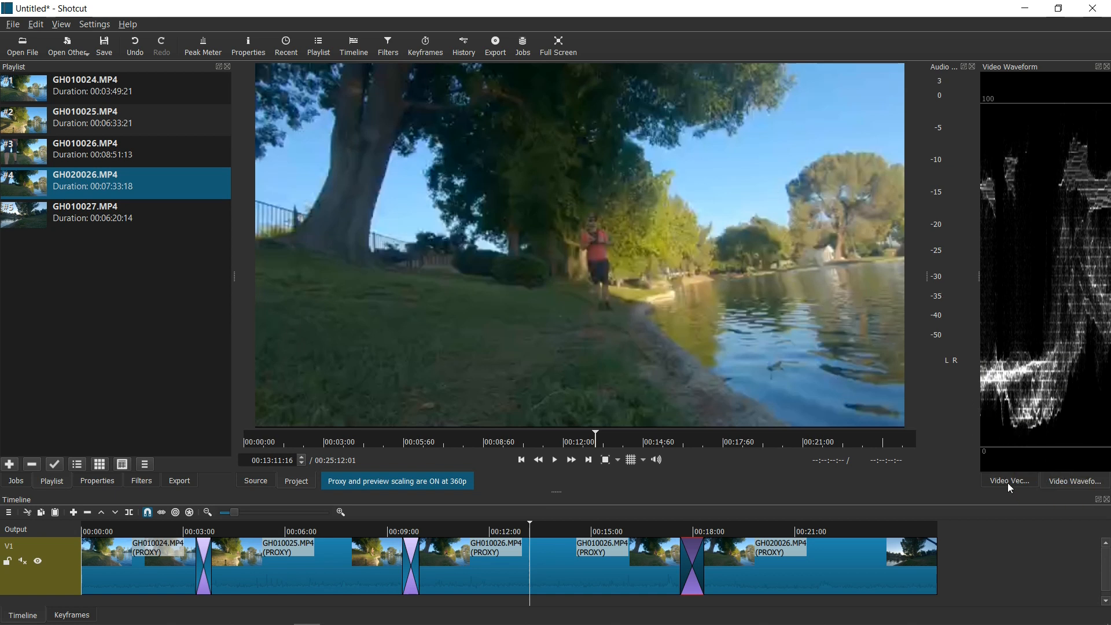
click(1010, 480)
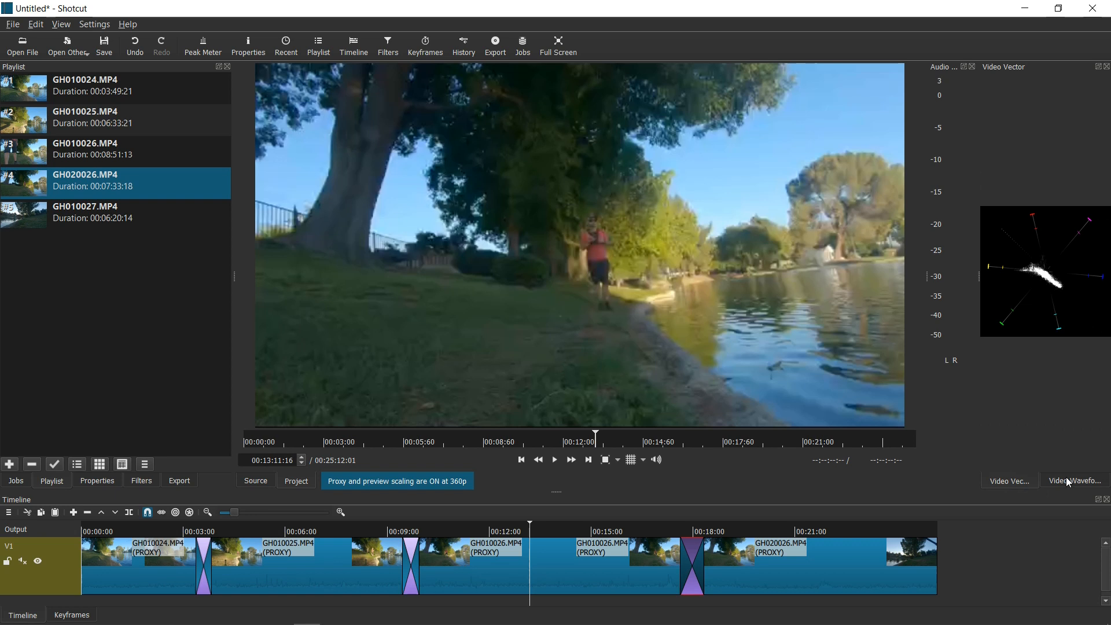
click(1074, 481)
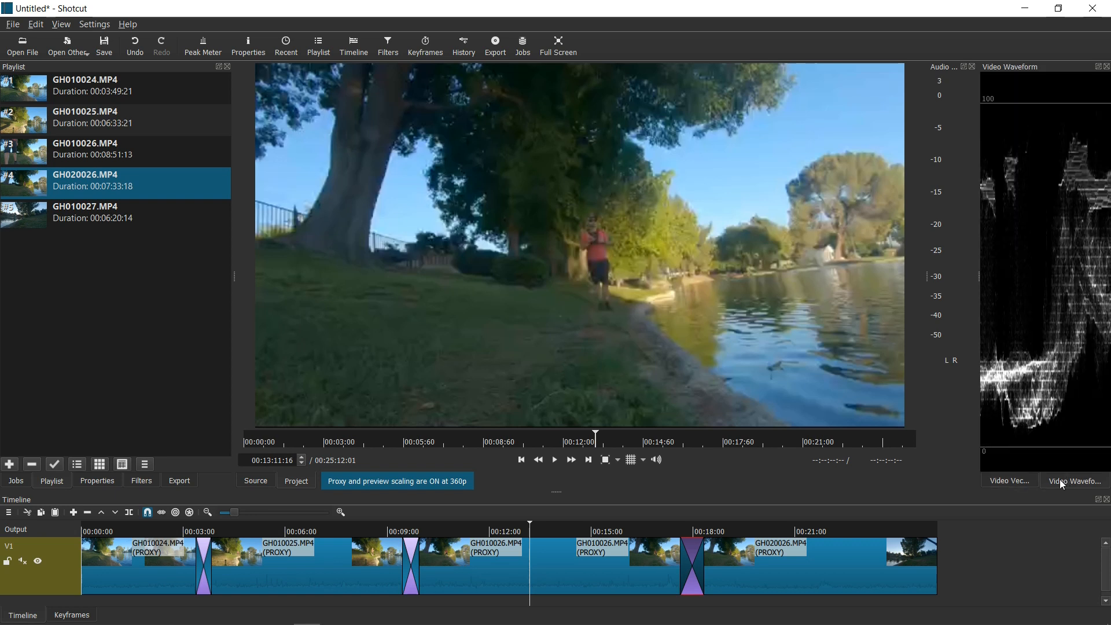
mouse_move(887, 498)
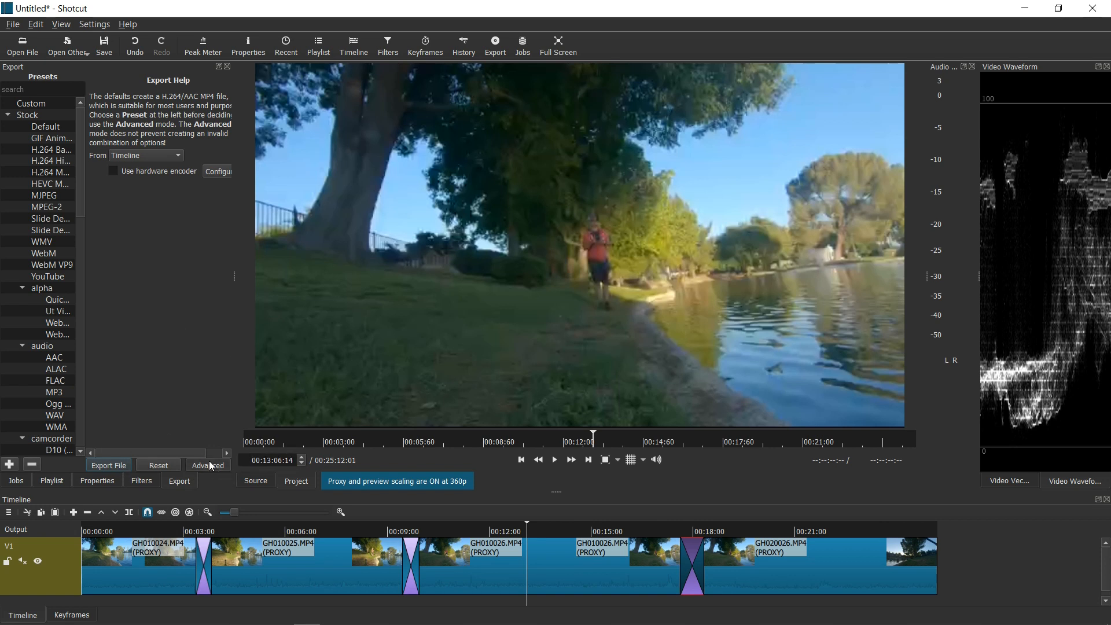
- Switch the export panel to Advanced mode and review the video encoding settings
click(207, 465)
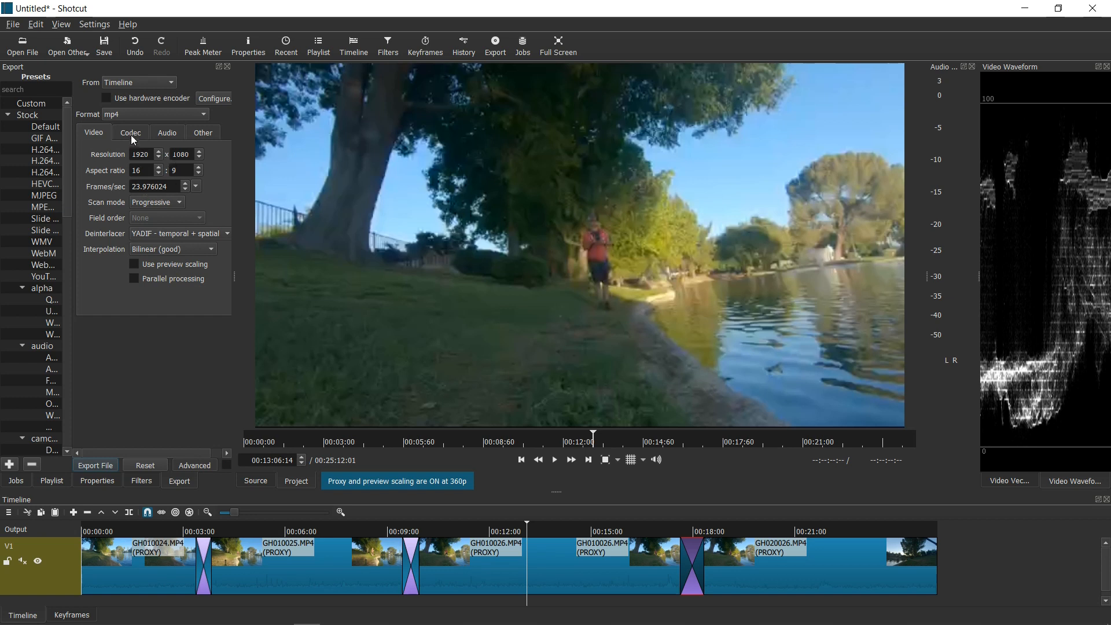
click(130, 132)
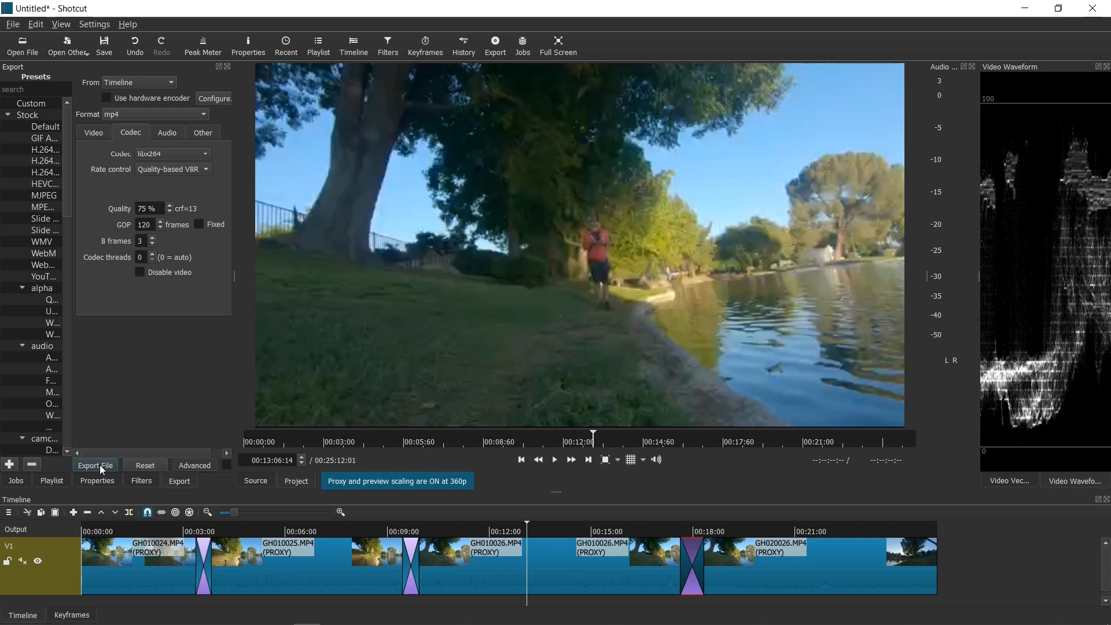
- Export the timeline as export.mp4 on the Desktop, queuing the export job
click(94, 465)
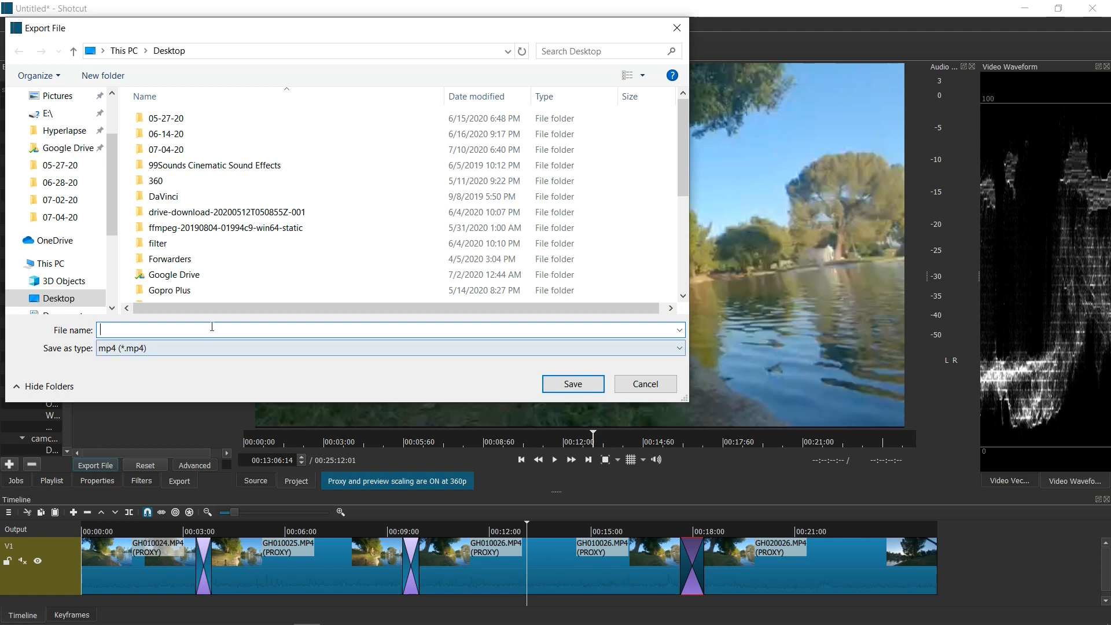
text(export.m)
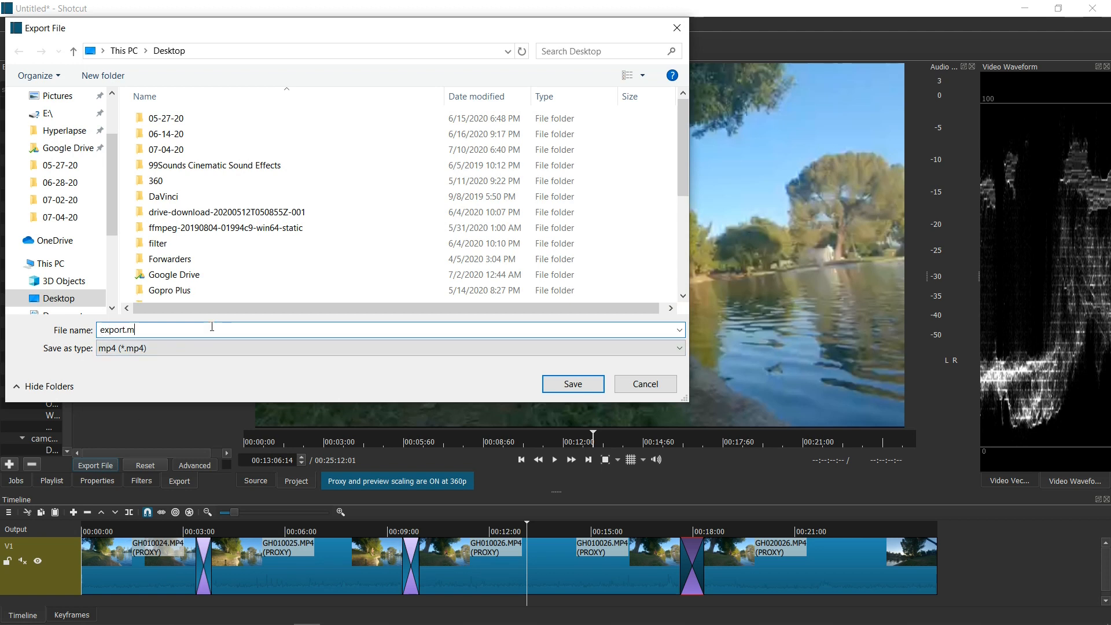
text(p4)
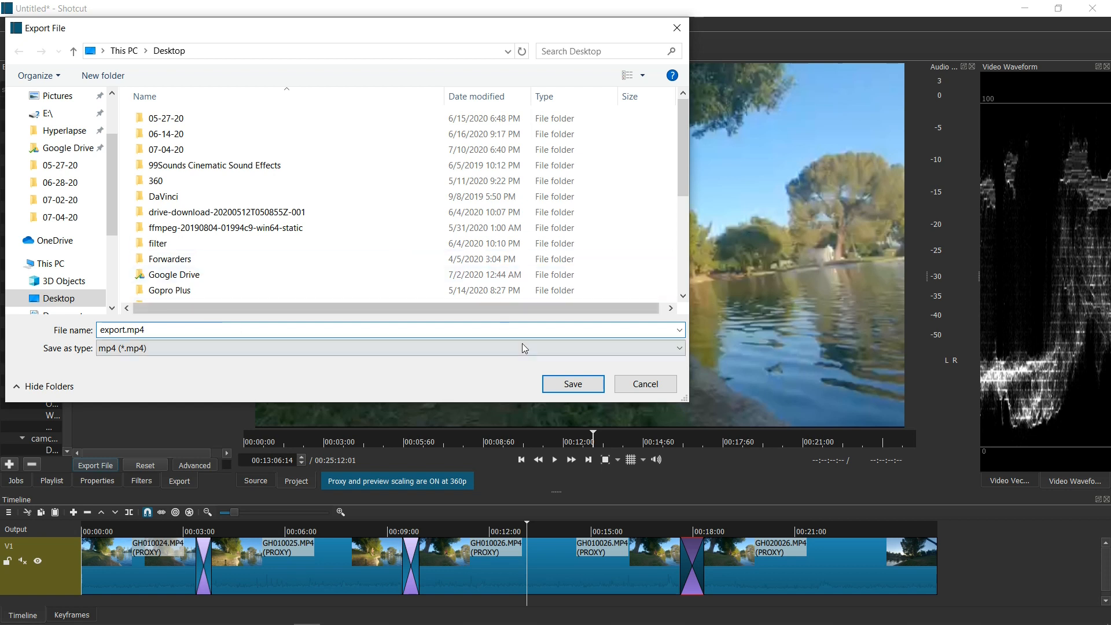
click(574, 383)
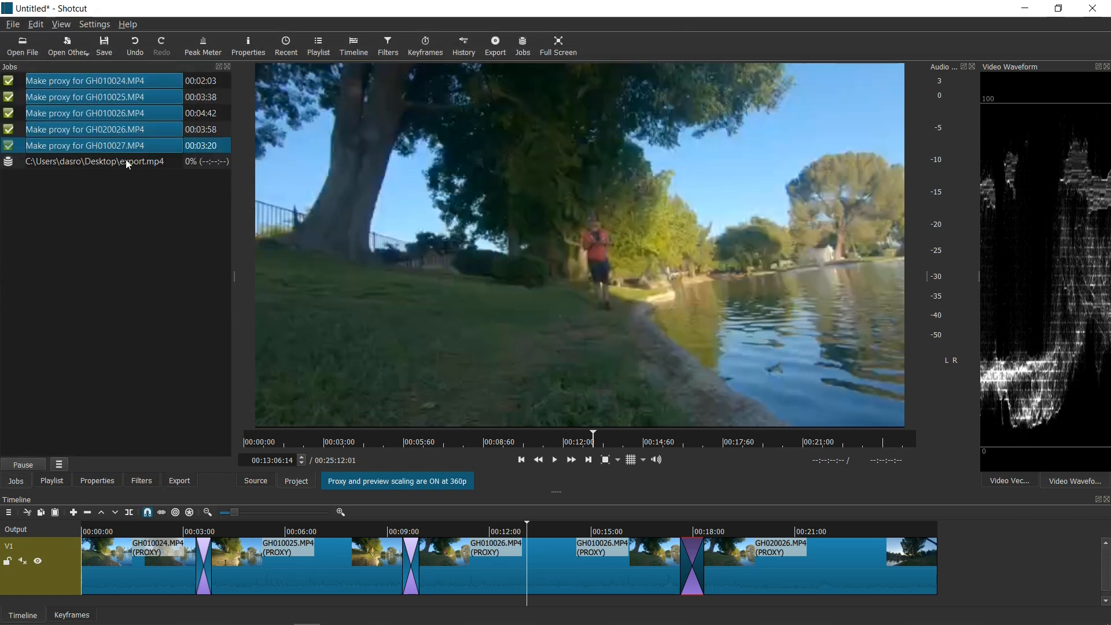
mouse_move(127, 164)
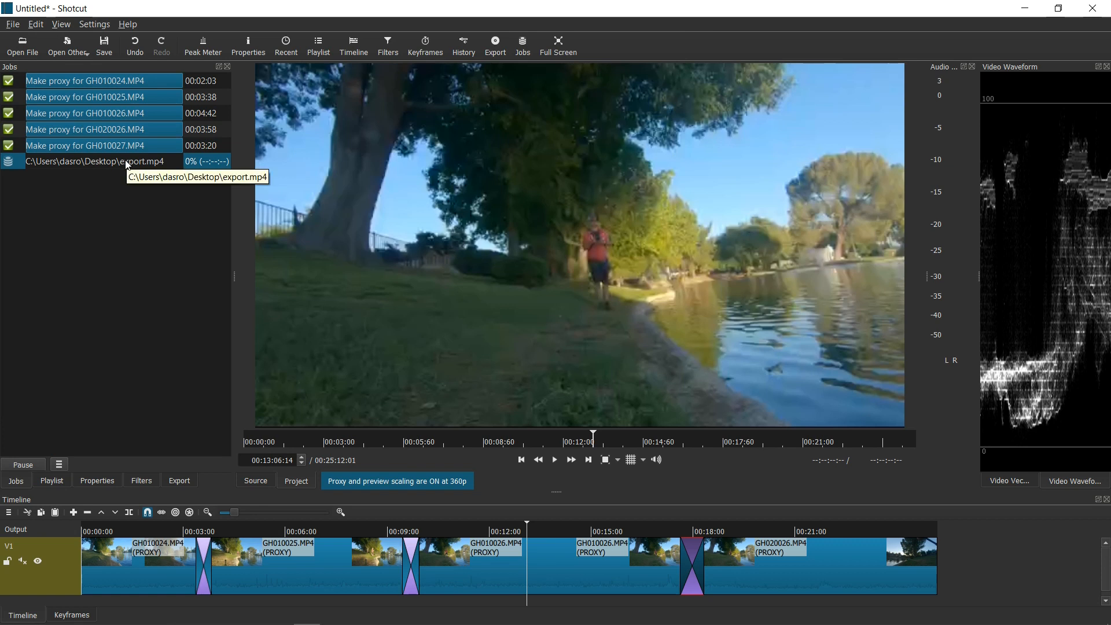
mouse_move(133, 209)
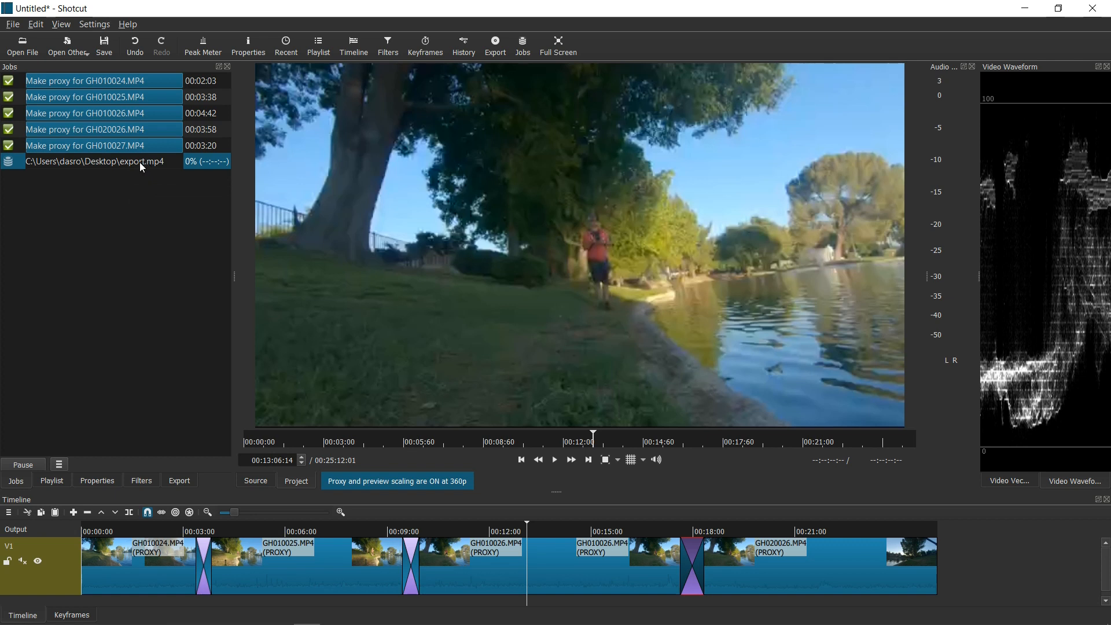
mouse_move(116, 167)
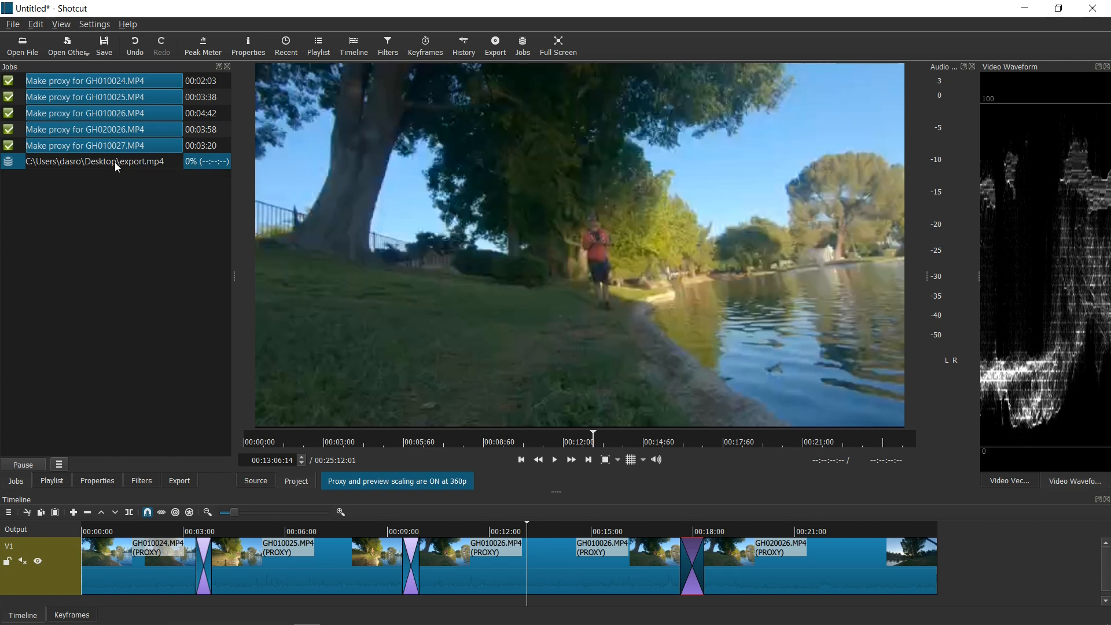
mouse_move(216, 442)
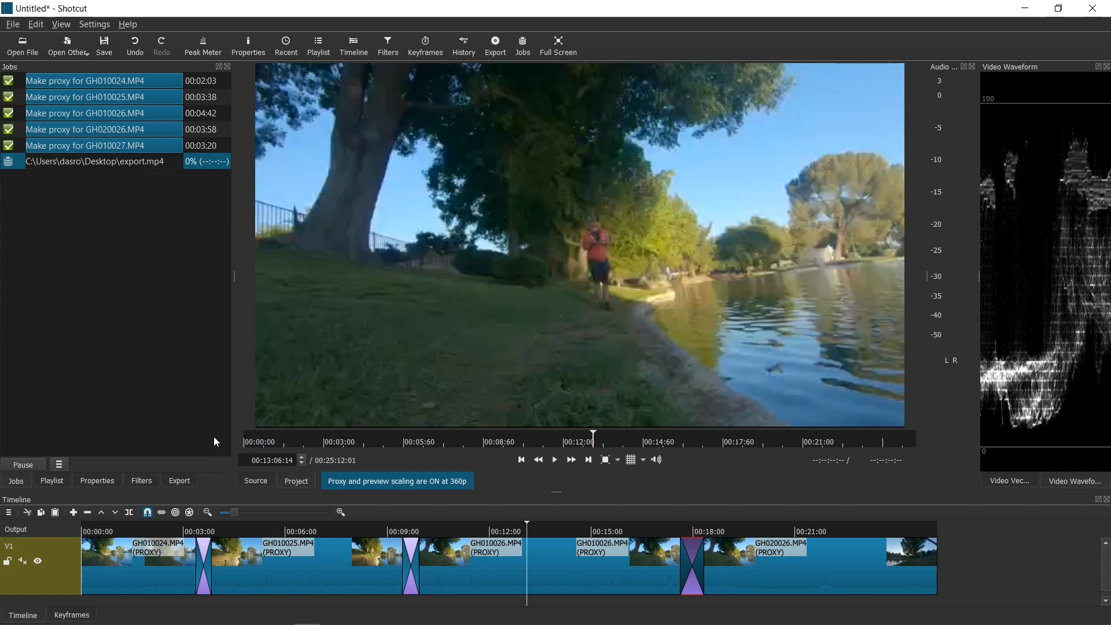
mouse_move(204, 420)
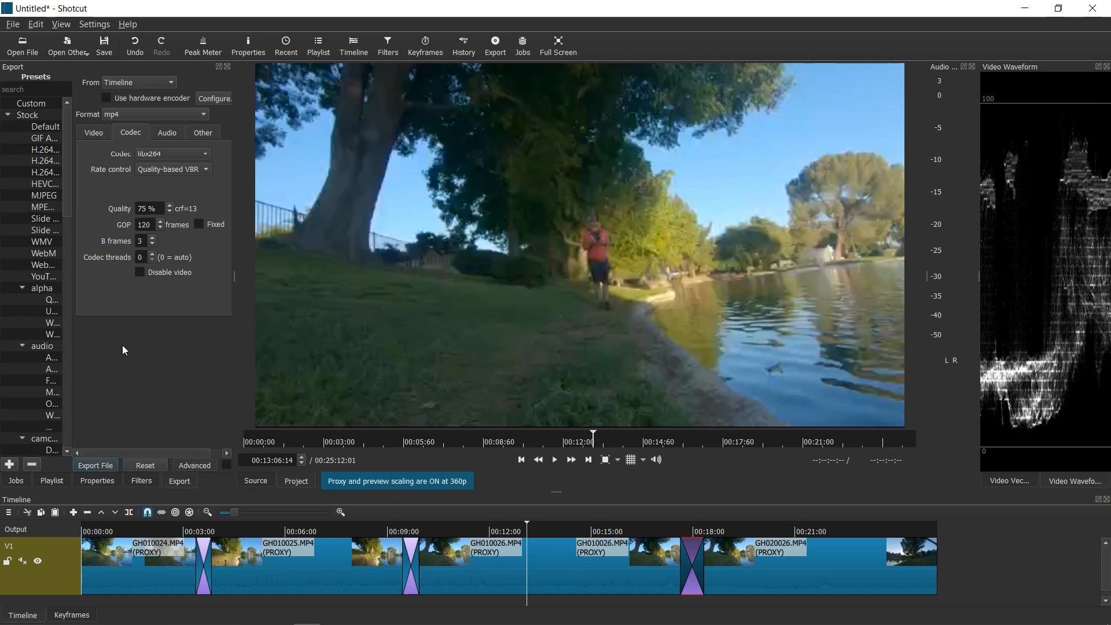
- Show the export's Video settings: 1920×1080, 16:9, 23.976 fps, progressive
click(93, 132)
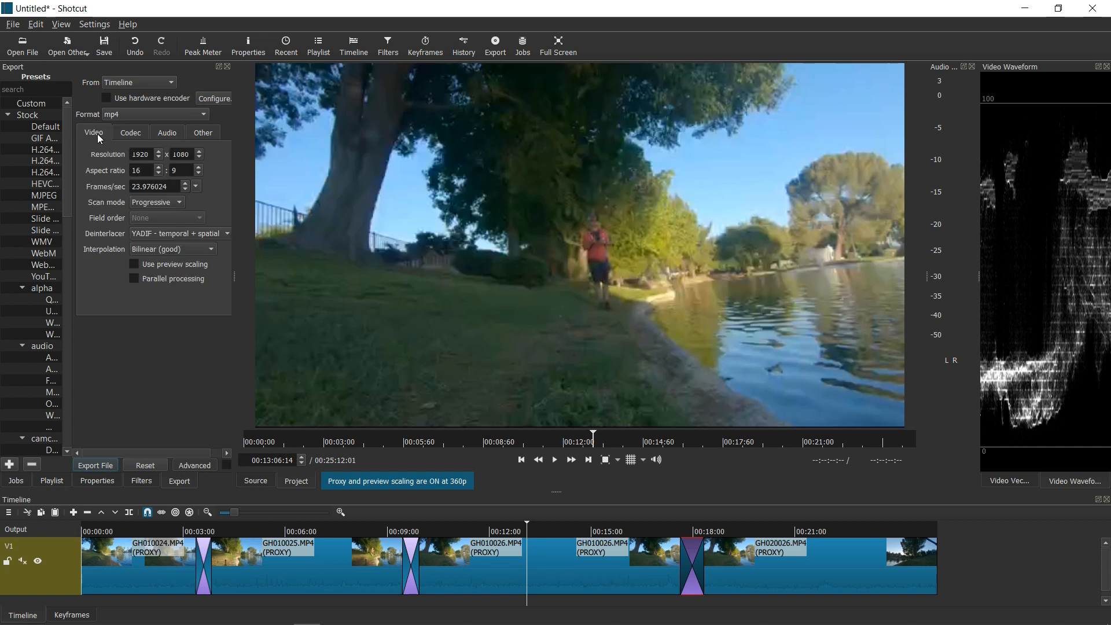
mouse_move(192, 331)
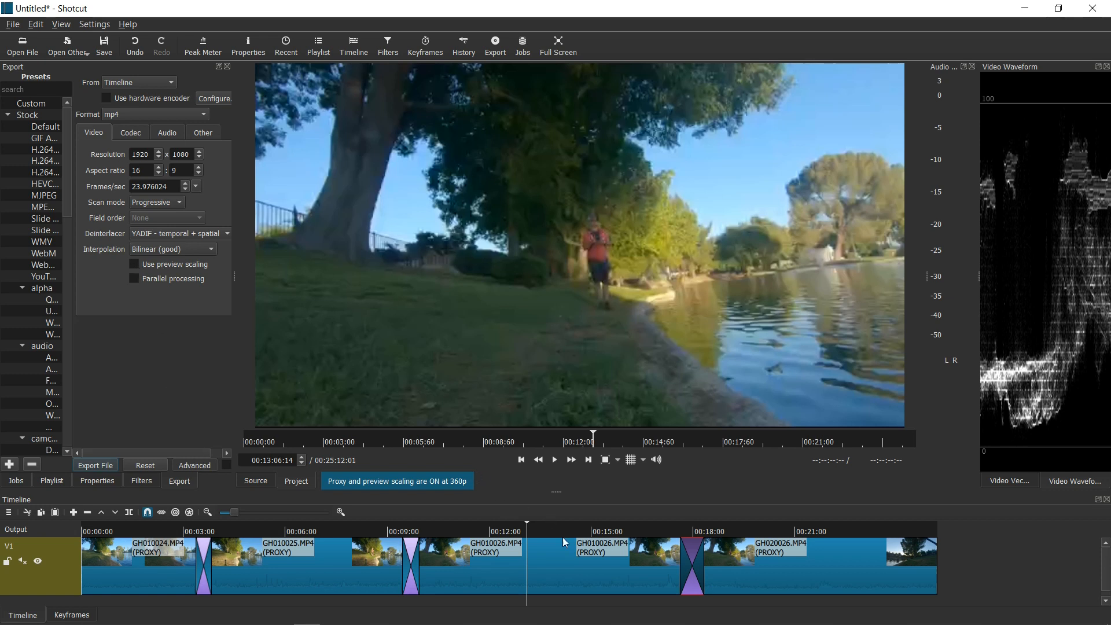
mouse_move(562, 534)
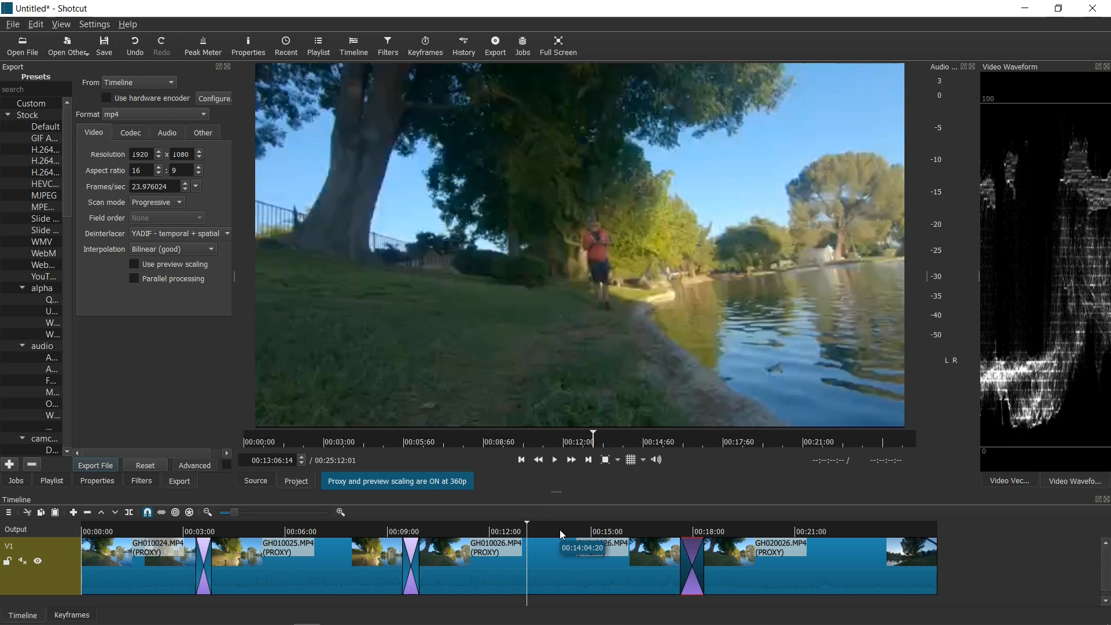
mouse_move(152, 296)
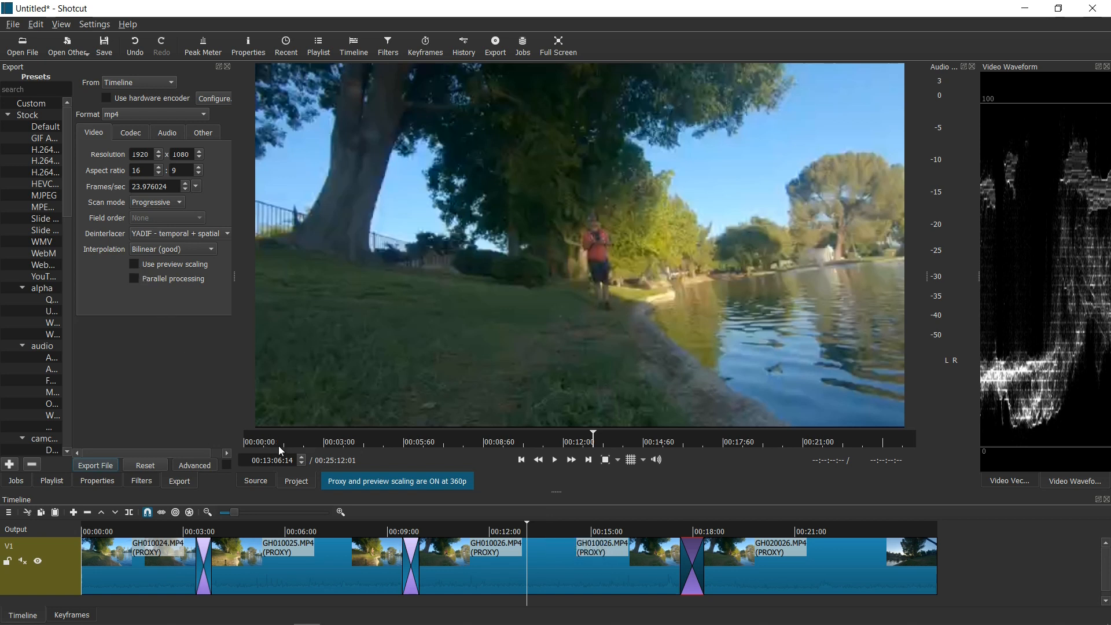
mouse_move(181, 487)
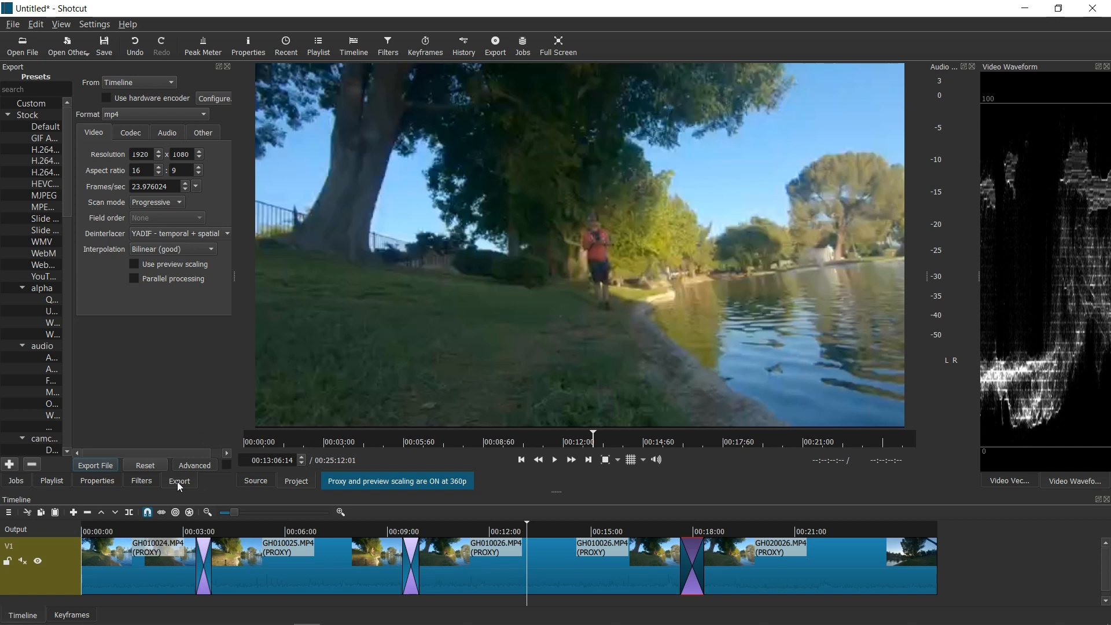
mouse_move(72, 487)
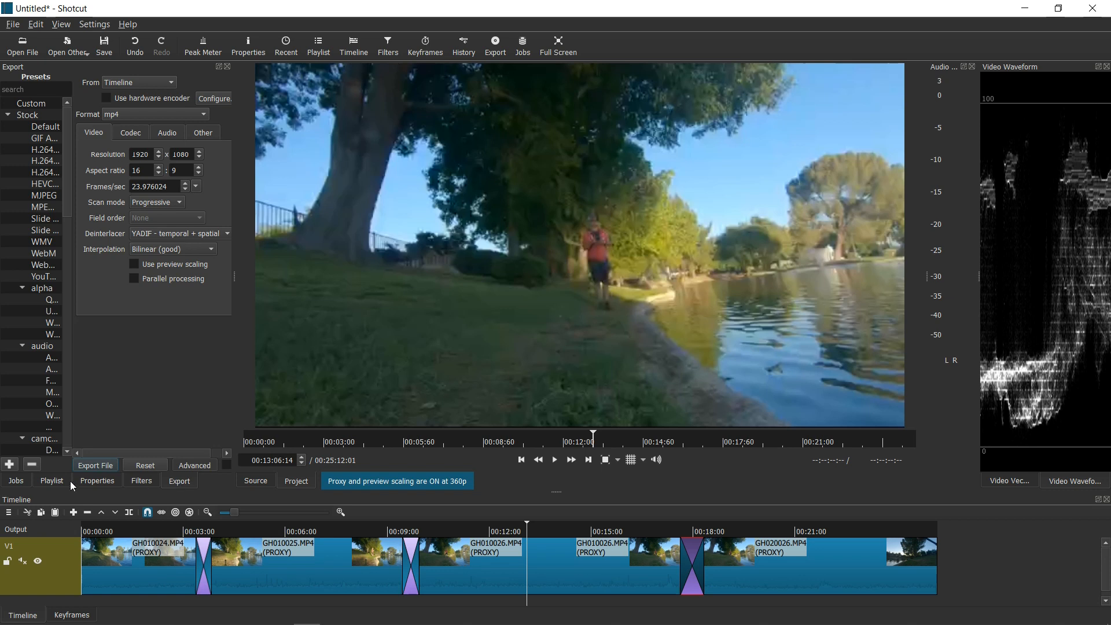
- Show the Jobs list with the export.mp4 render in progress
click(94, 466)
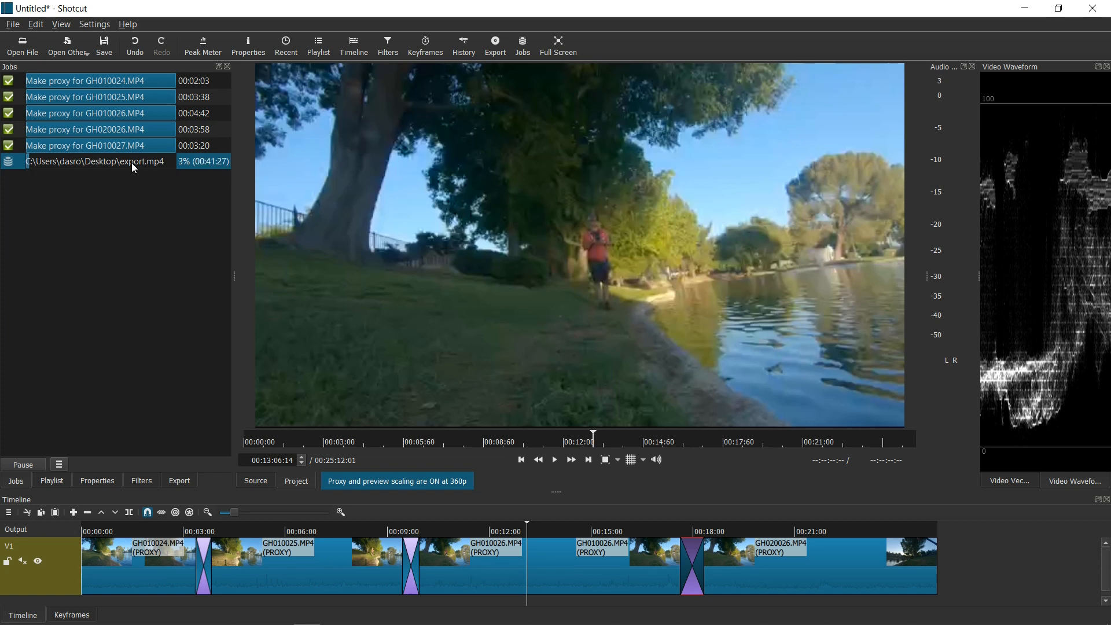
mouse_move(201, 255)
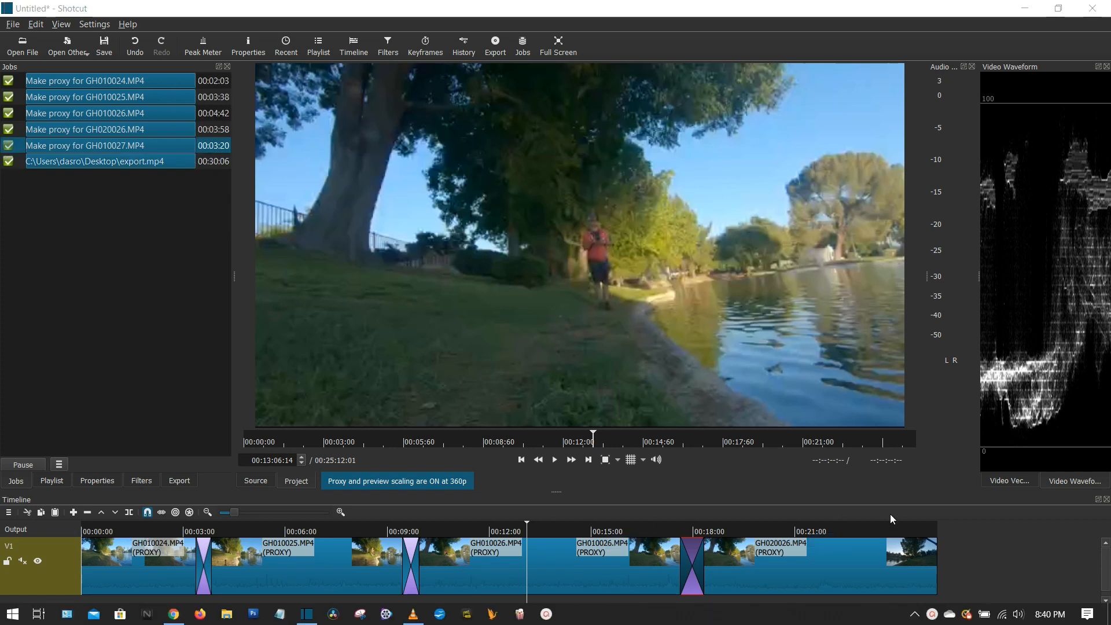
mouse_move(943, 464)
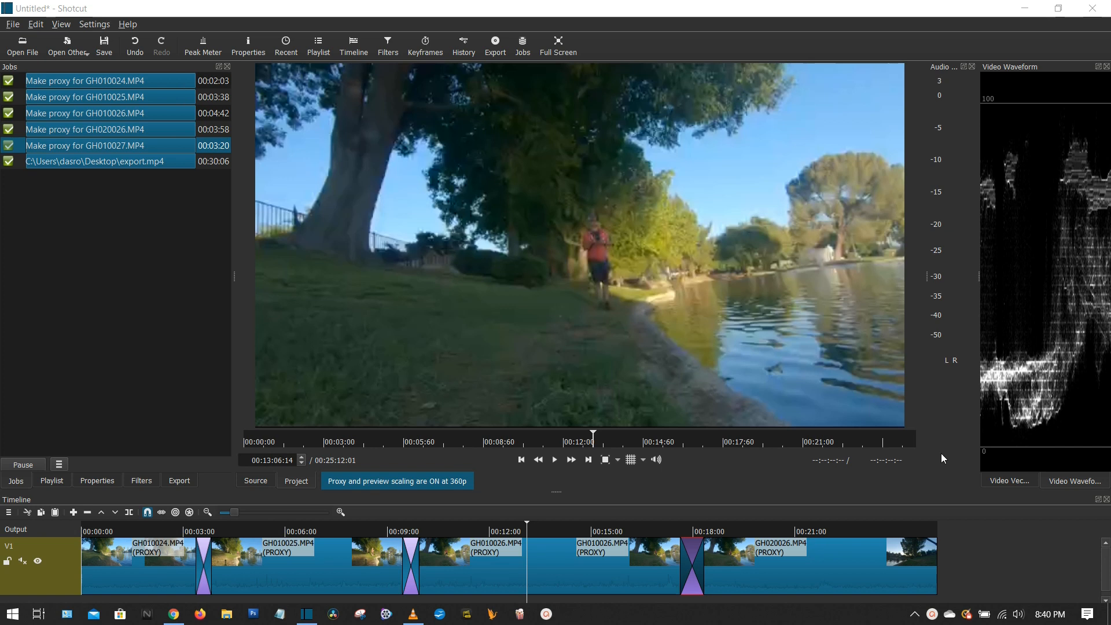
mouse_move(893, 440)
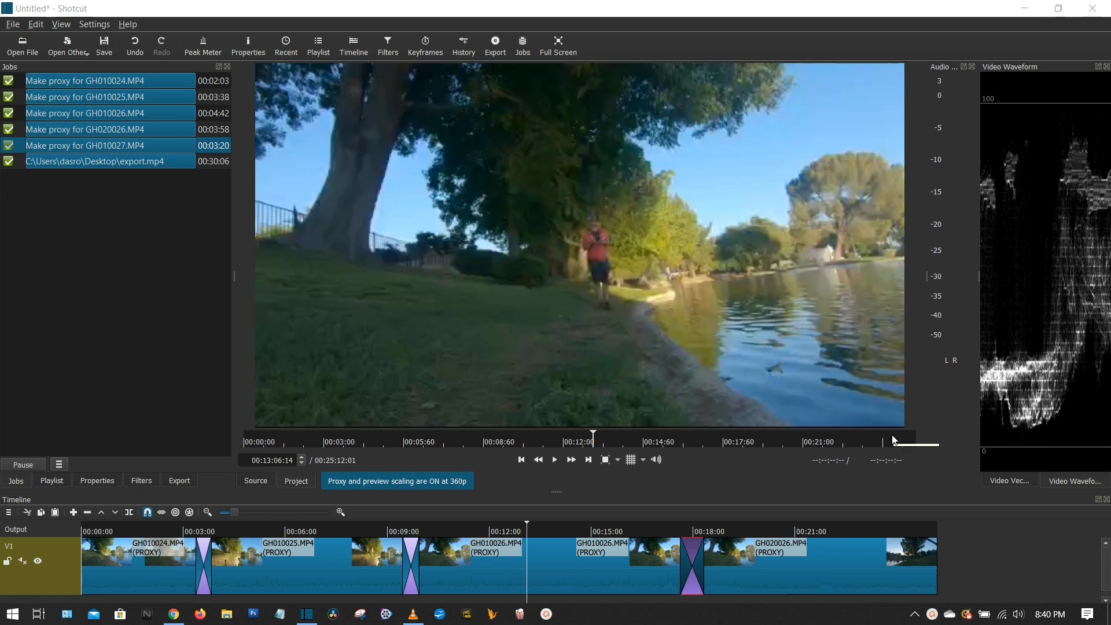
mouse_move(760, 489)
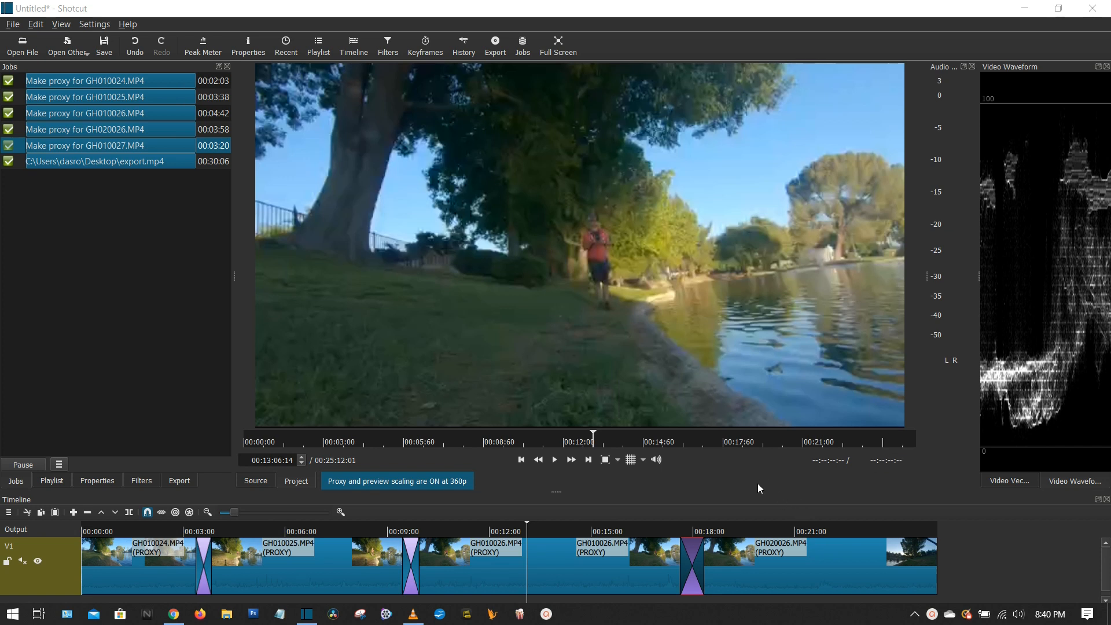
mouse_move(754, 486)
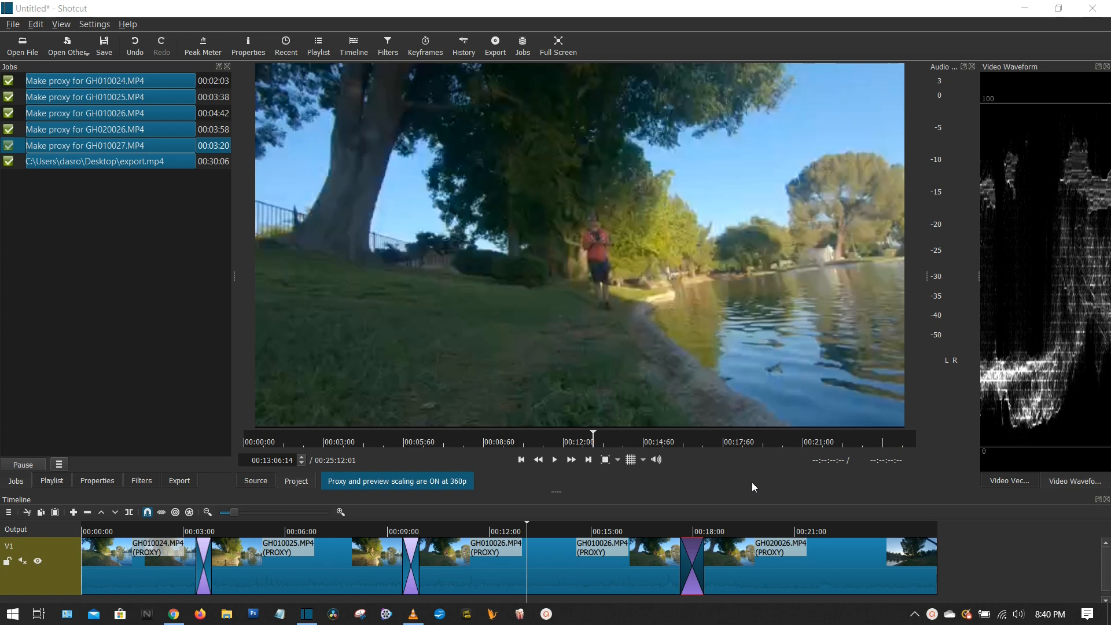
mouse_move(766, 496)
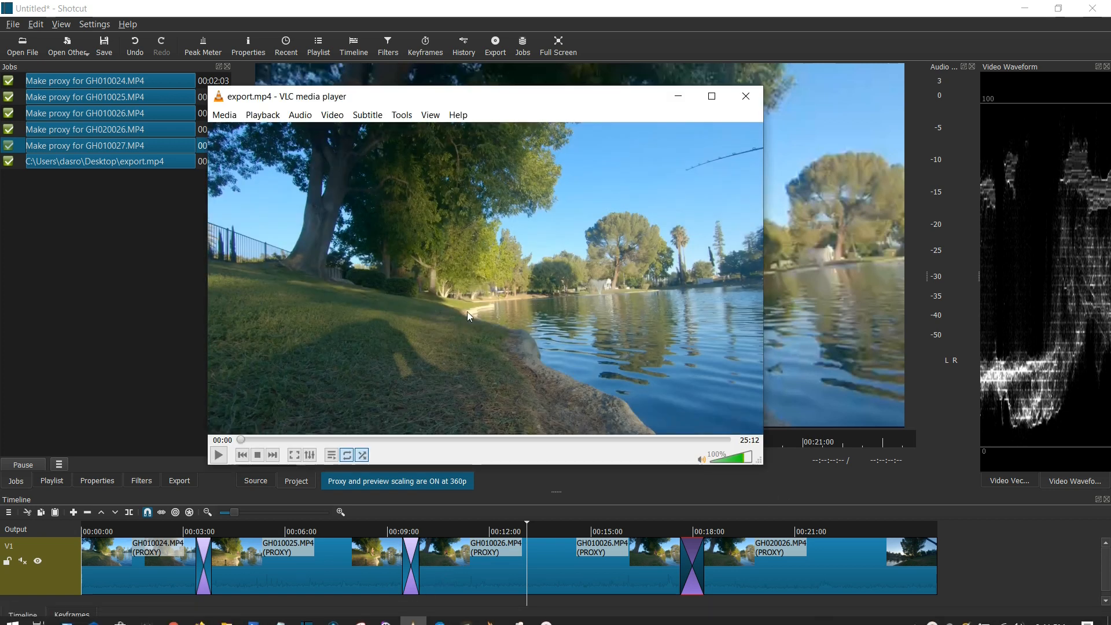
- Play export.mp4 in VLC, seek ahead and enlarge the player to inspect image detail
click(217, 455)
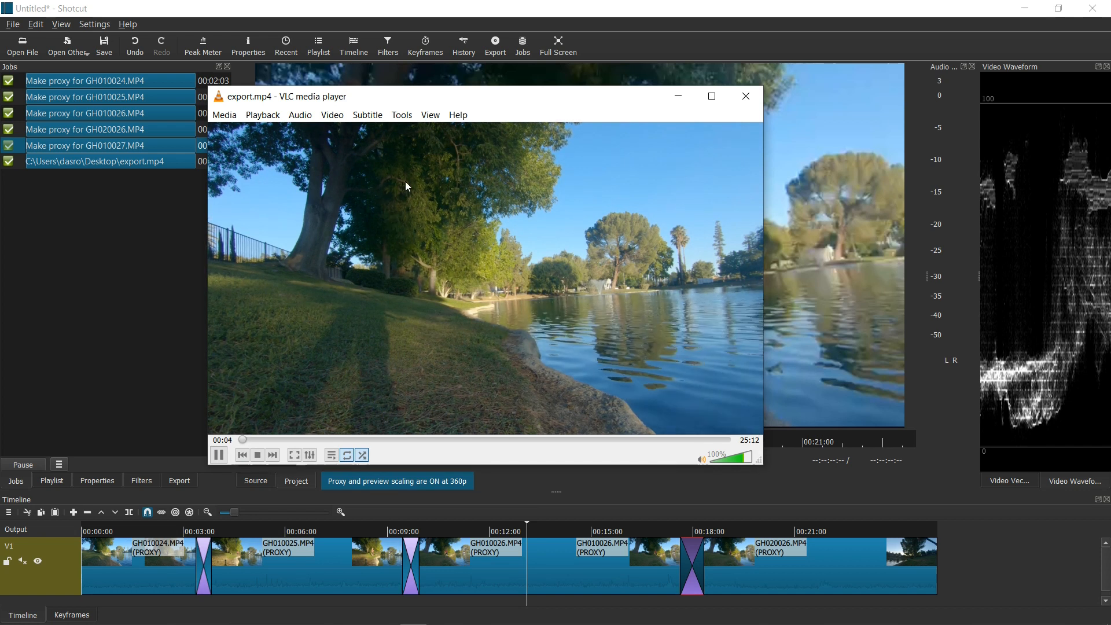
click(264, 439)
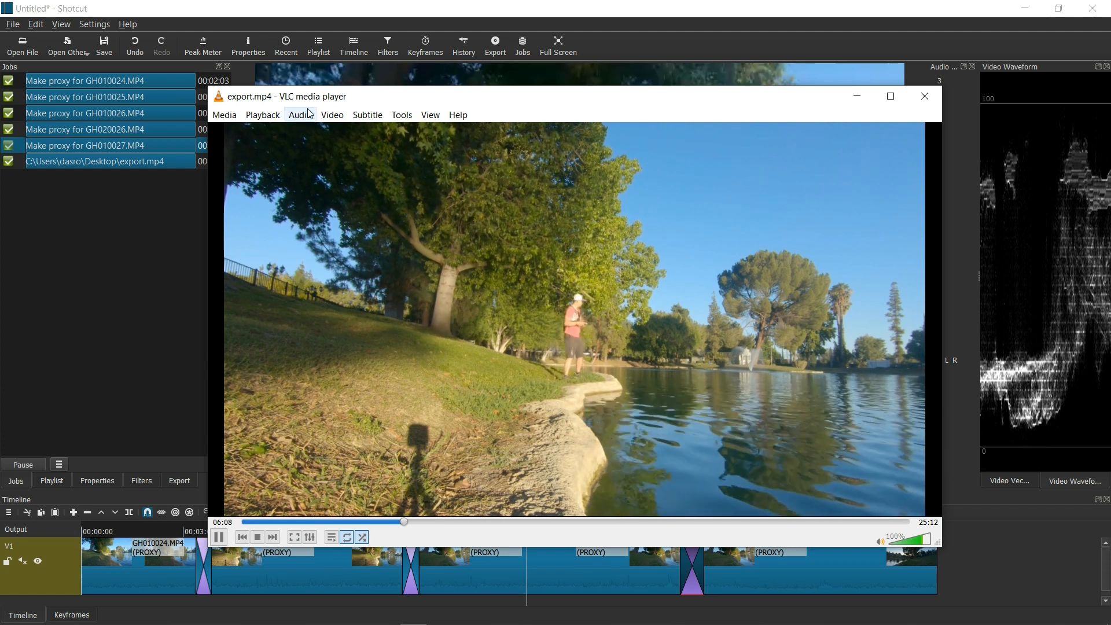
click(333, 114)
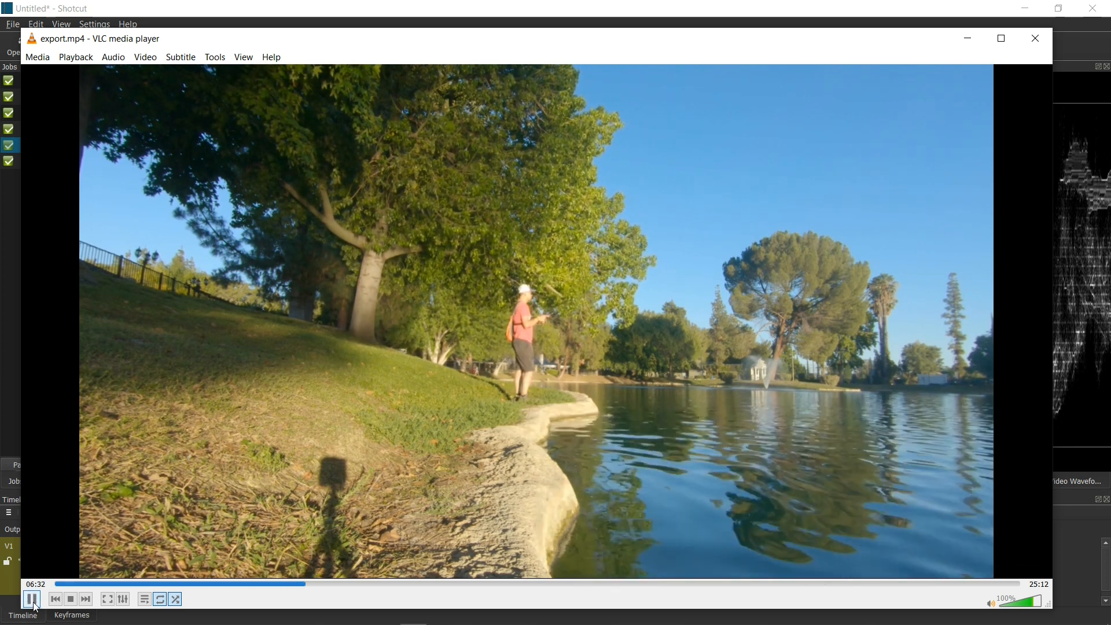
- Pause at about 6:33 and close VLC after confirming the export's quality
click(32, 600)
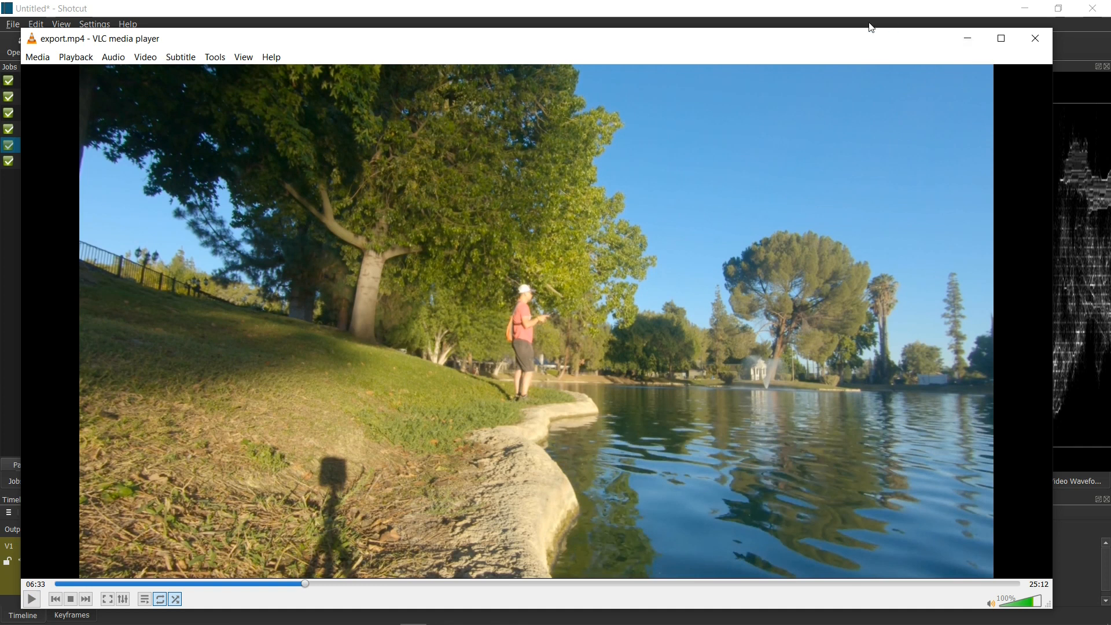
click(1035, 39)
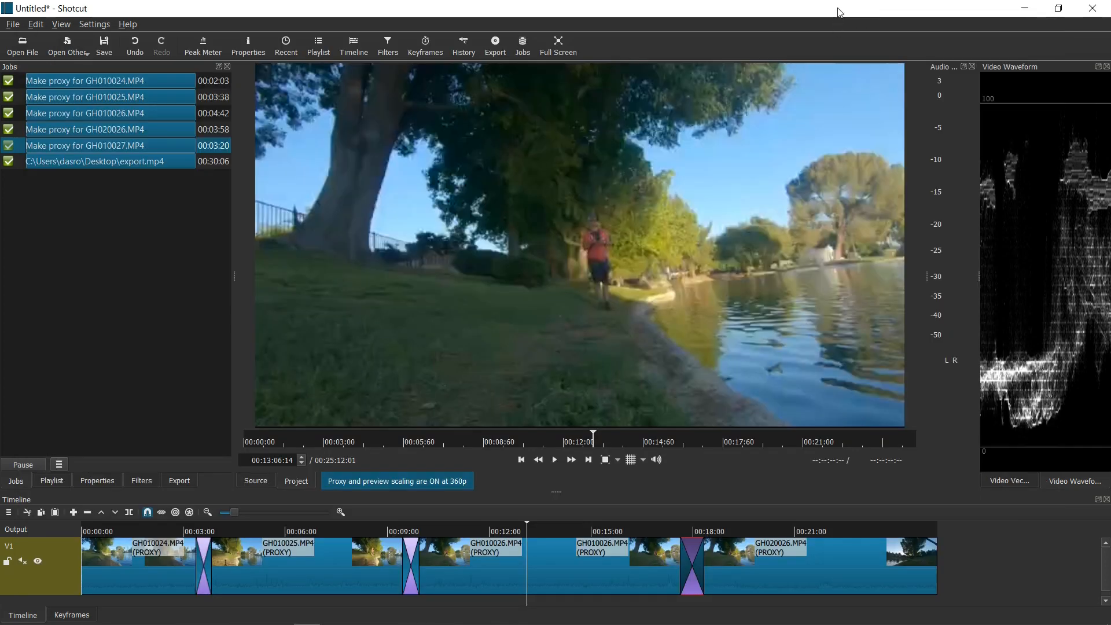
mouse_move(796, 15)
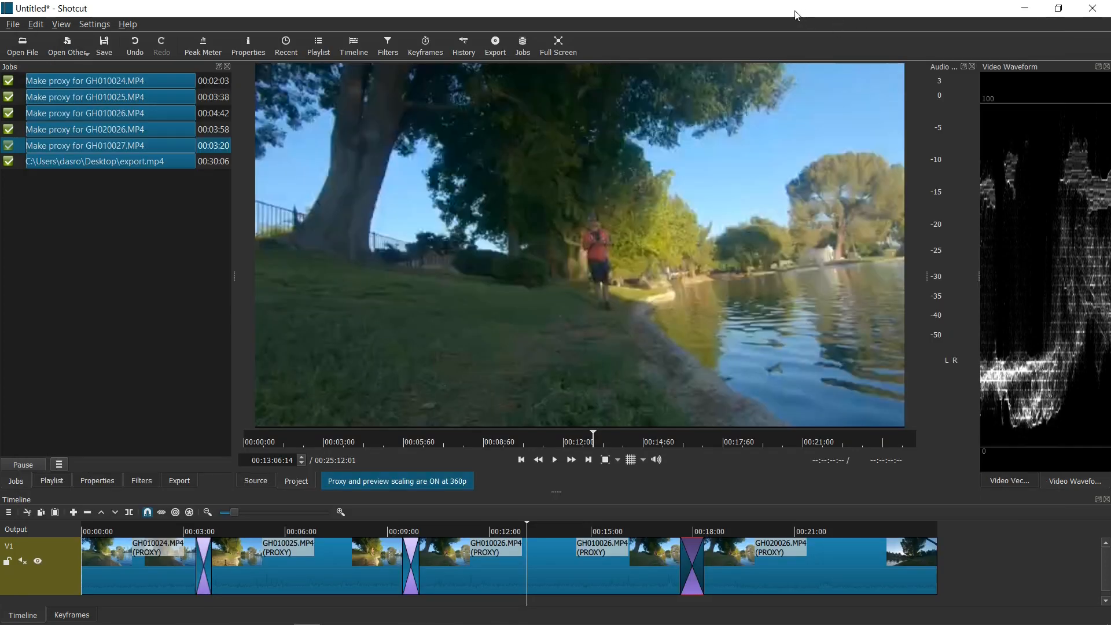